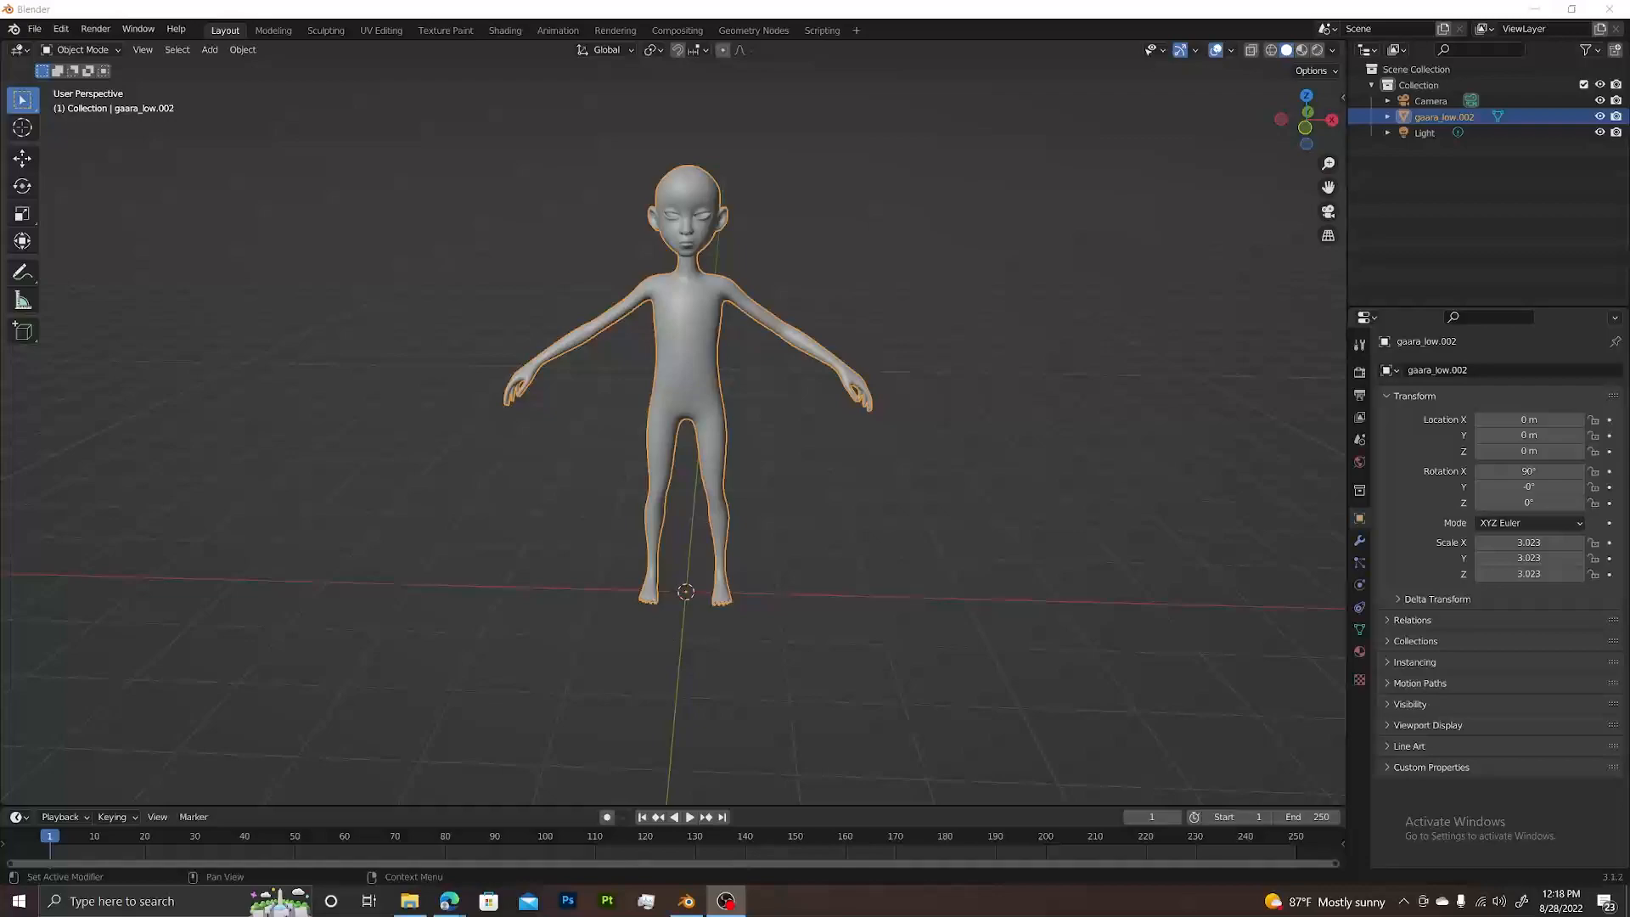
# Step: Switch to the UV Editing workspace showing the character mesh and its UV layout
pyautogui.click(721, 297)
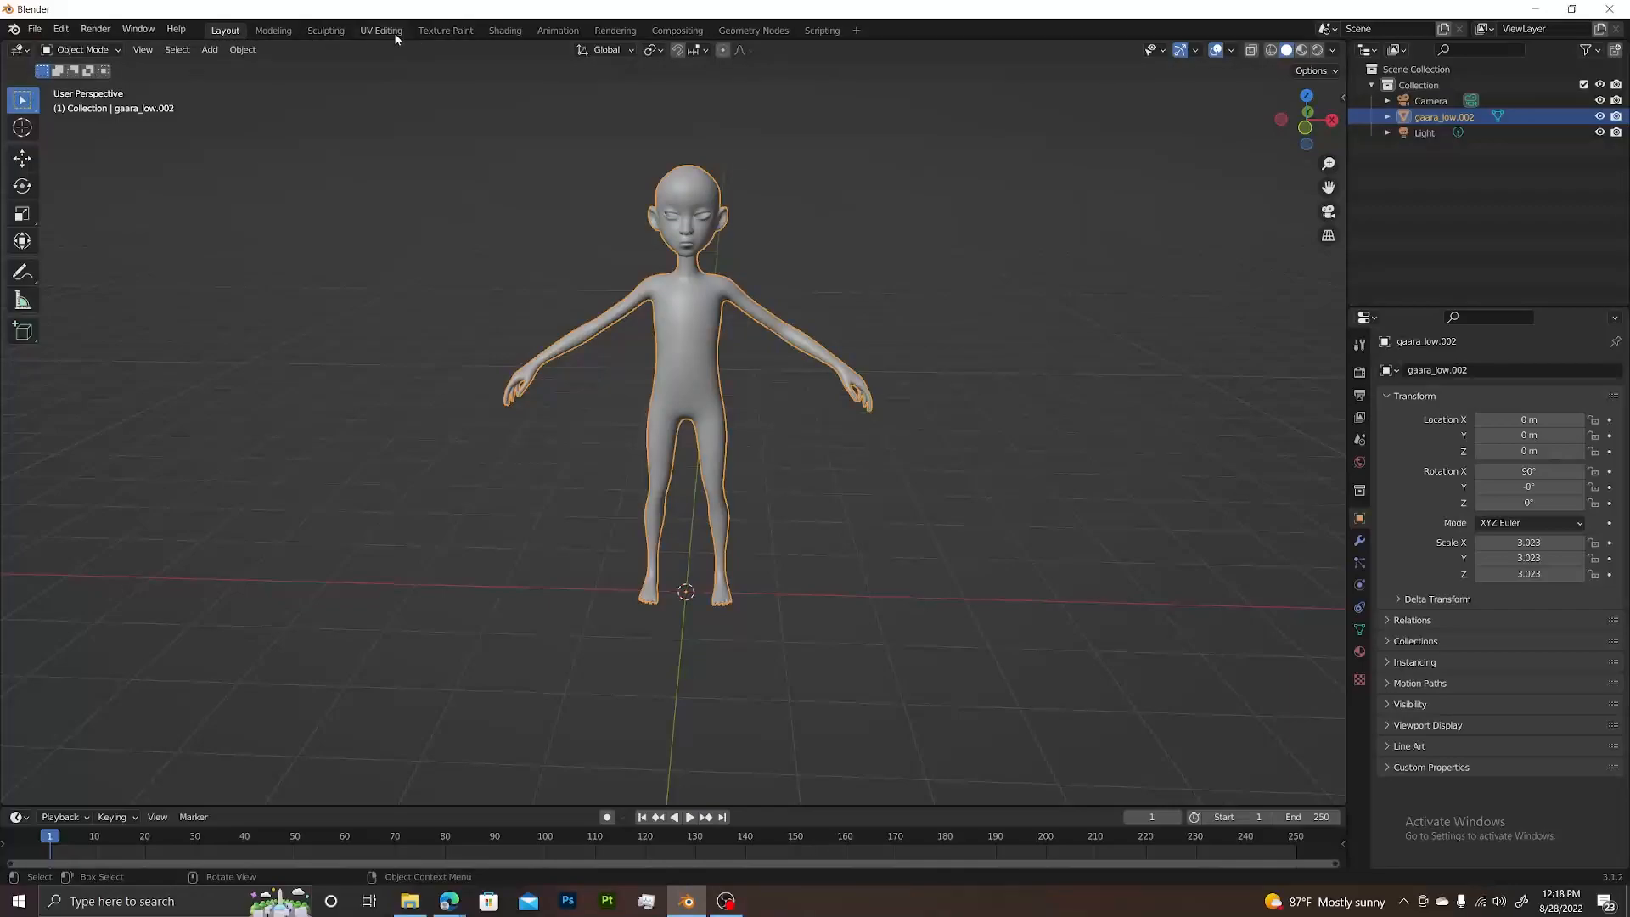
pyautogui.click(381, 28)
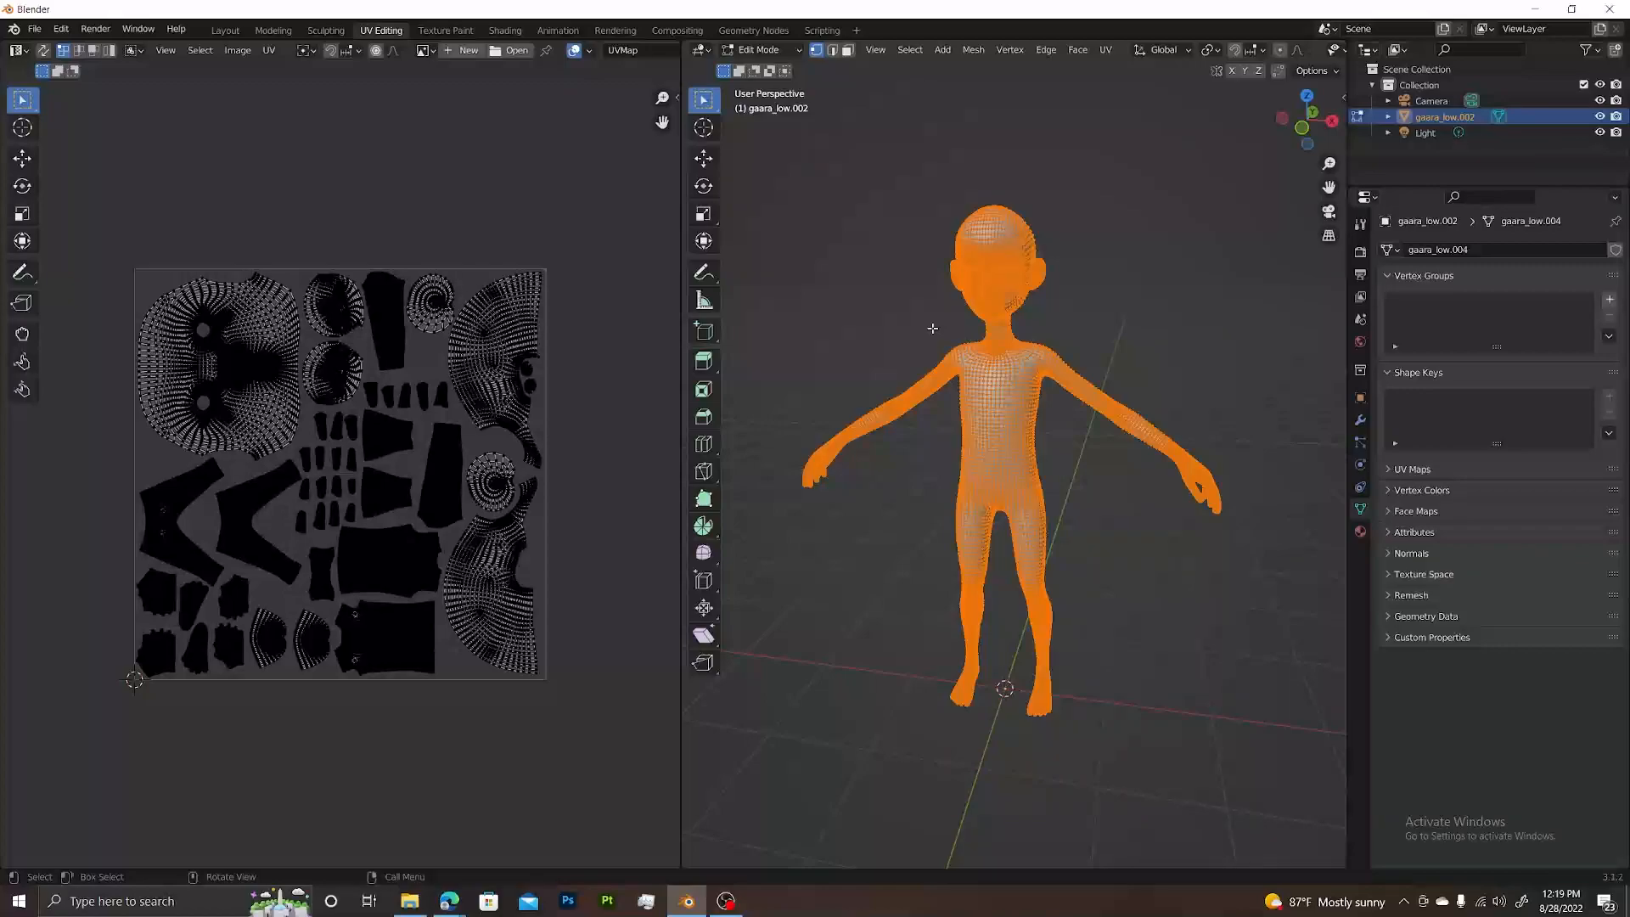
pyautogui.moveTo(978, 282)
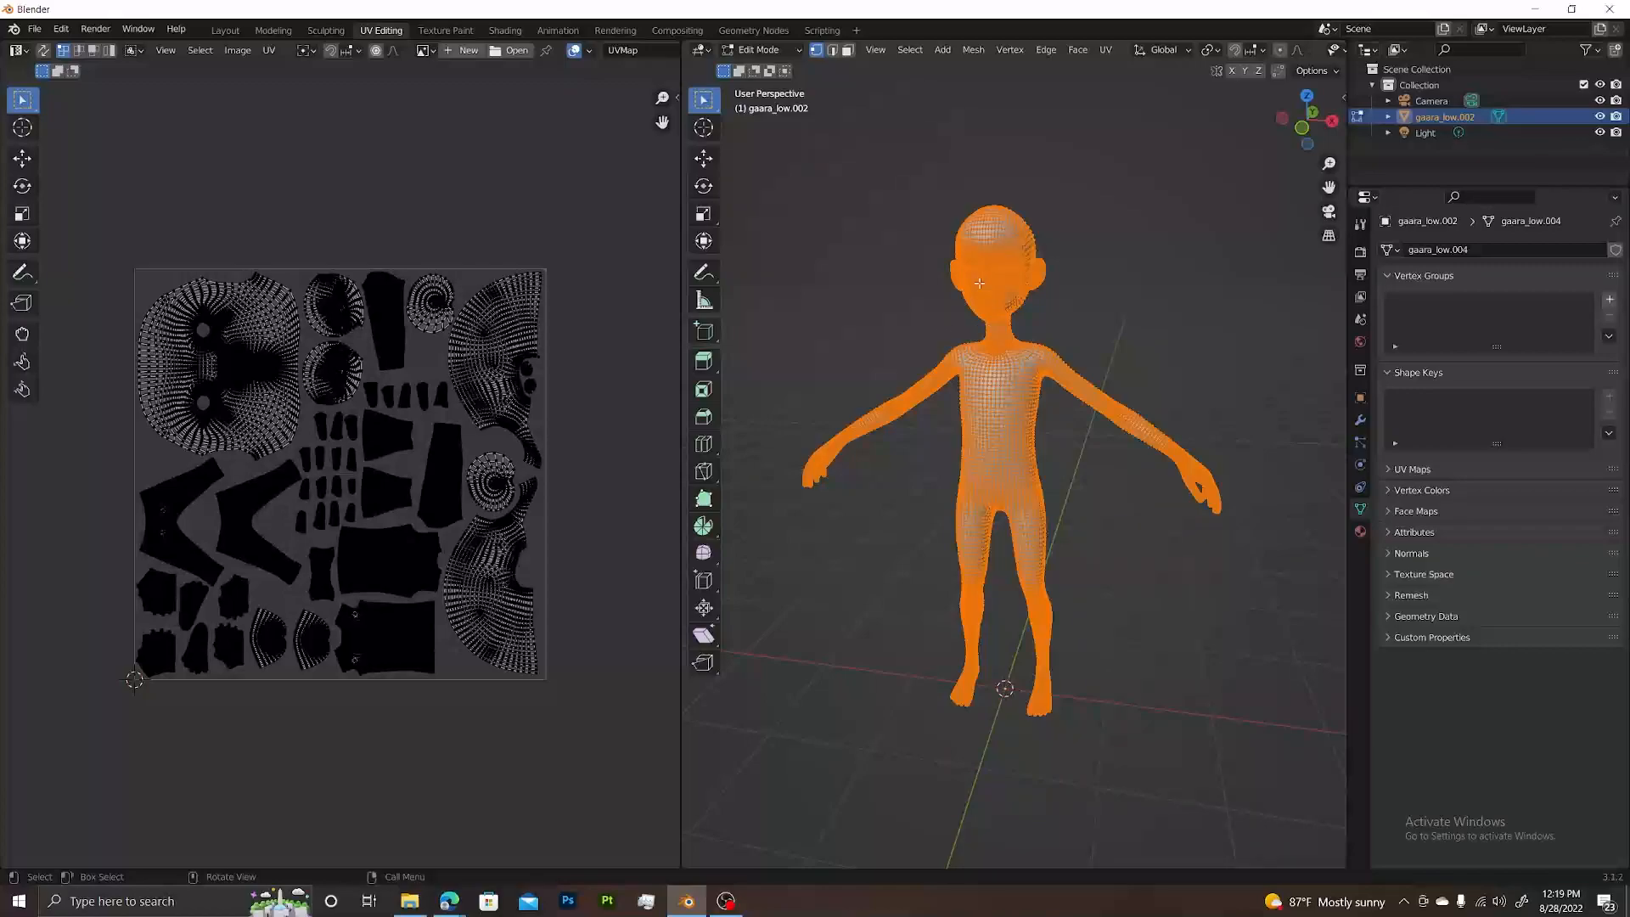
pyautogui.moveTo(807, 404)
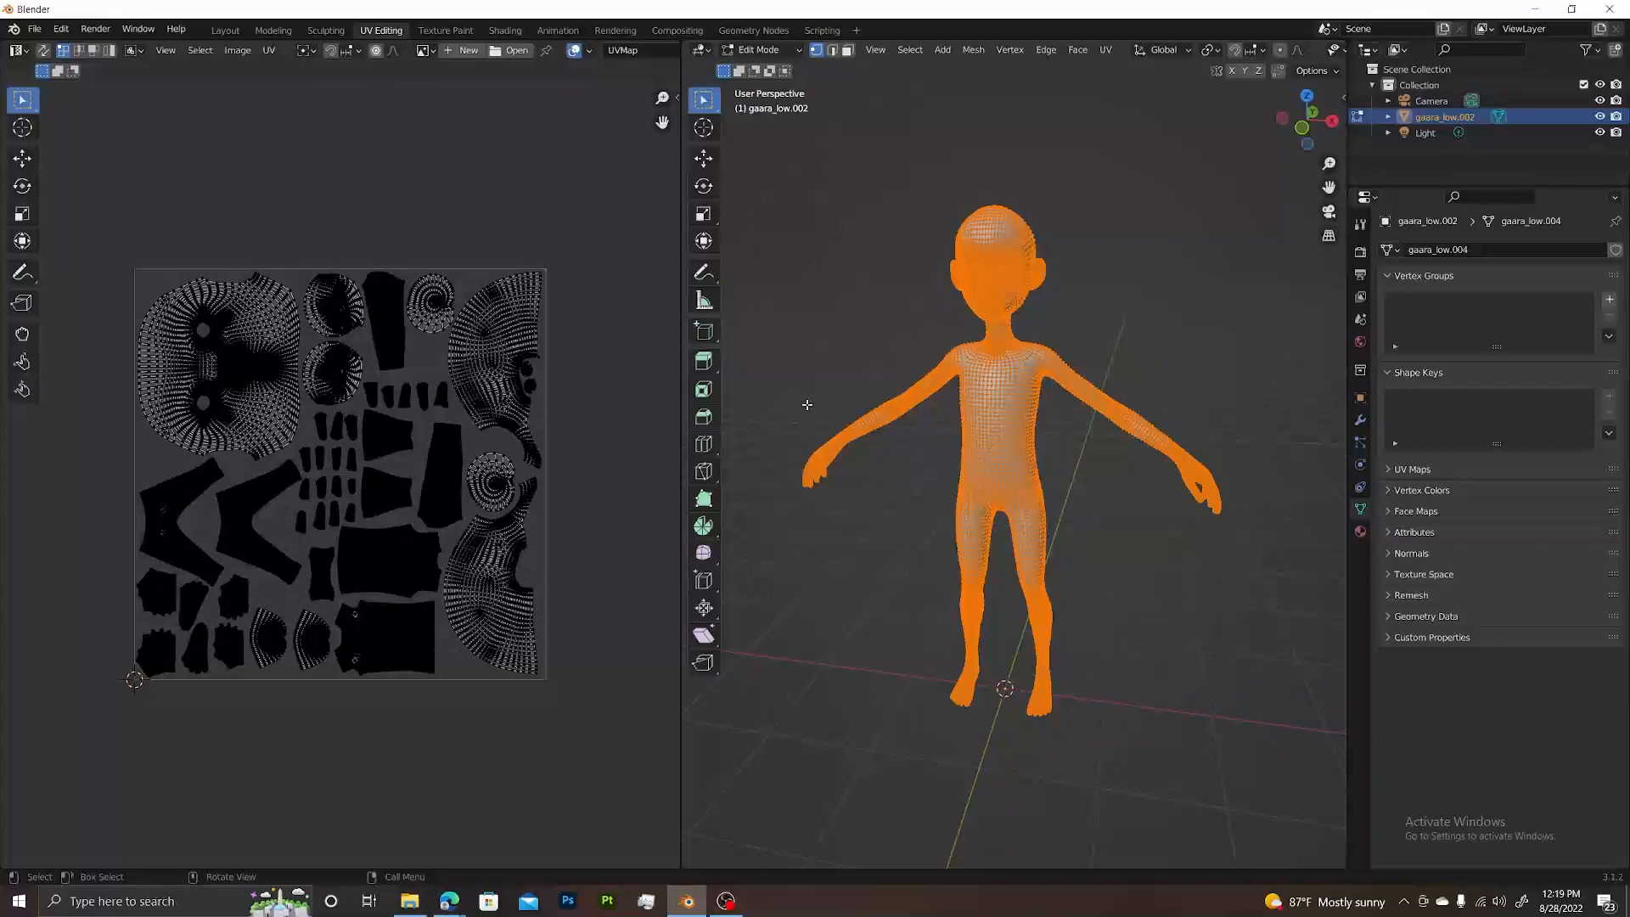
pyautogui.moveTo(349, 358)
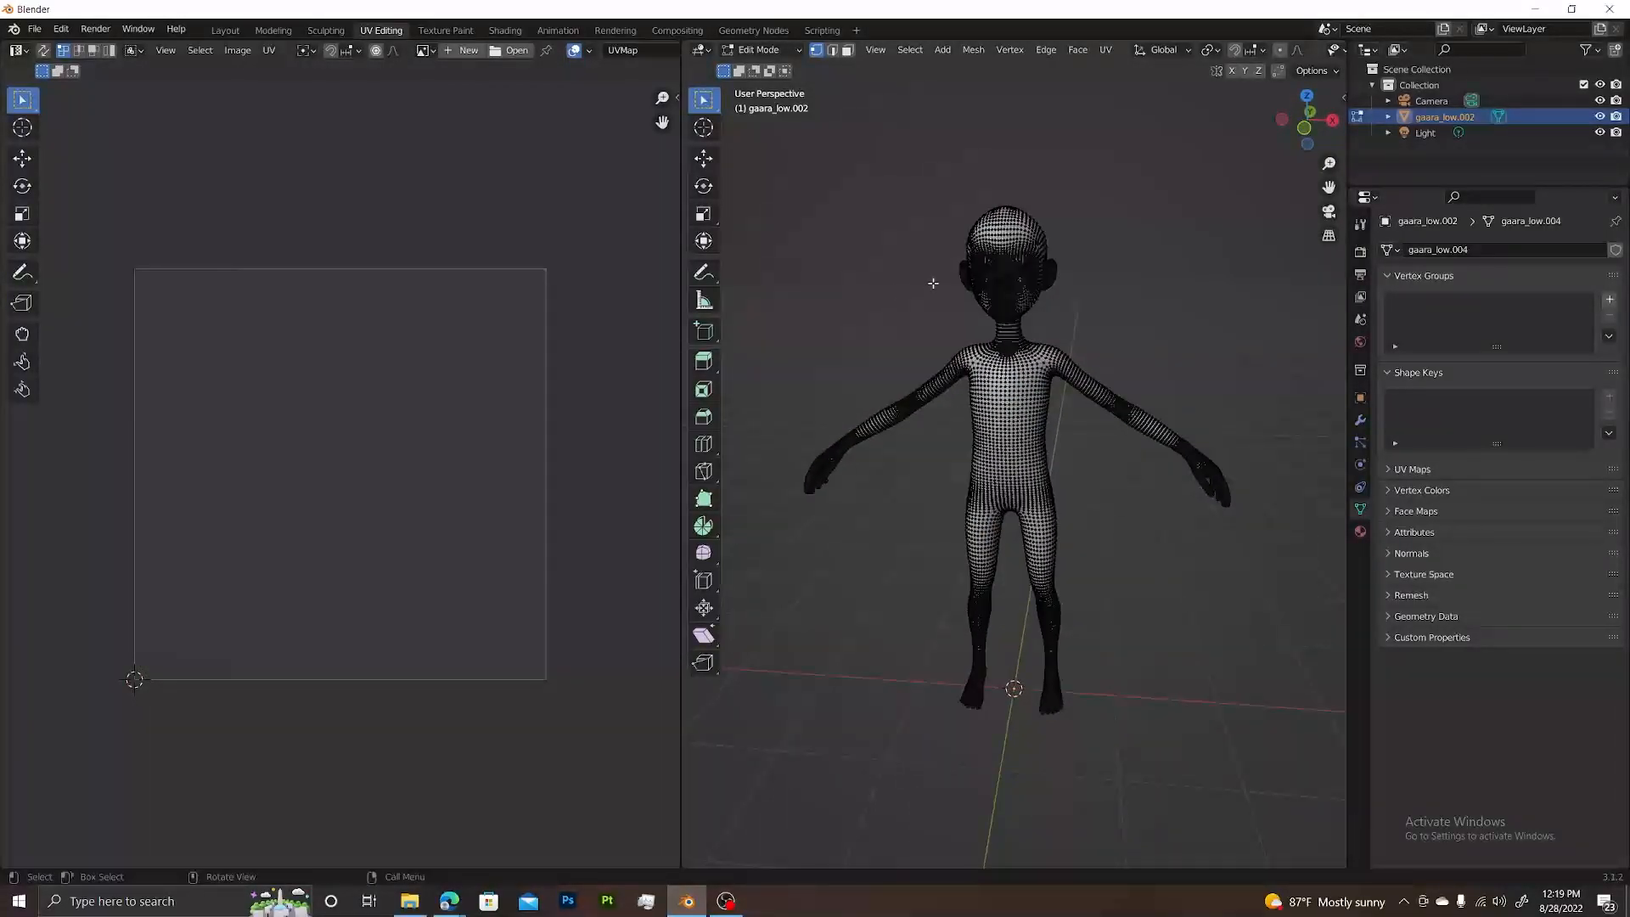
pyautogui.moveTo(975, 280)
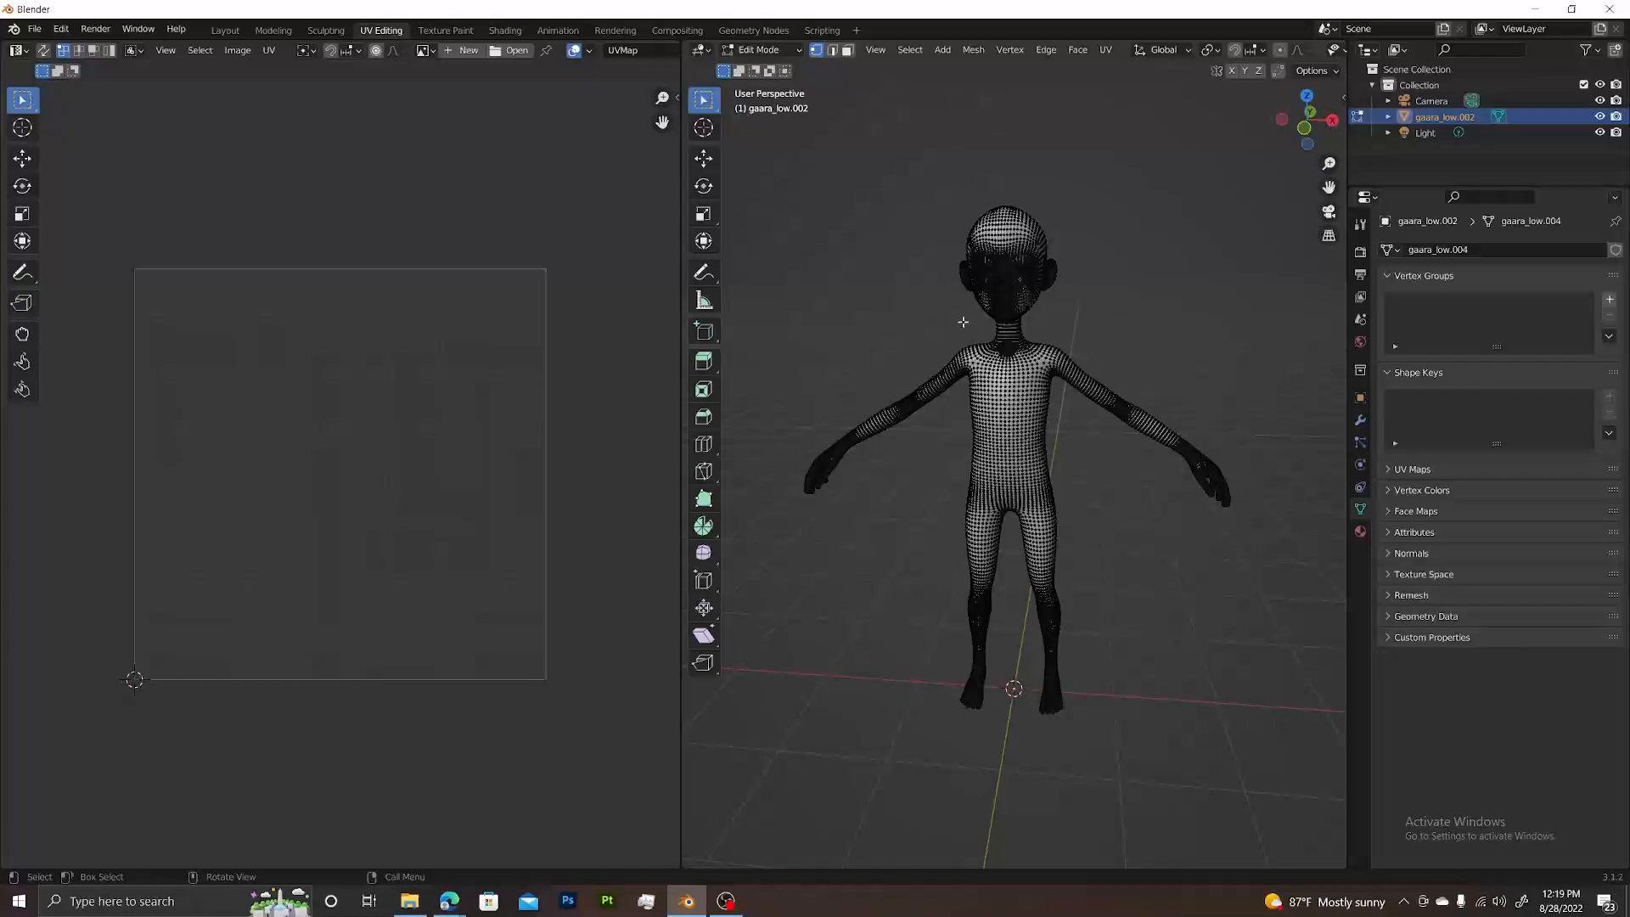
pyautogui.moveTo(1099, 318)
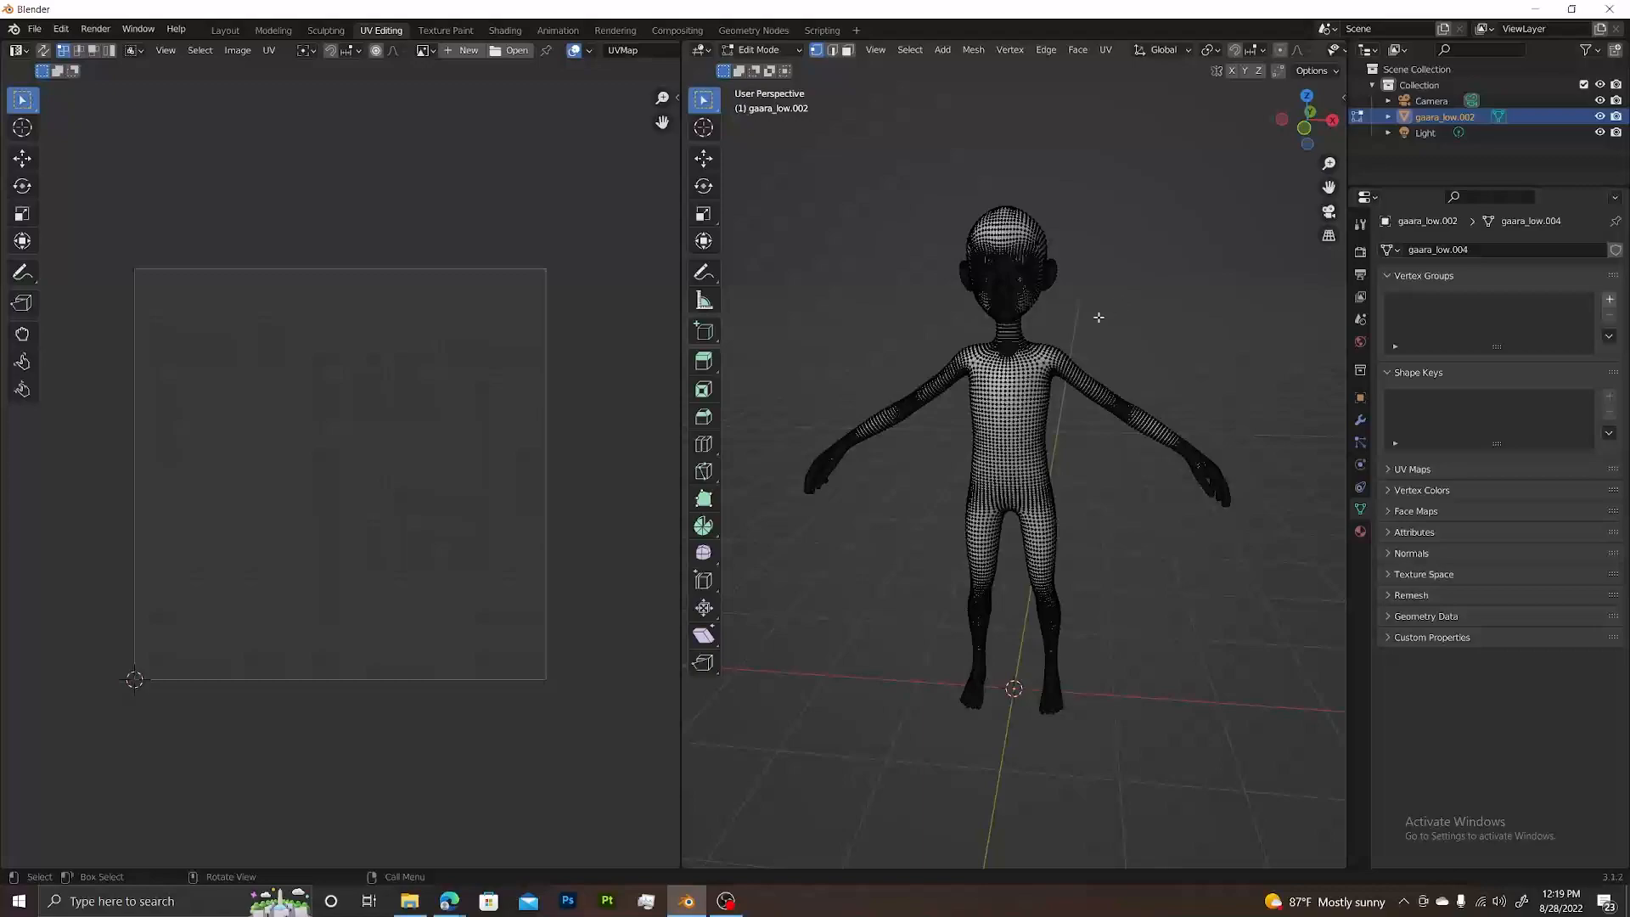
pyautogui.moveTo(1189, 272)
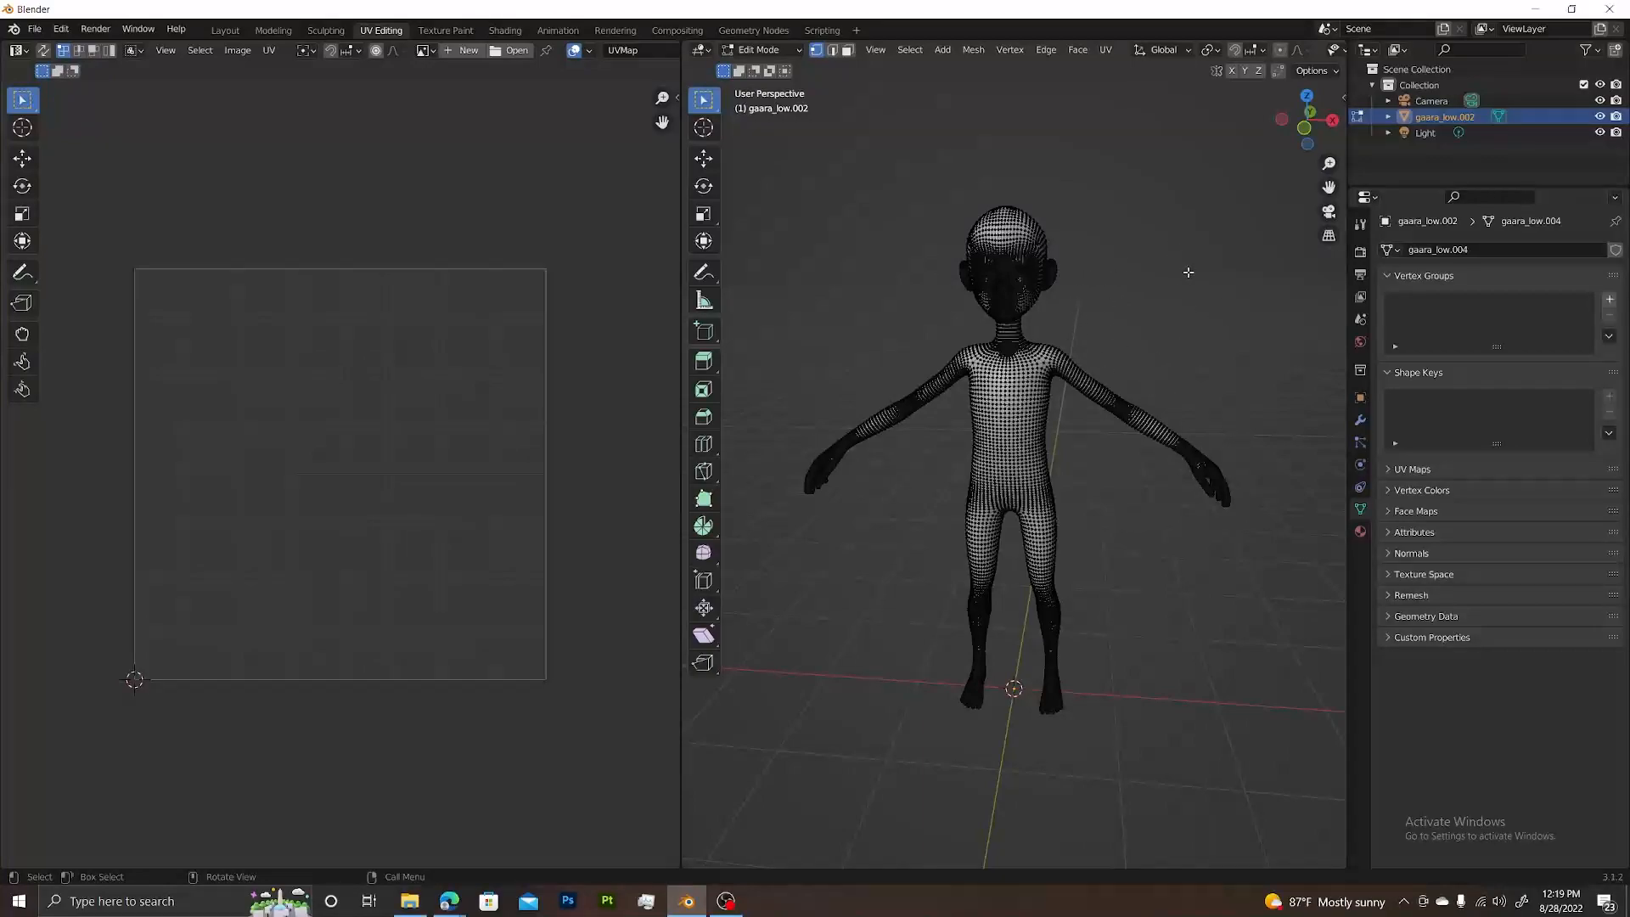
# Step: Select the entire mesh and re-unwrap it with Smart UV Project
pyautogui.press('a')
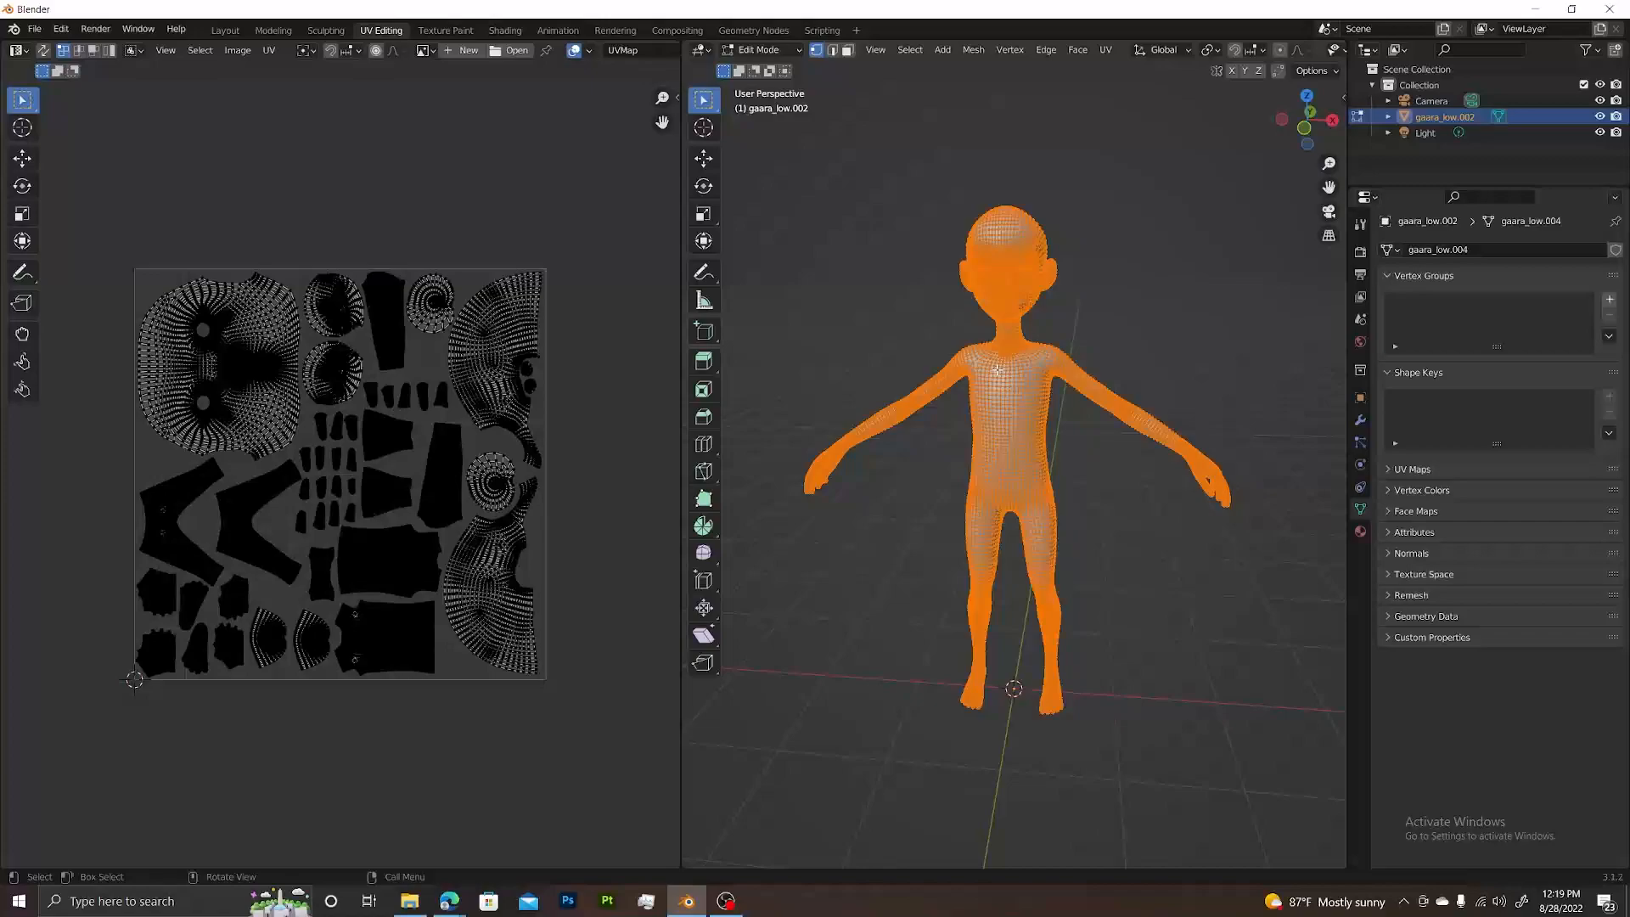
pyautogui.click(1104, 49)
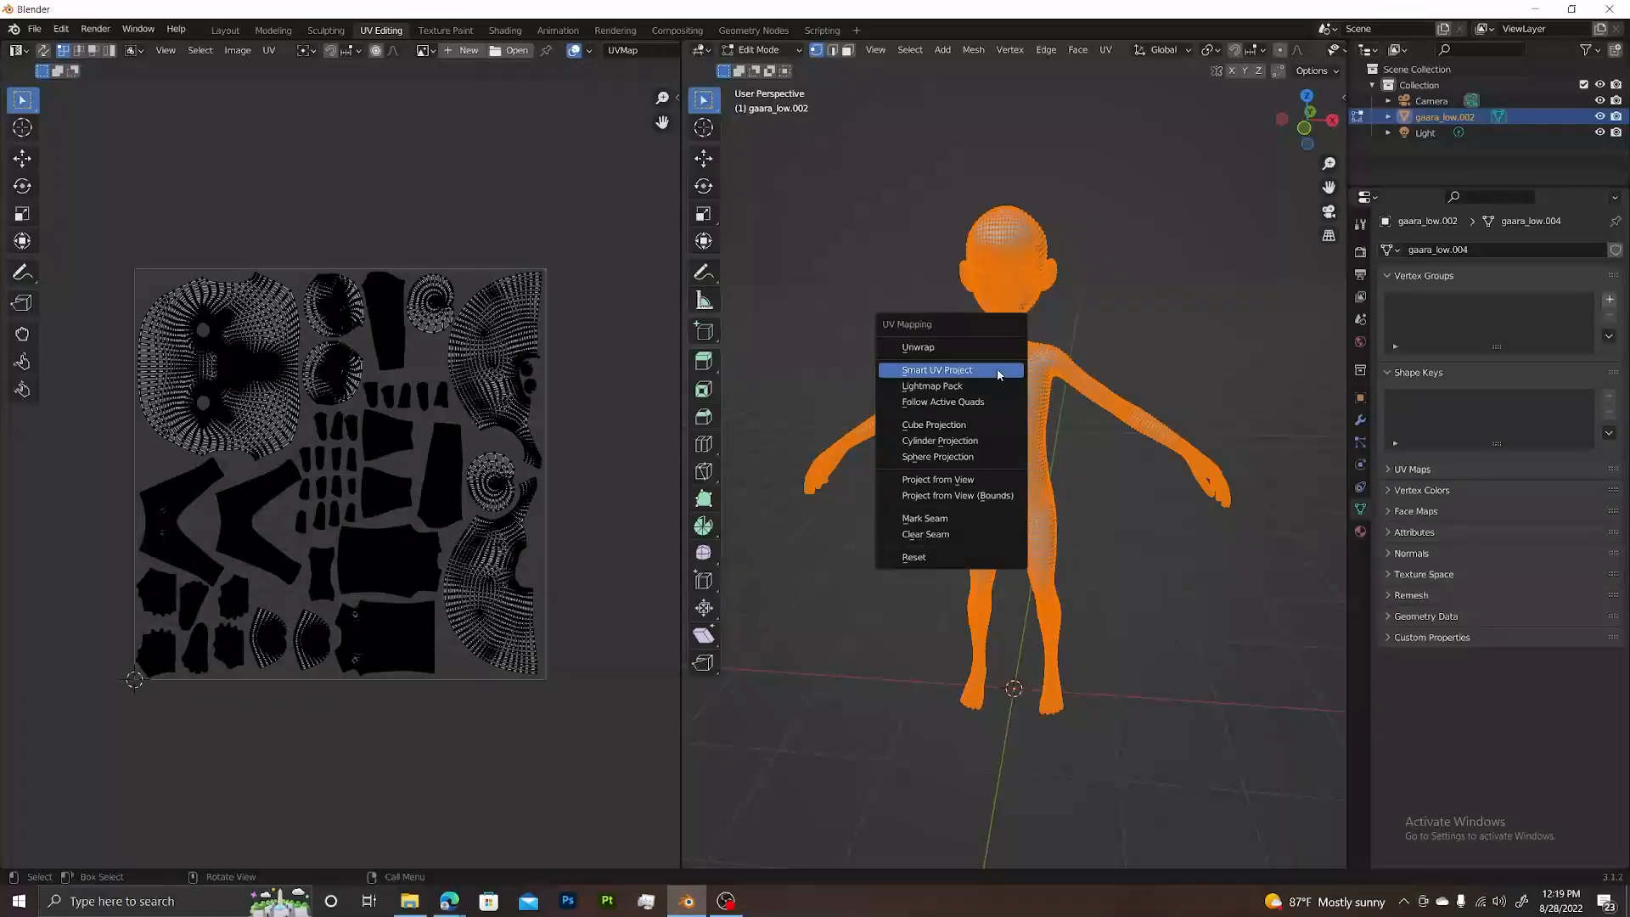
pyautogui.click(937, 370)
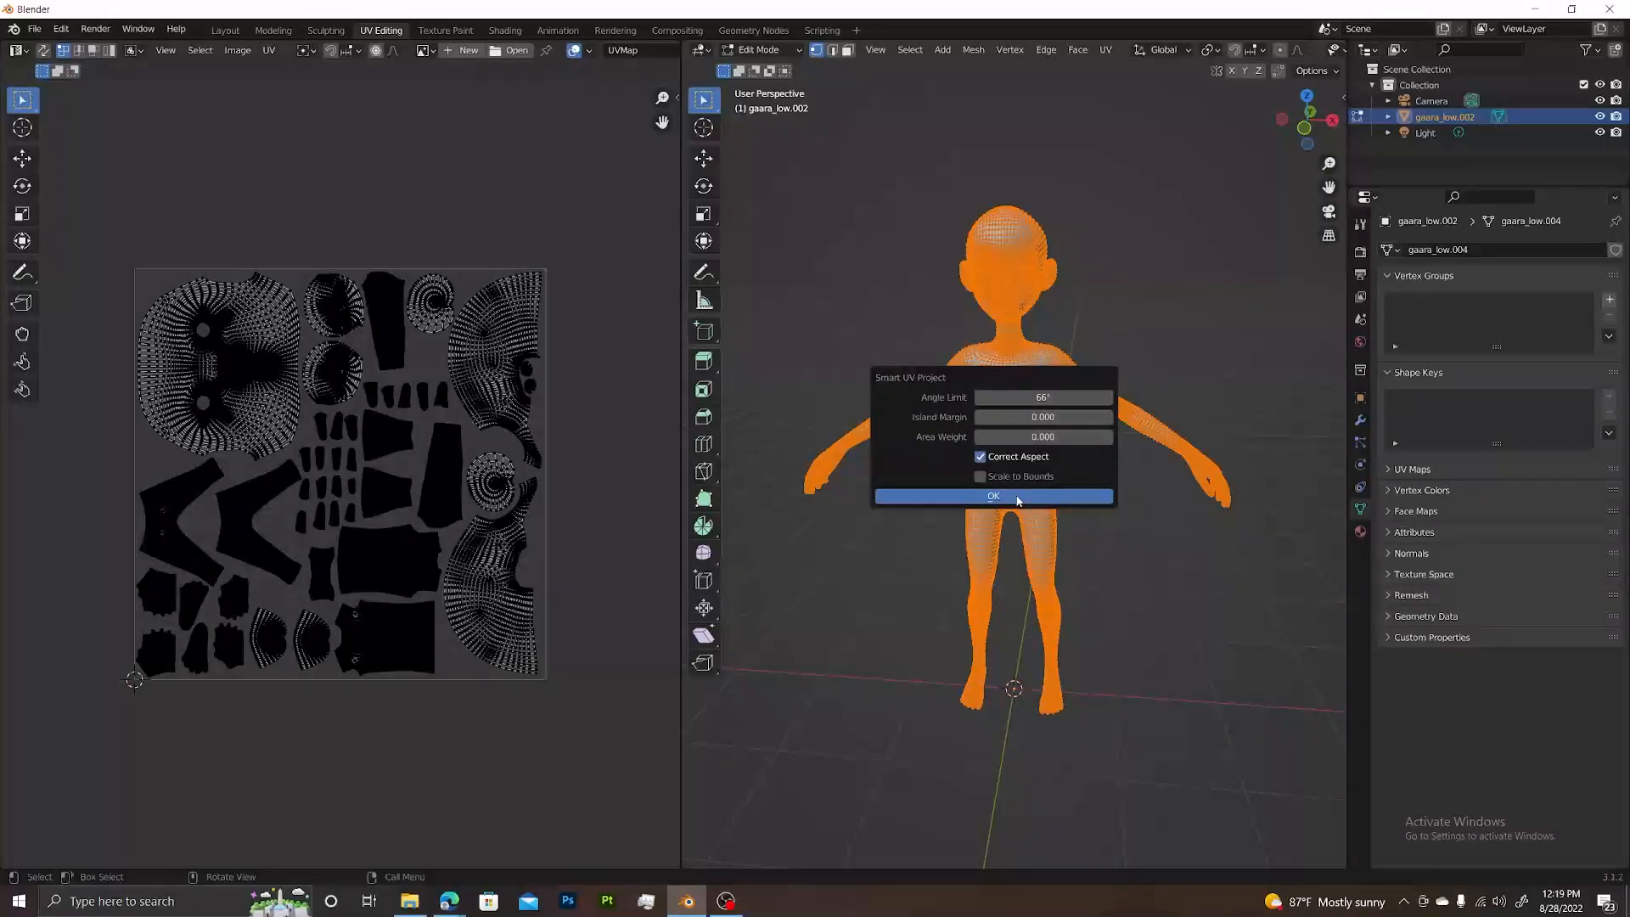
pyautogui.click(989, 496)
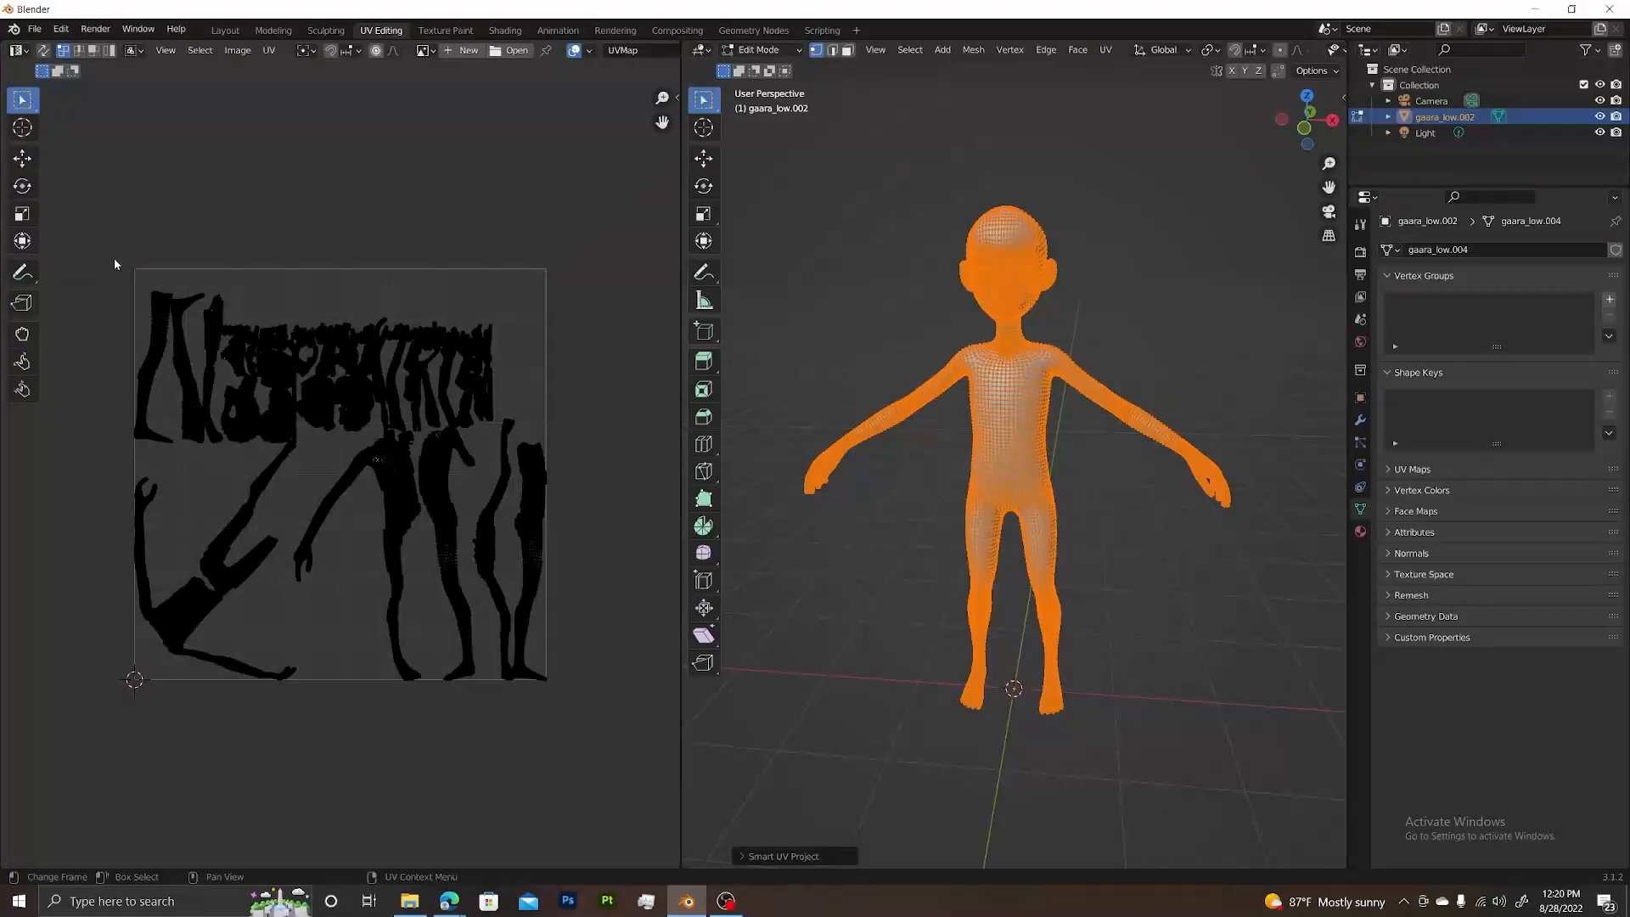
# Step: Create a new blank image named character_textures sized 2048 × 2048
pyautogui.click(462, 49)
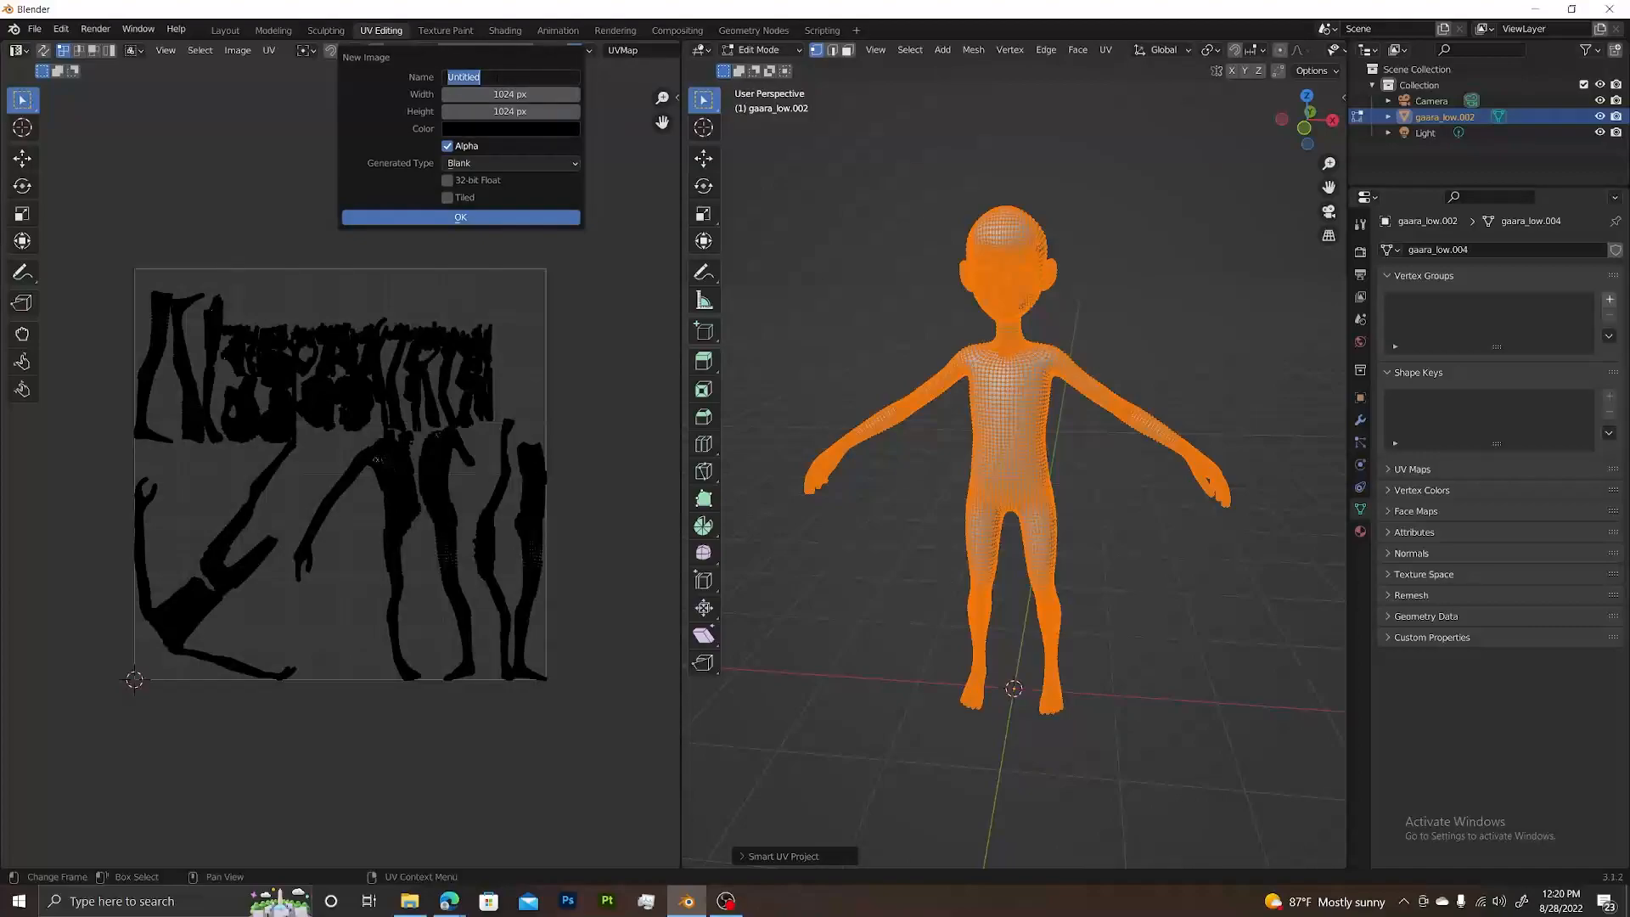
pyautogui.write('charact')
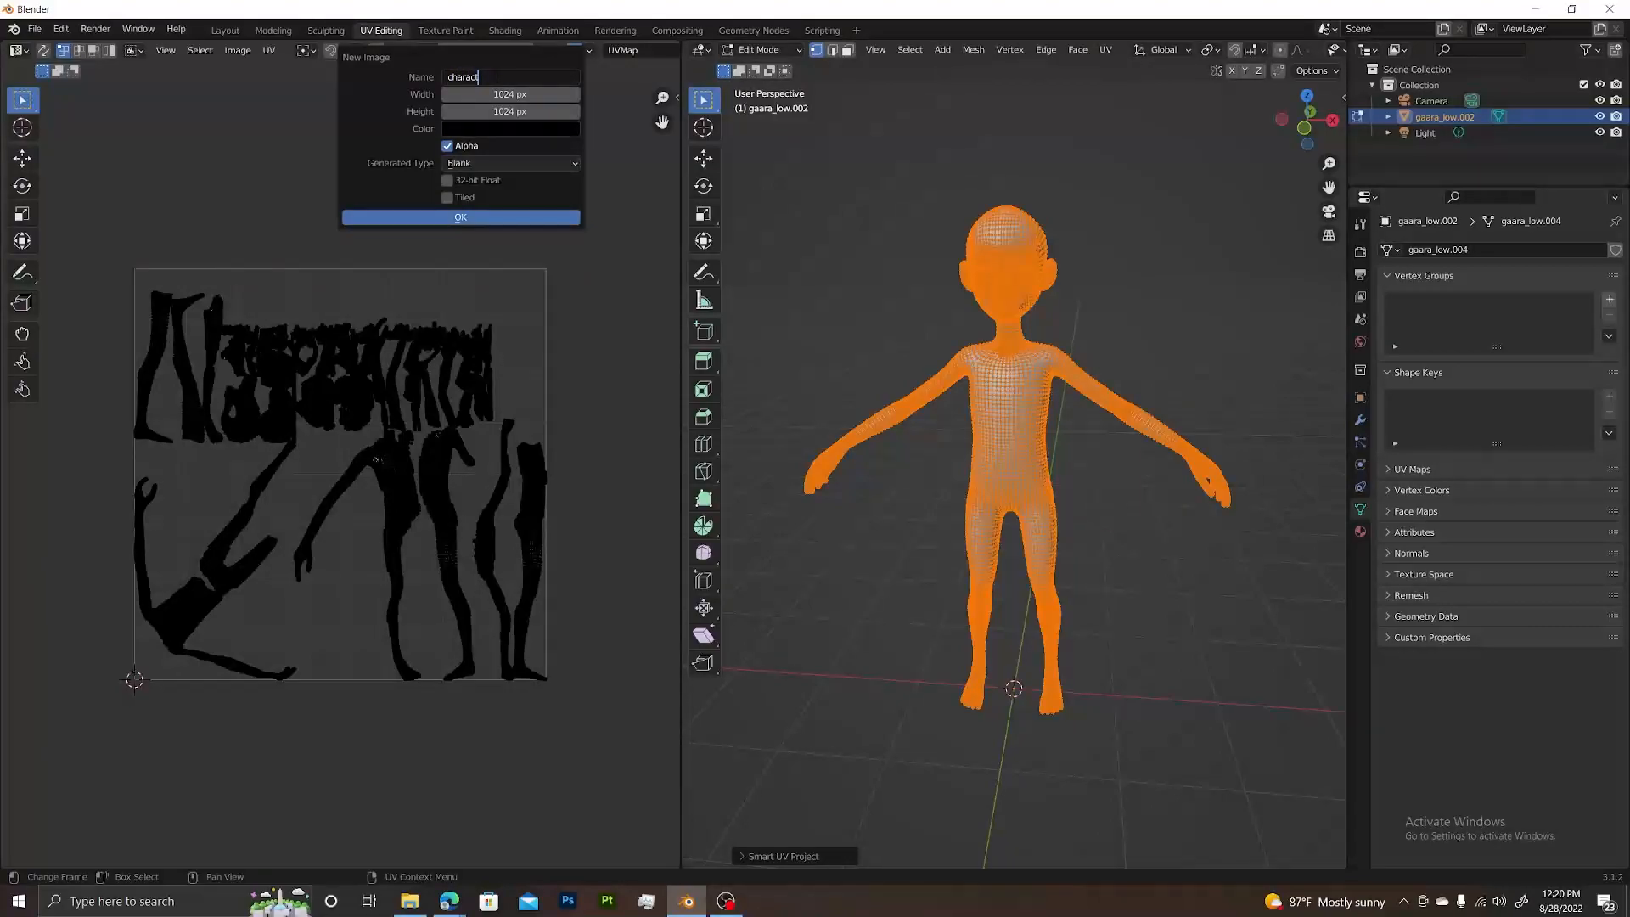
pyautogui.write('er_tex')
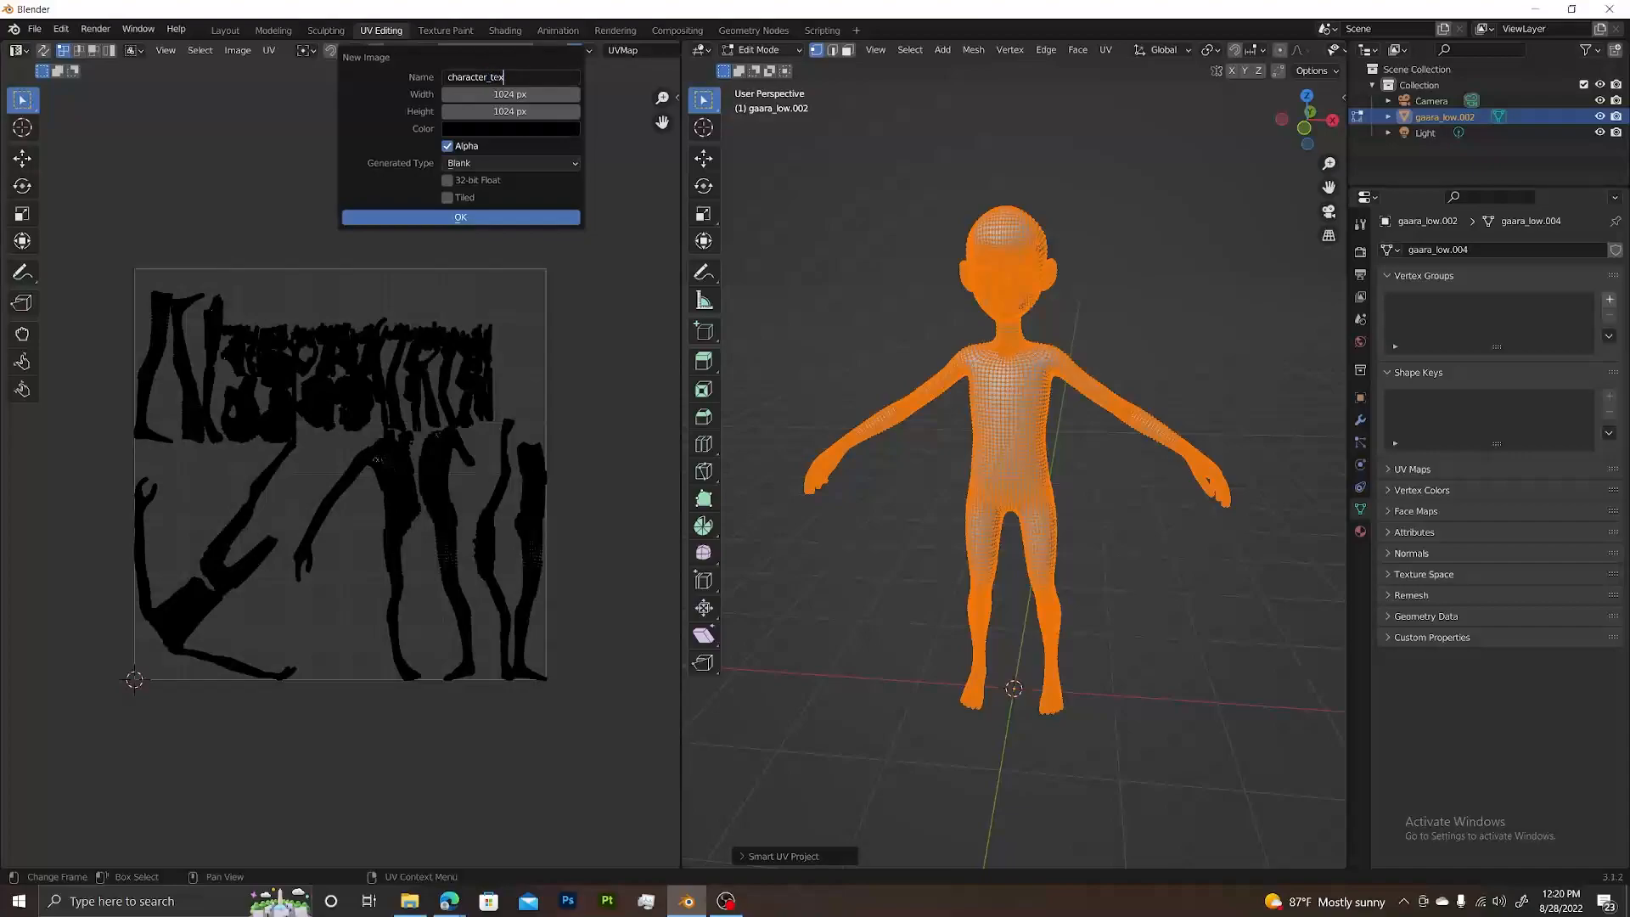
pyautogui.write('tures')
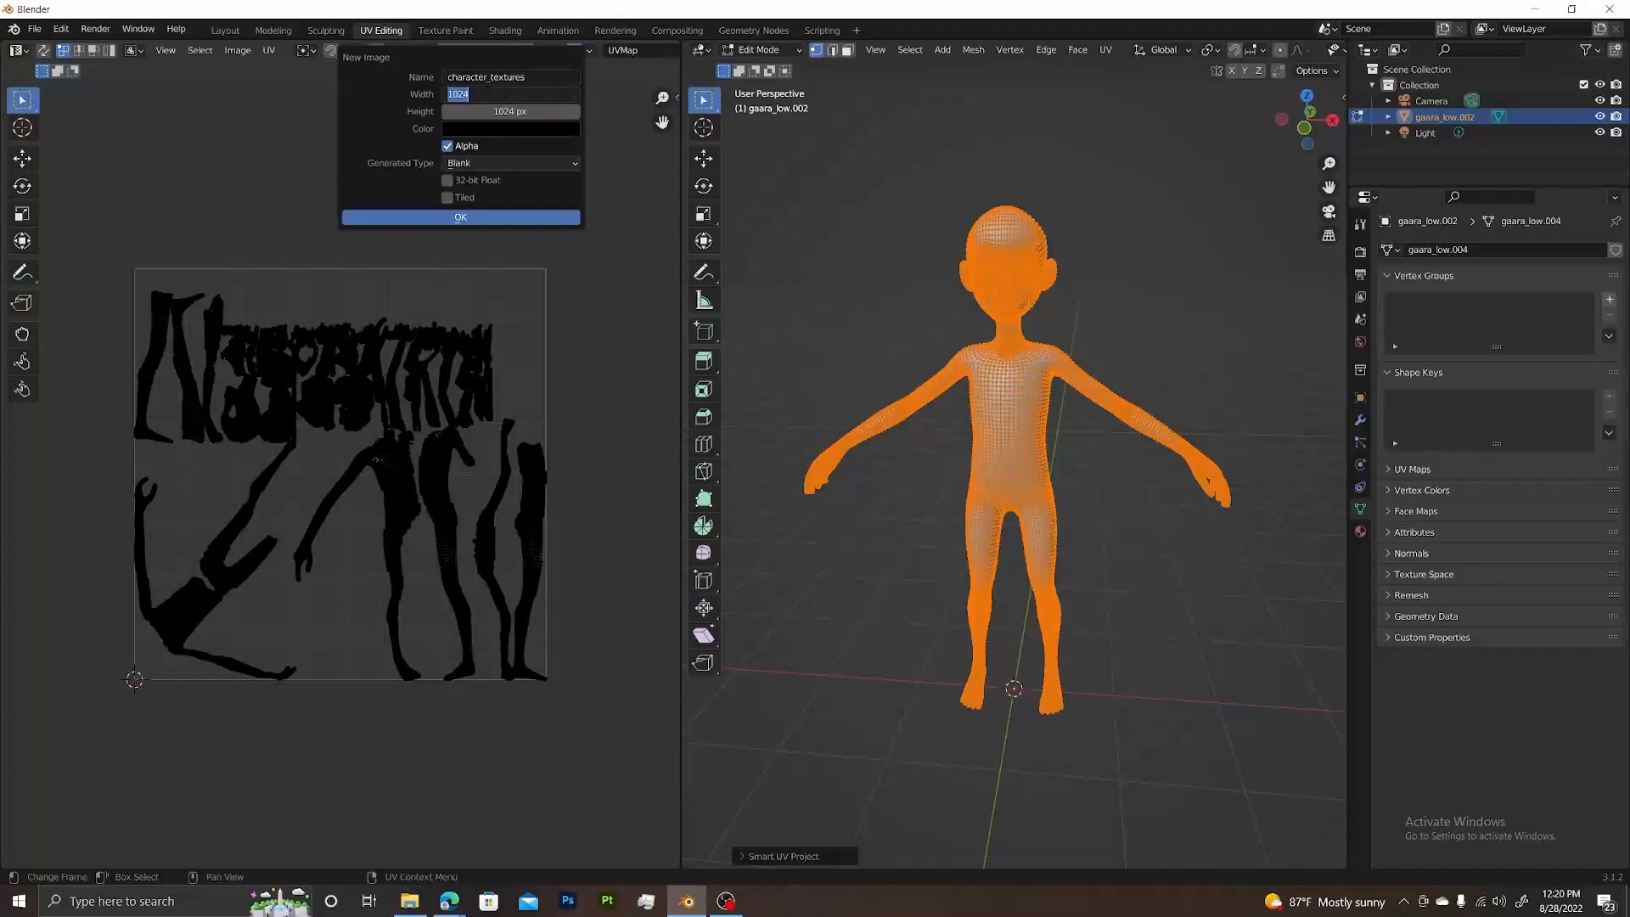
pyautogui.write('2048 px')
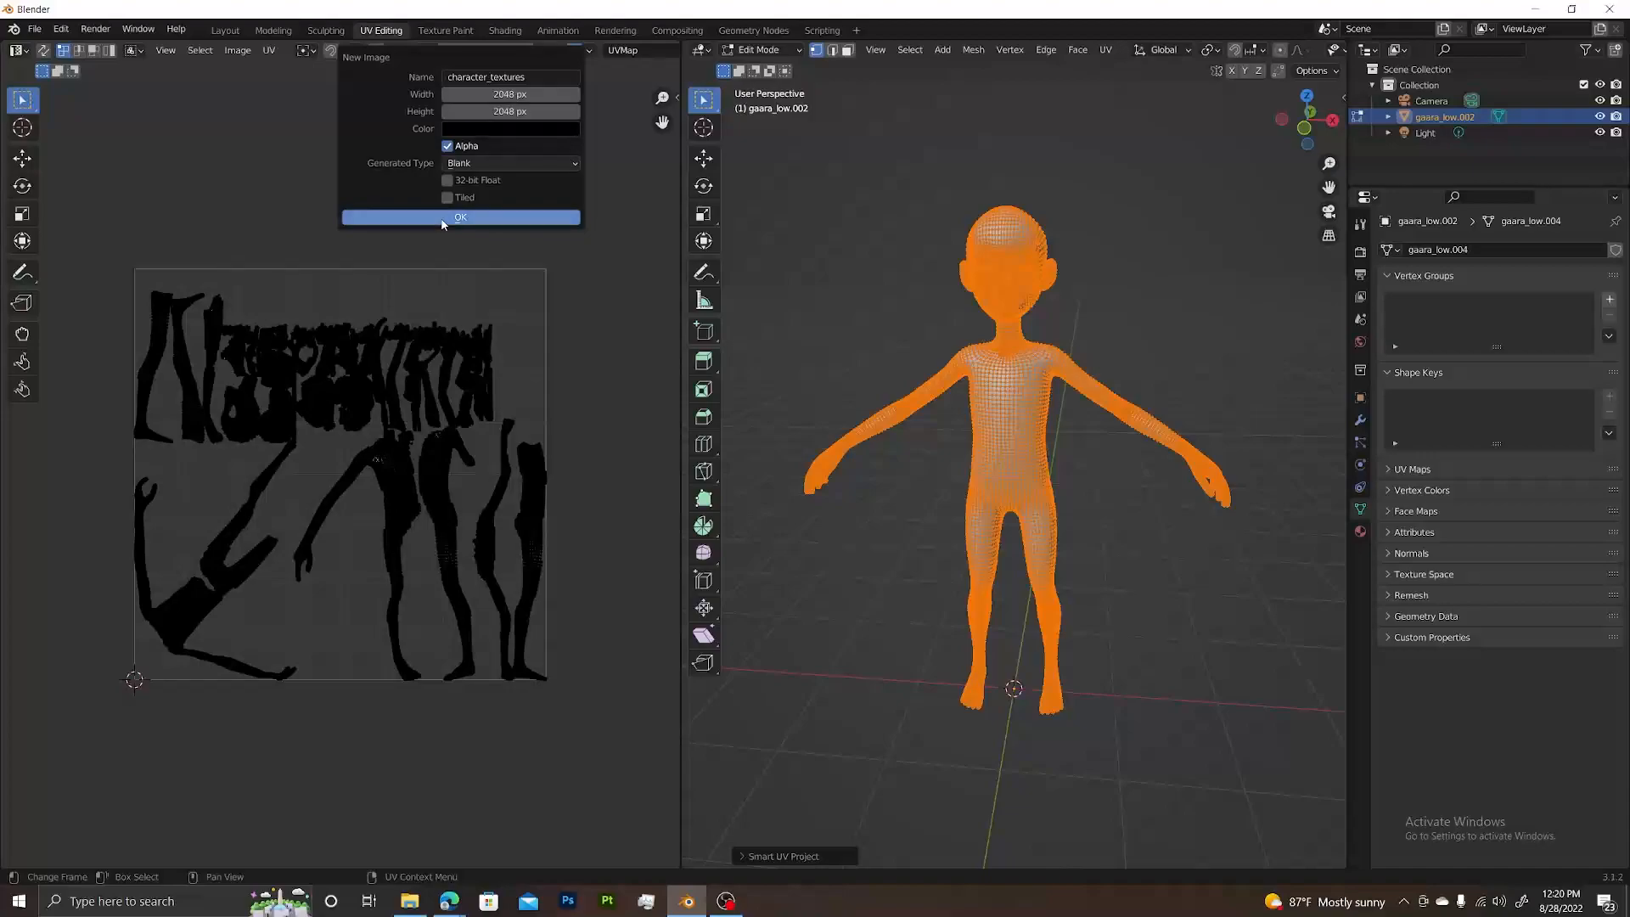
pyautogui.click(460, 217)
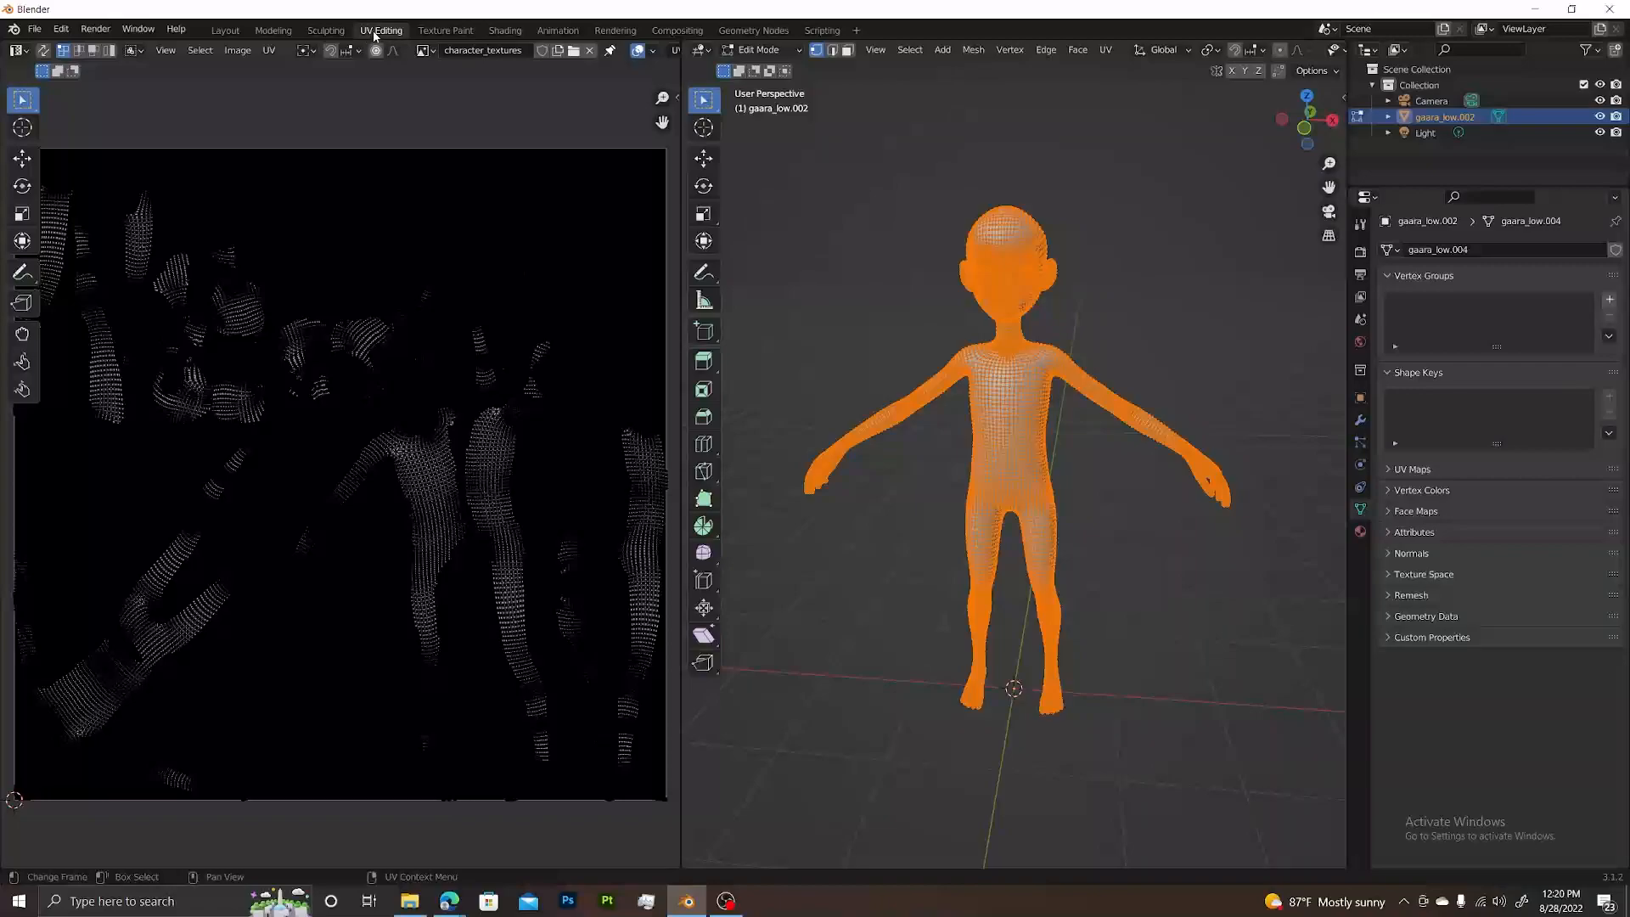
pyautogui.moveTo(445, 29)
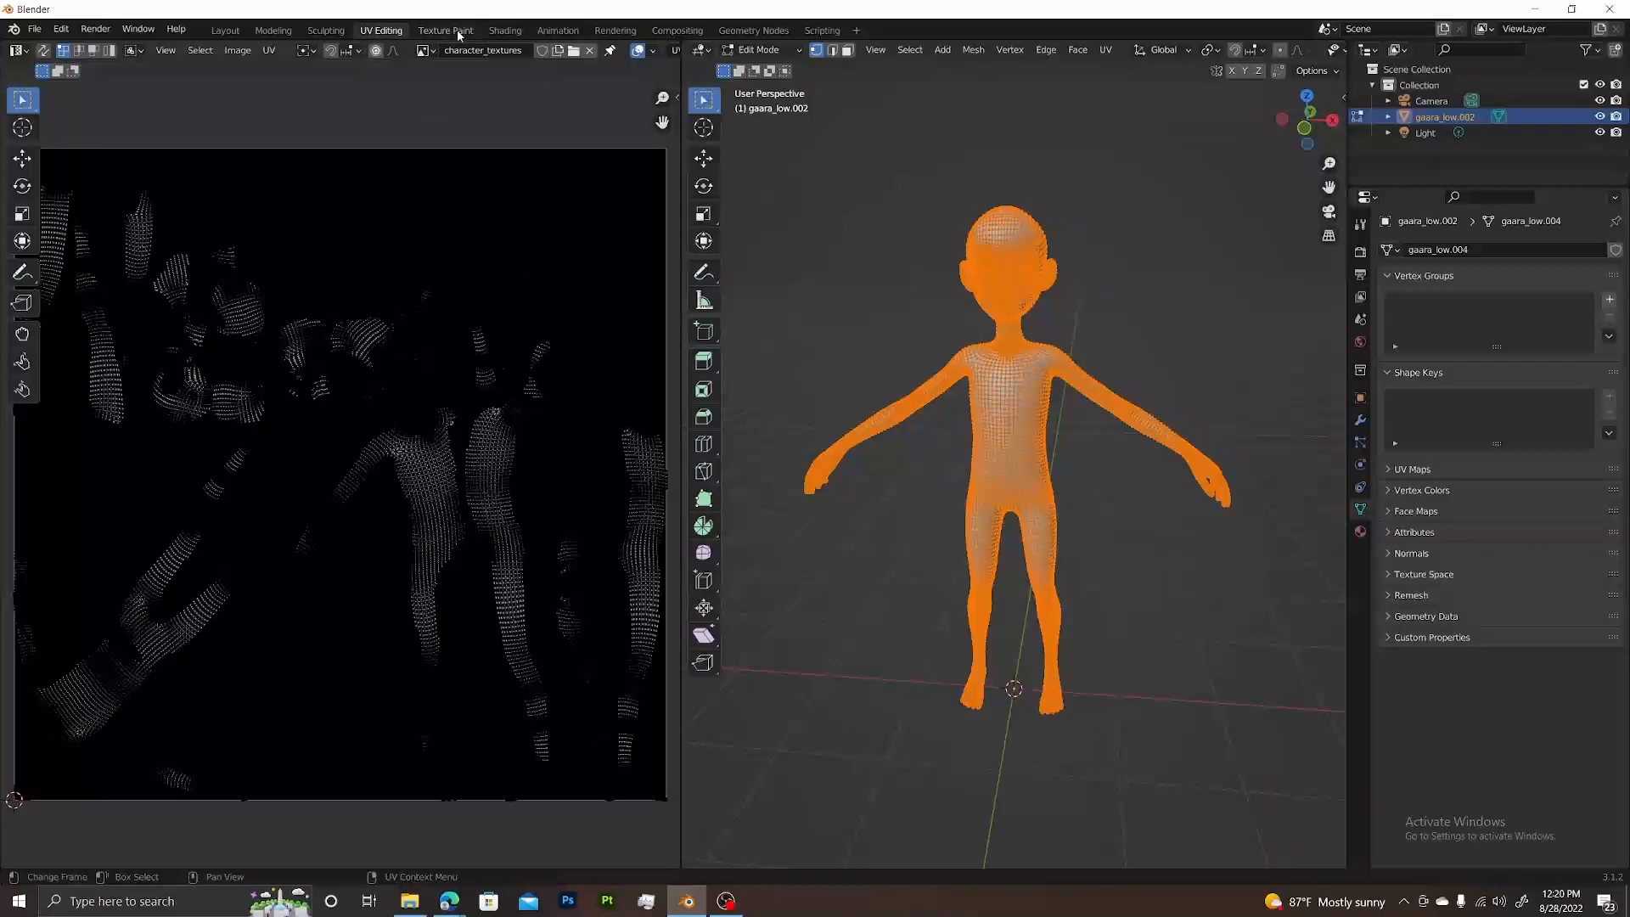
# Step: Switch to Texture Paint and show character_textures in the Image Editor
pyautogui.click(445, 29)
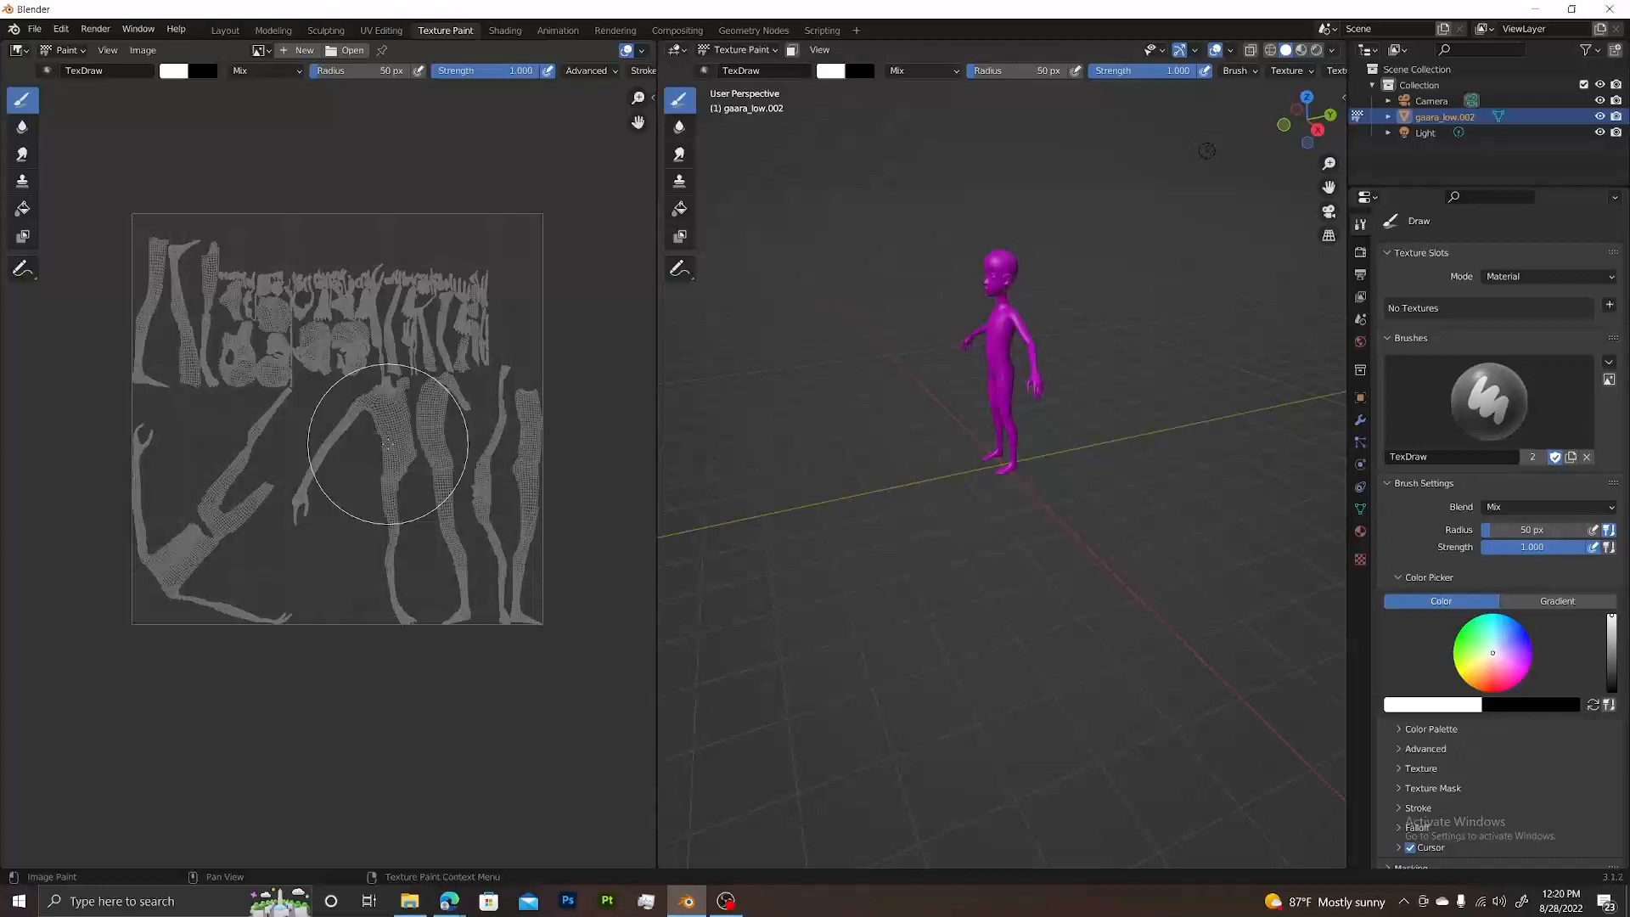
pyautogui.moveTo(588, 411)
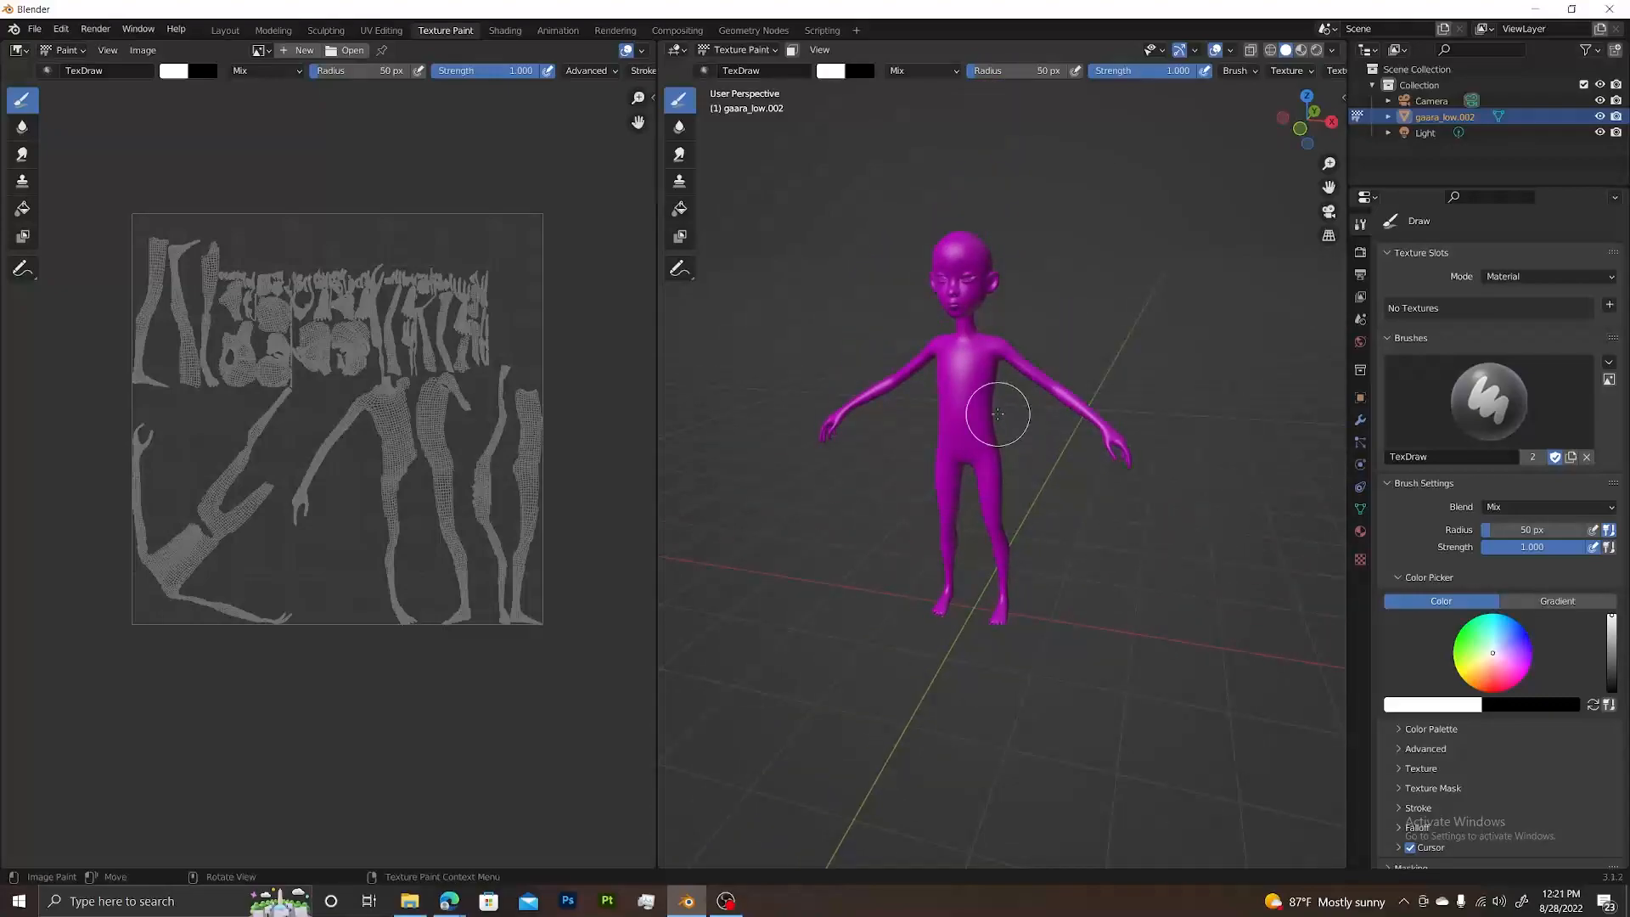
pyautogui.moveTo(993, 400)
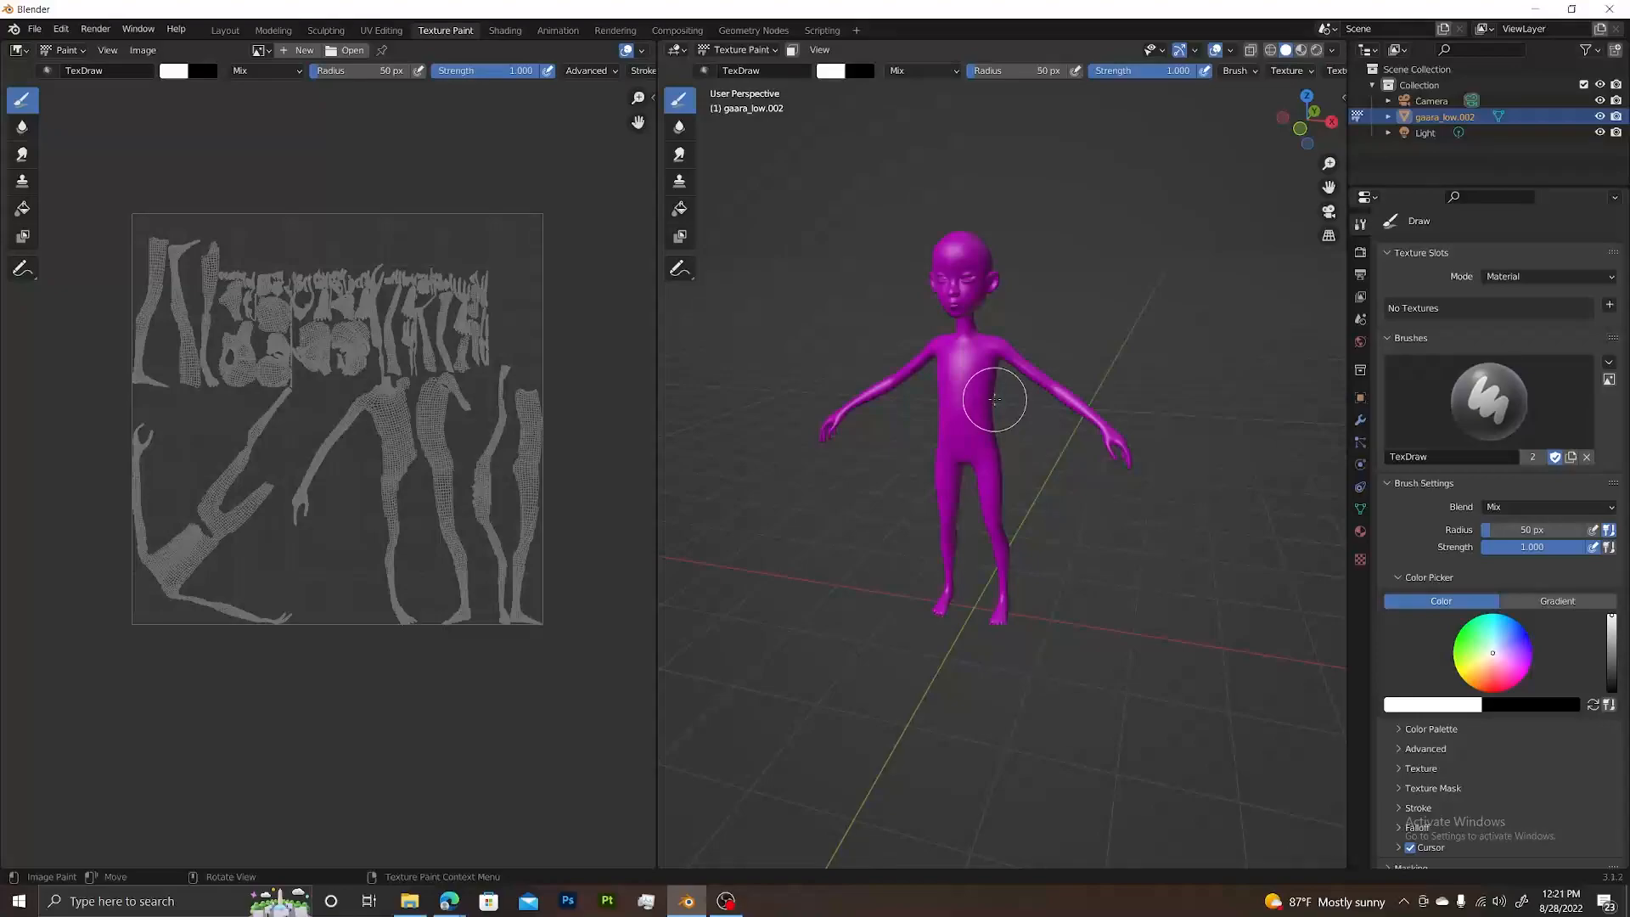
pyautogui.moveTo(469, 202)
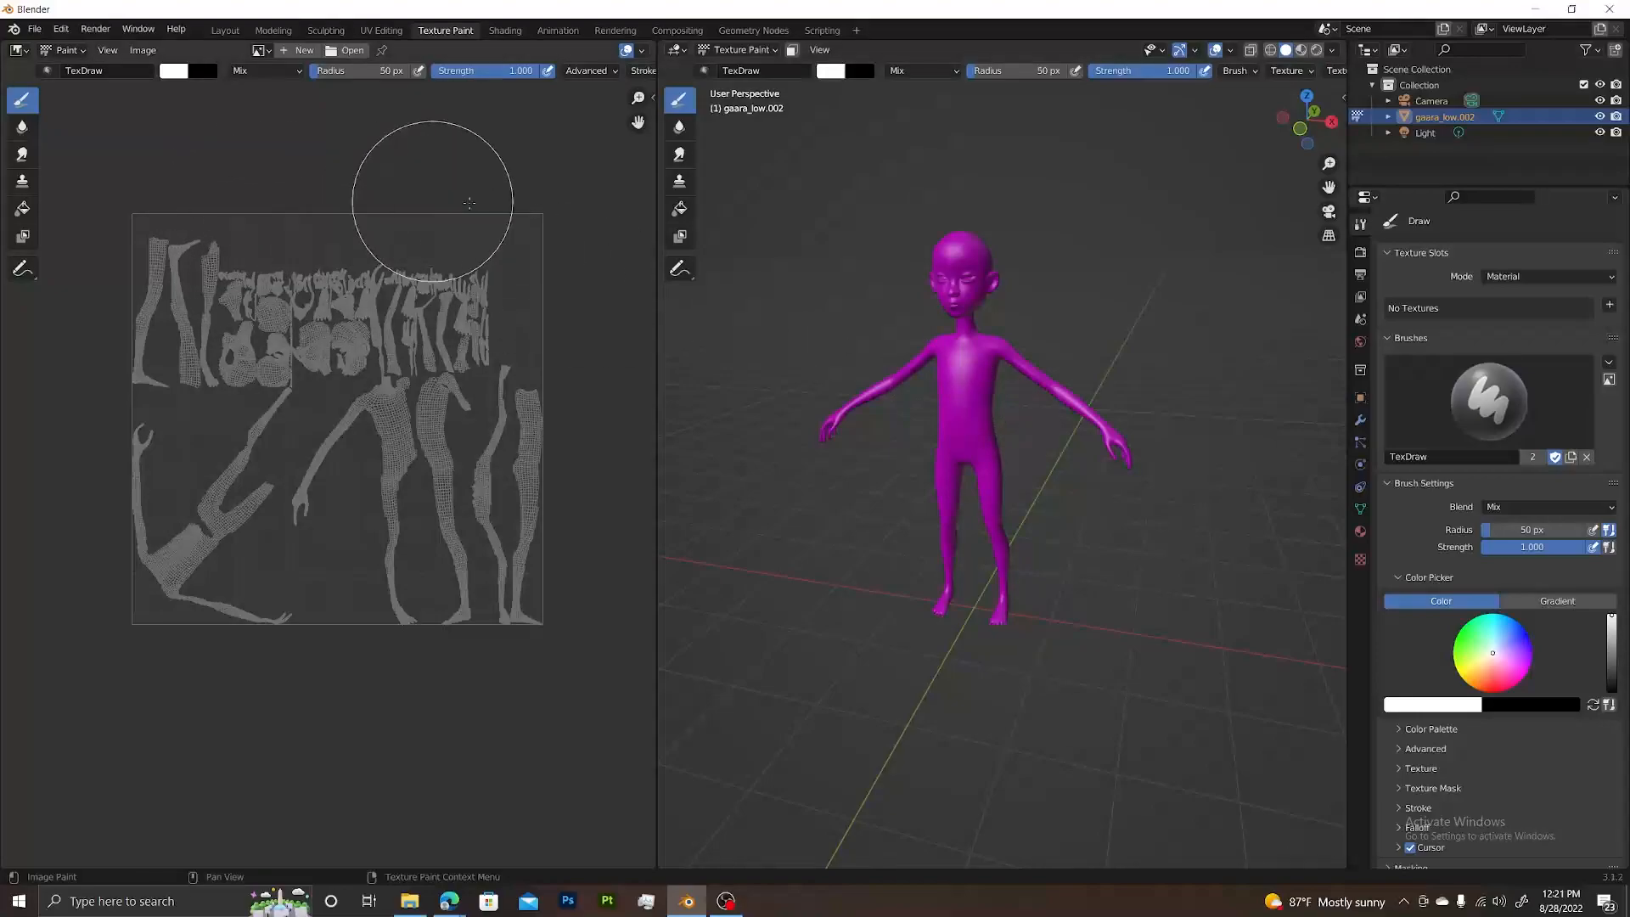
pyautogui.moveTo(103, 255)
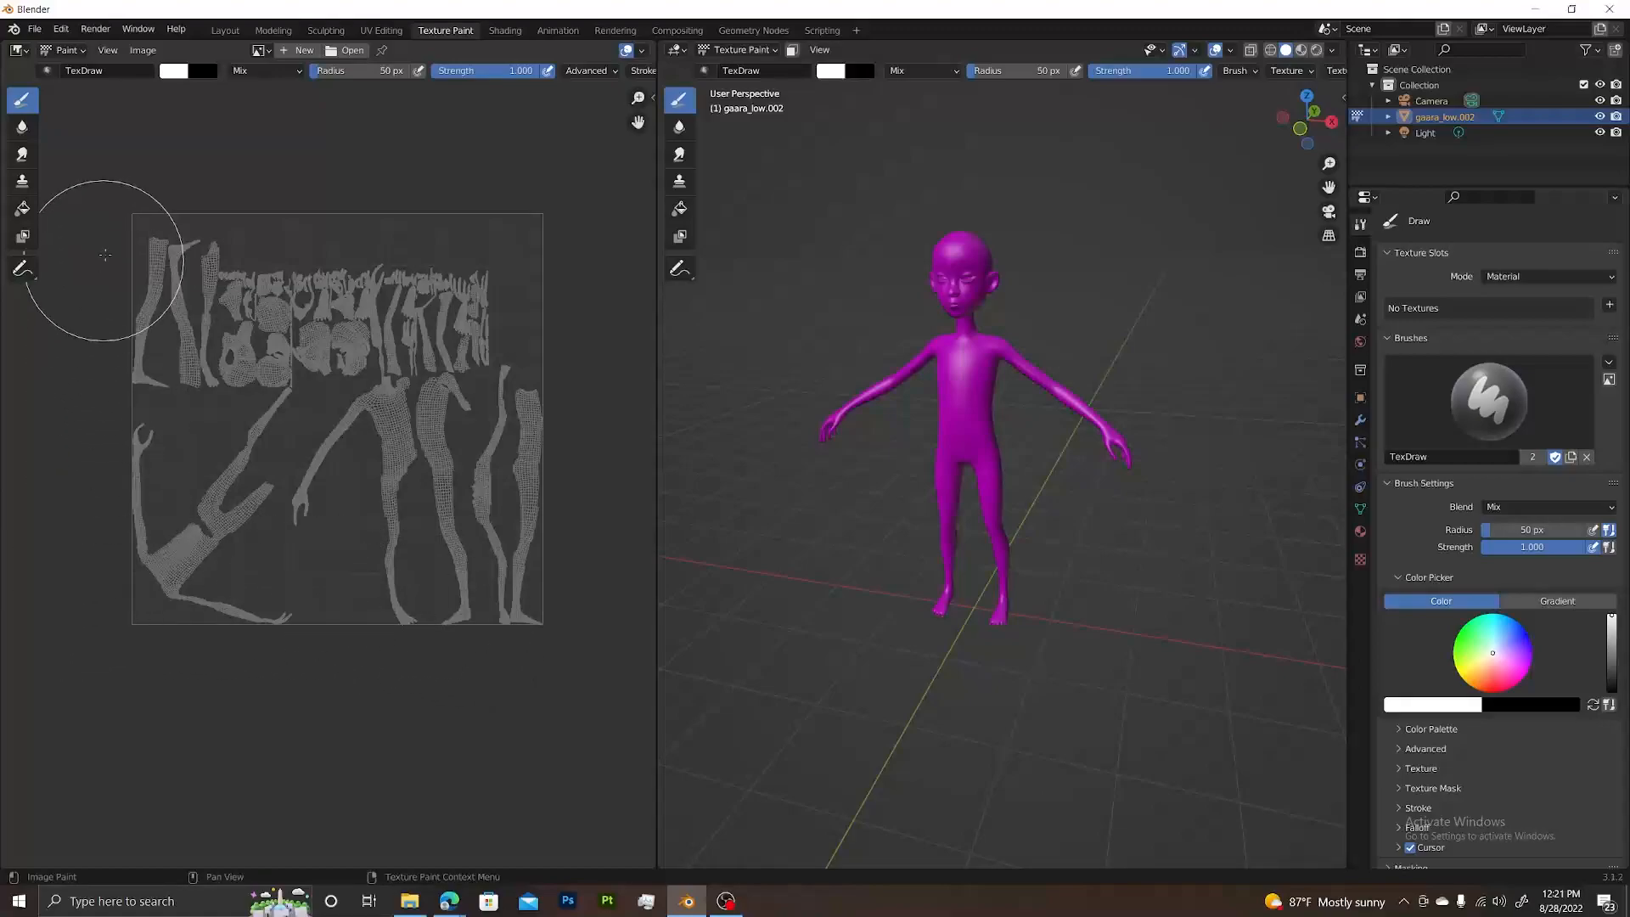
pyautogui.moveTo(194, 214)
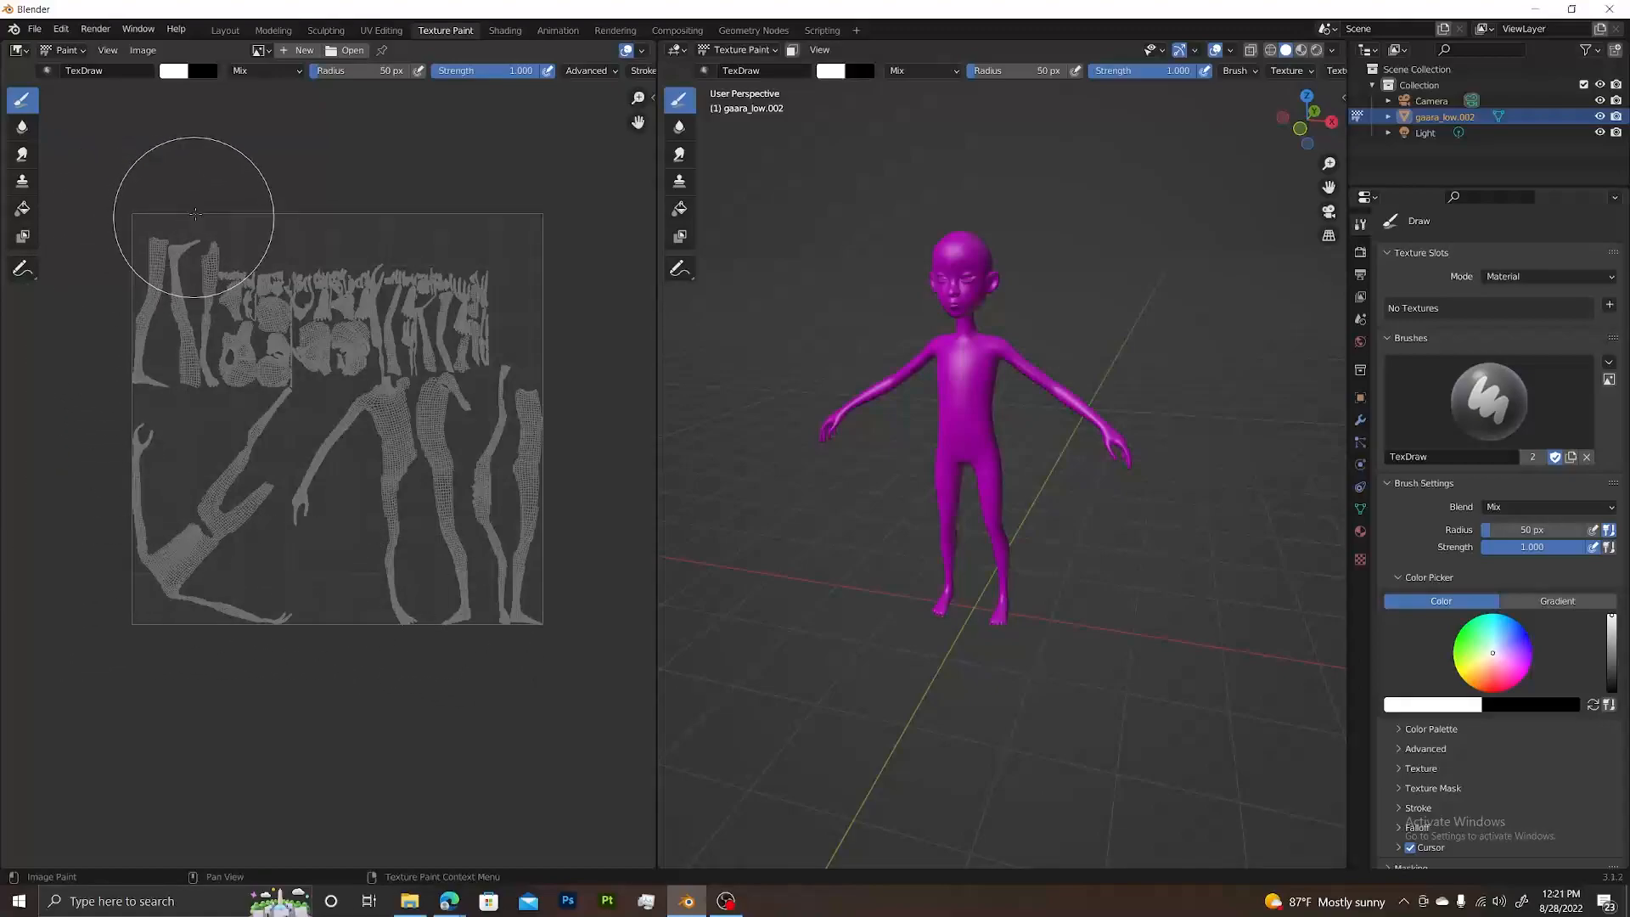
pyautogui.moveTo(288, 103)
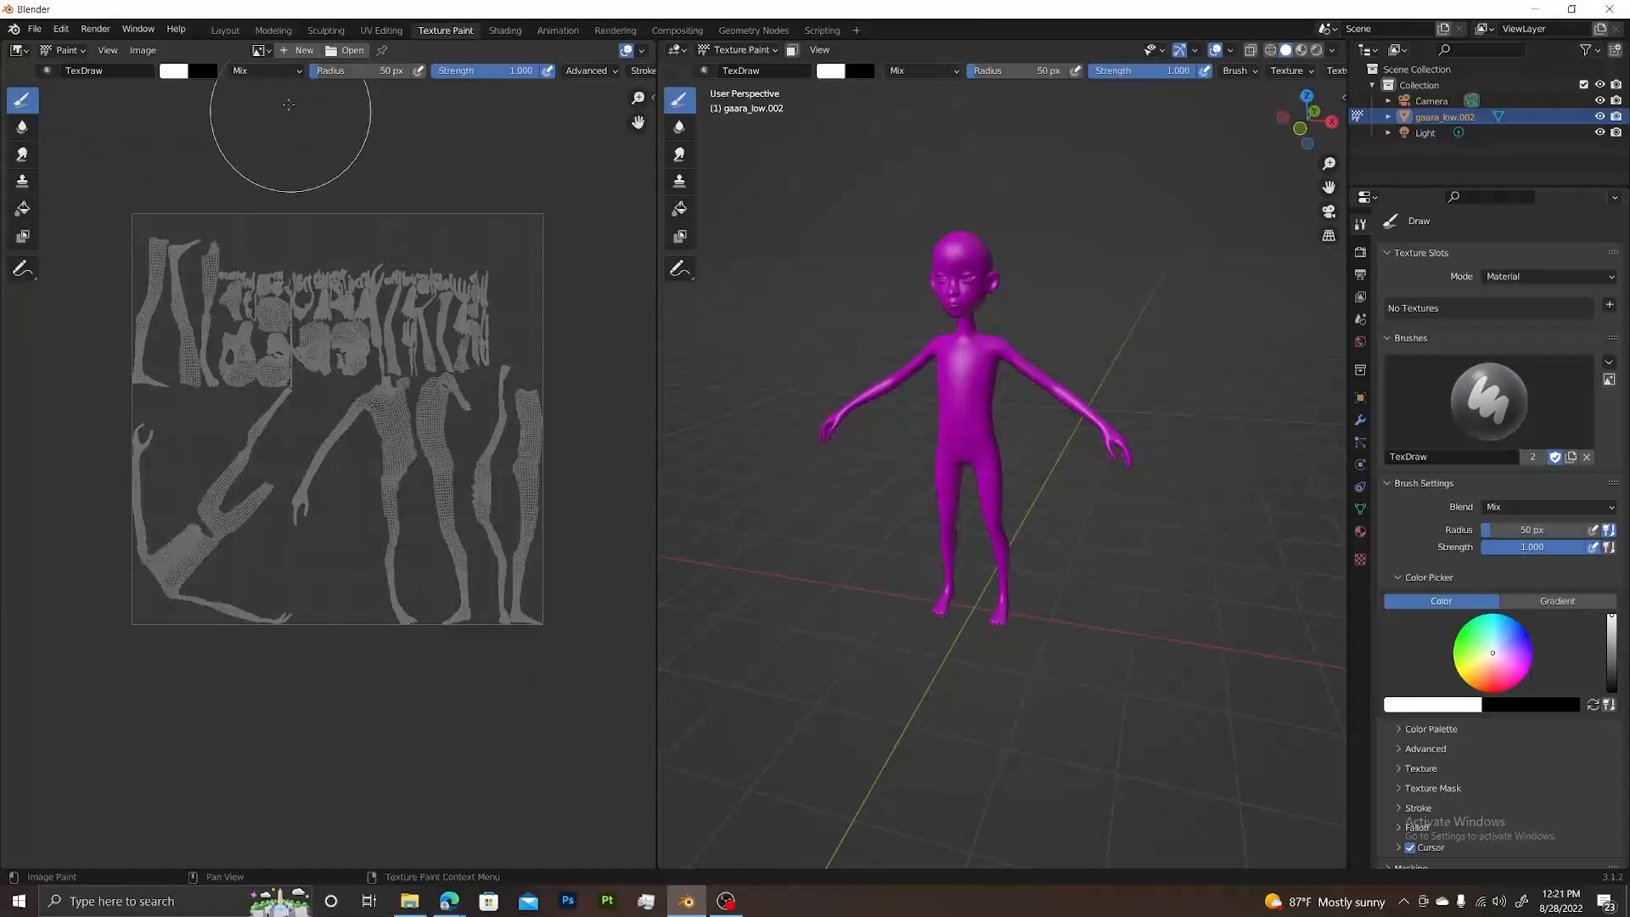
pyautogui.click(258, 49)
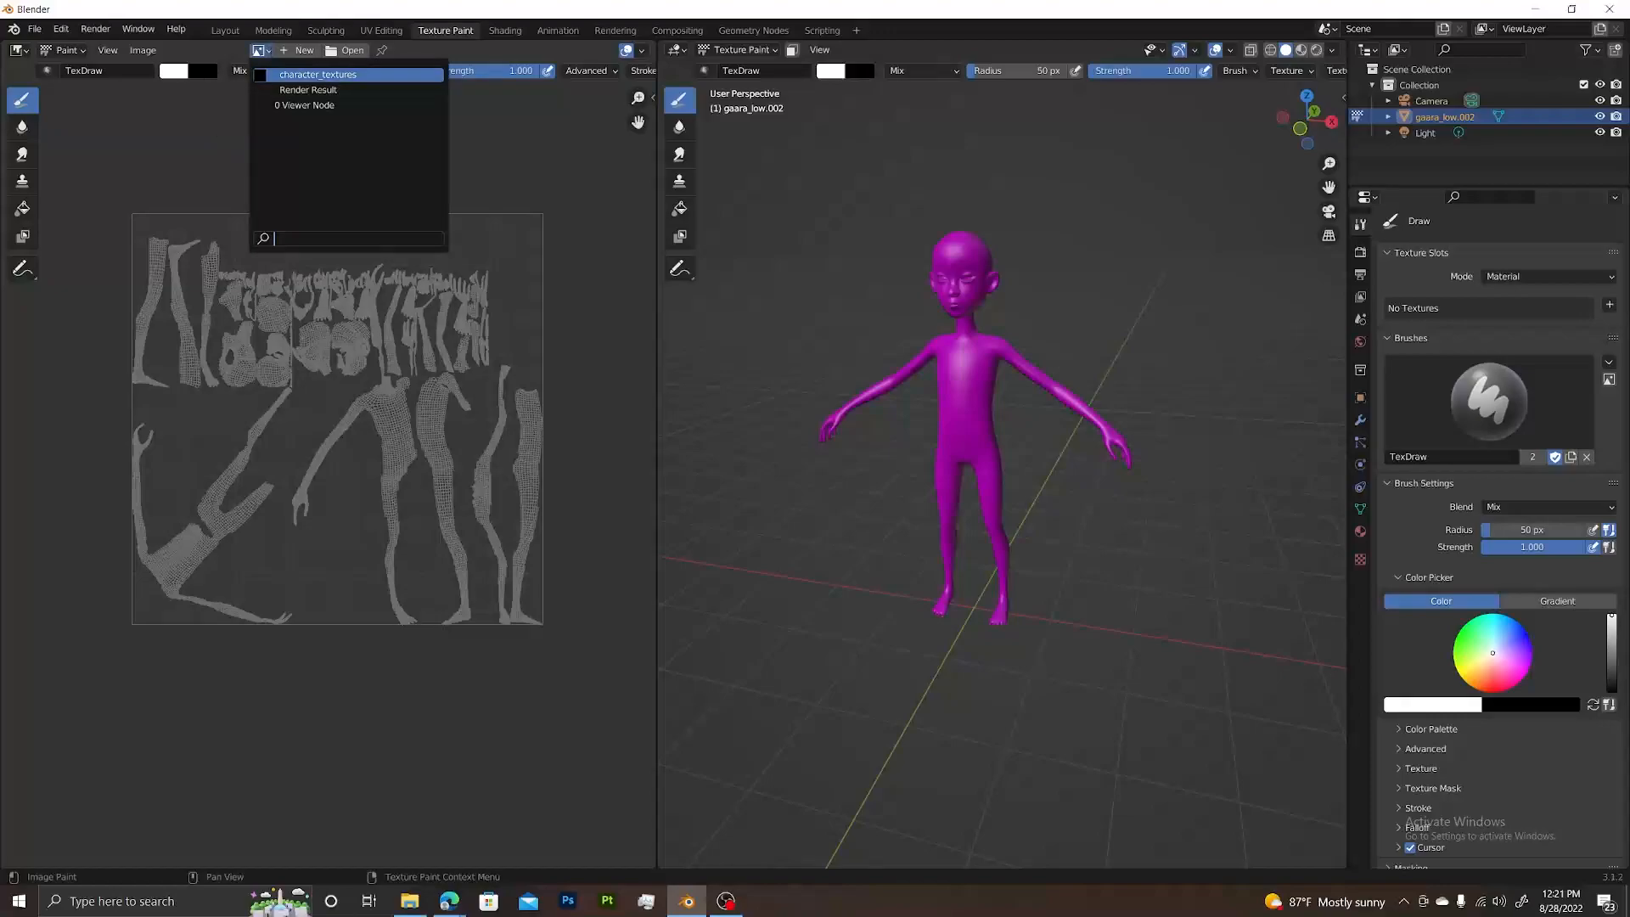
pyautogui.click(317, 73)
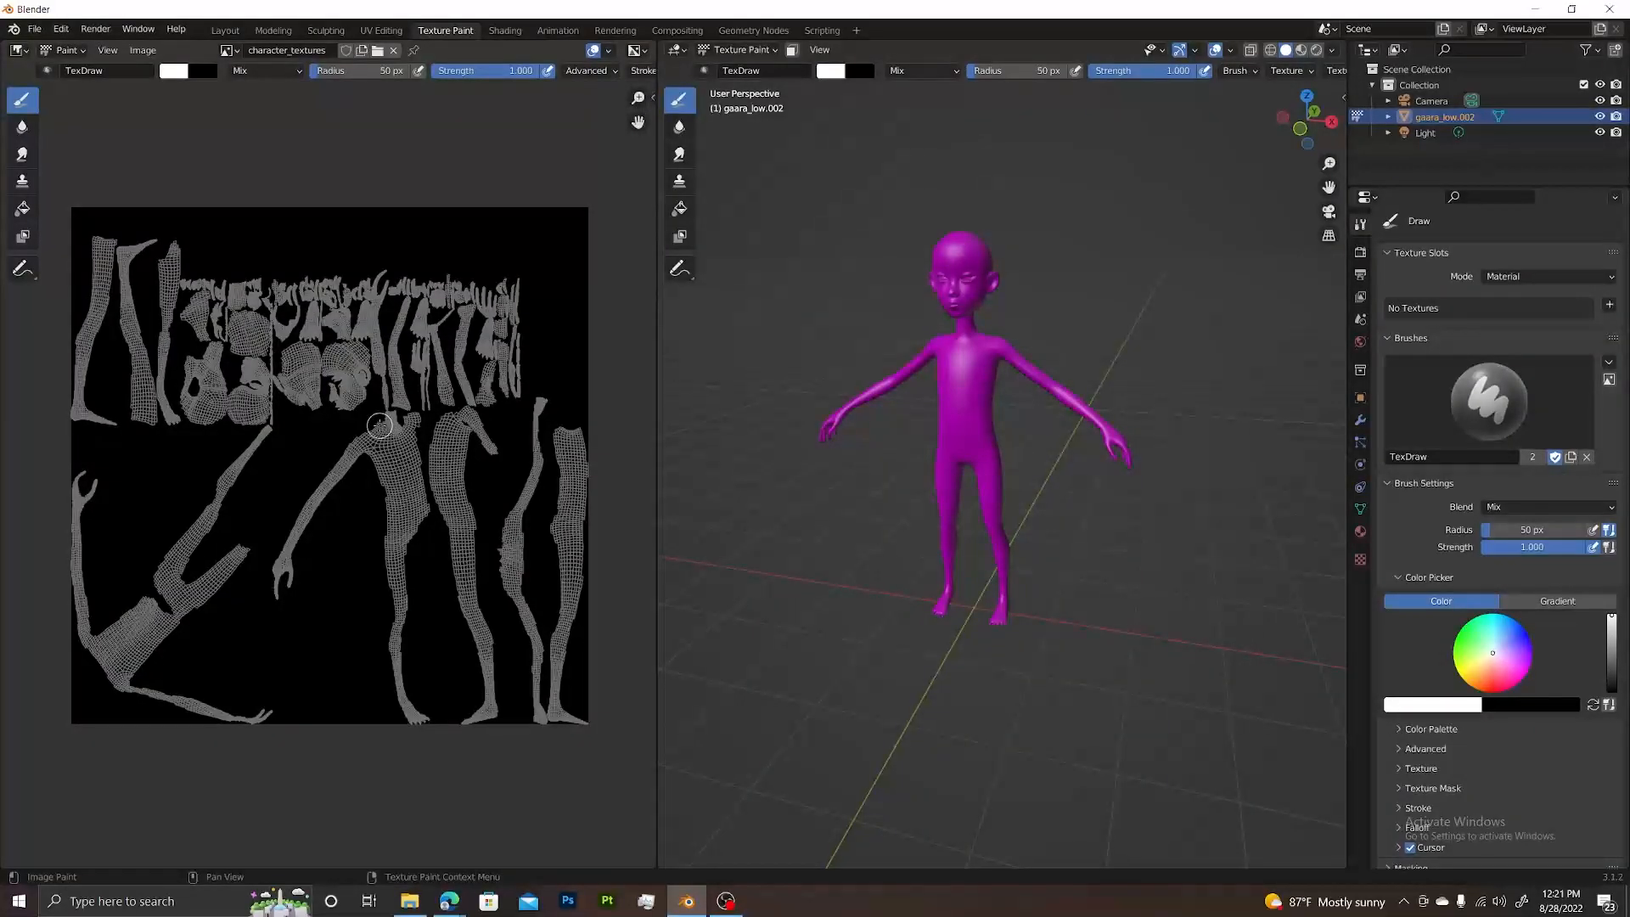
pyautogui.moveTo(1192, 456)
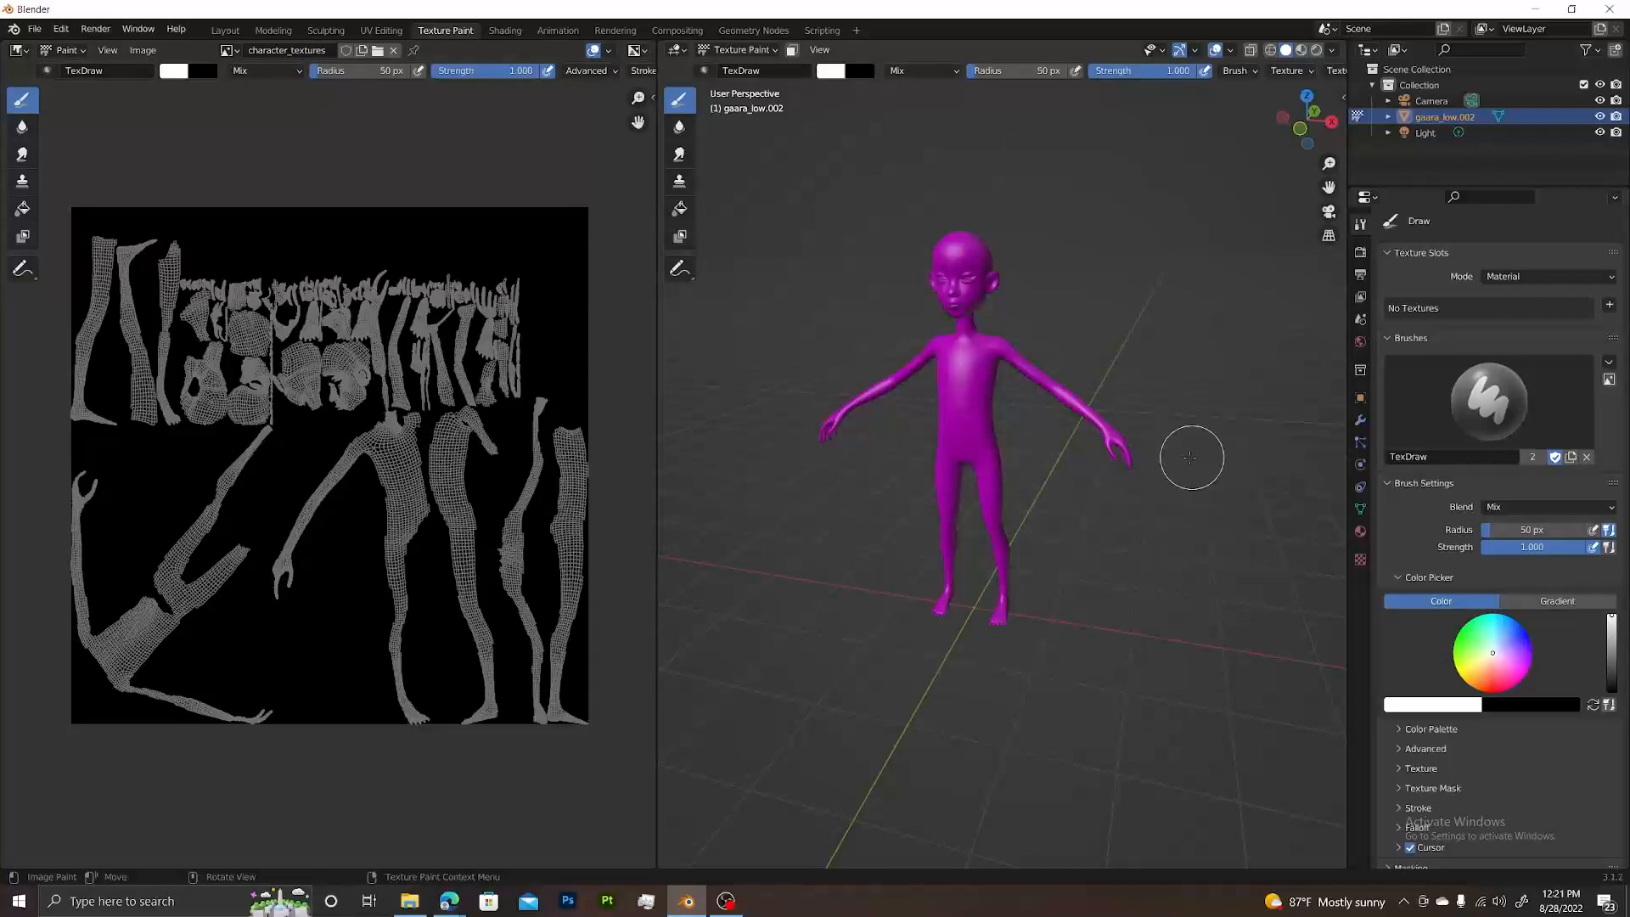
pyautogui.moveTo(1131, 367)
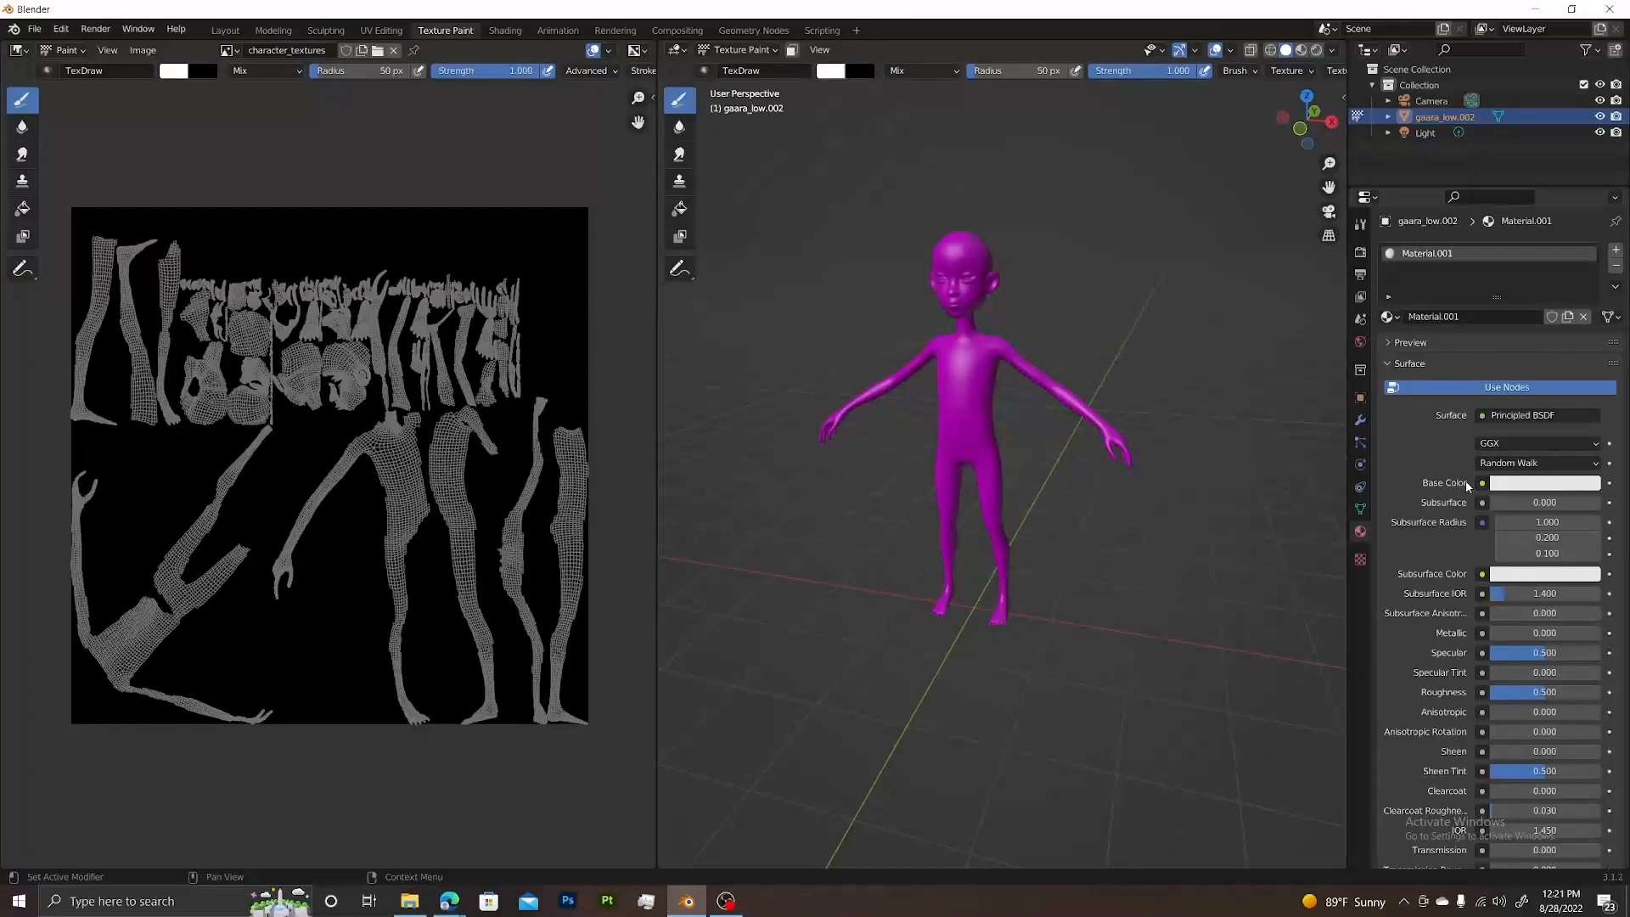
pyautogui.moveTo(1209, 387)
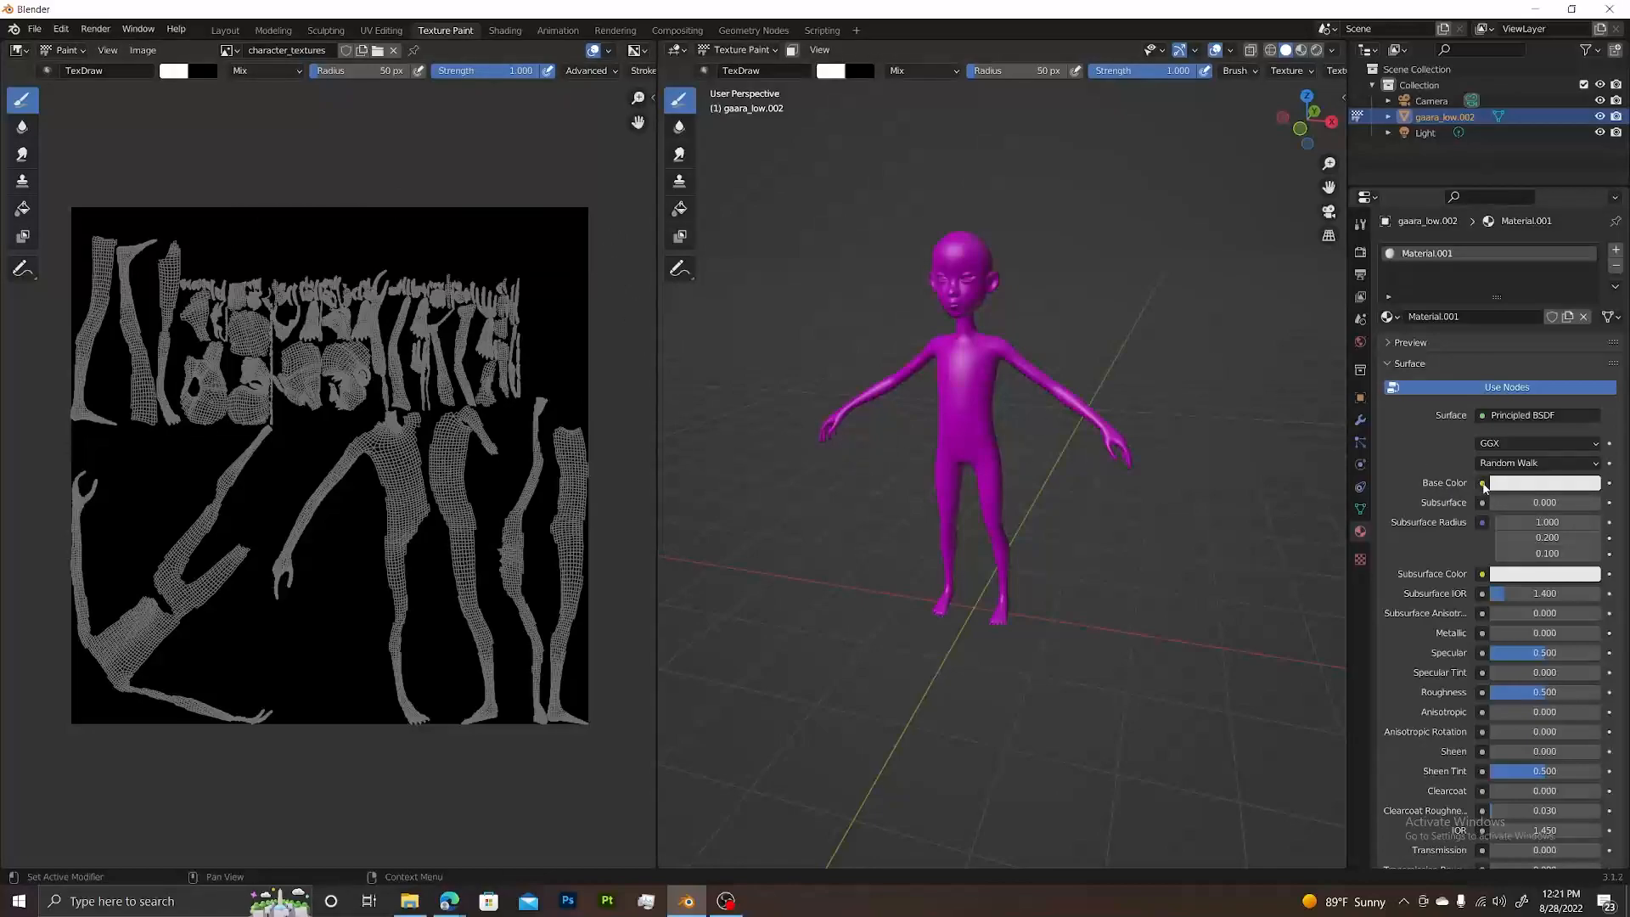
# Step: Feed an Image Texture using character_textures into the material's Base Color
pyautogui.click(1482, 482)
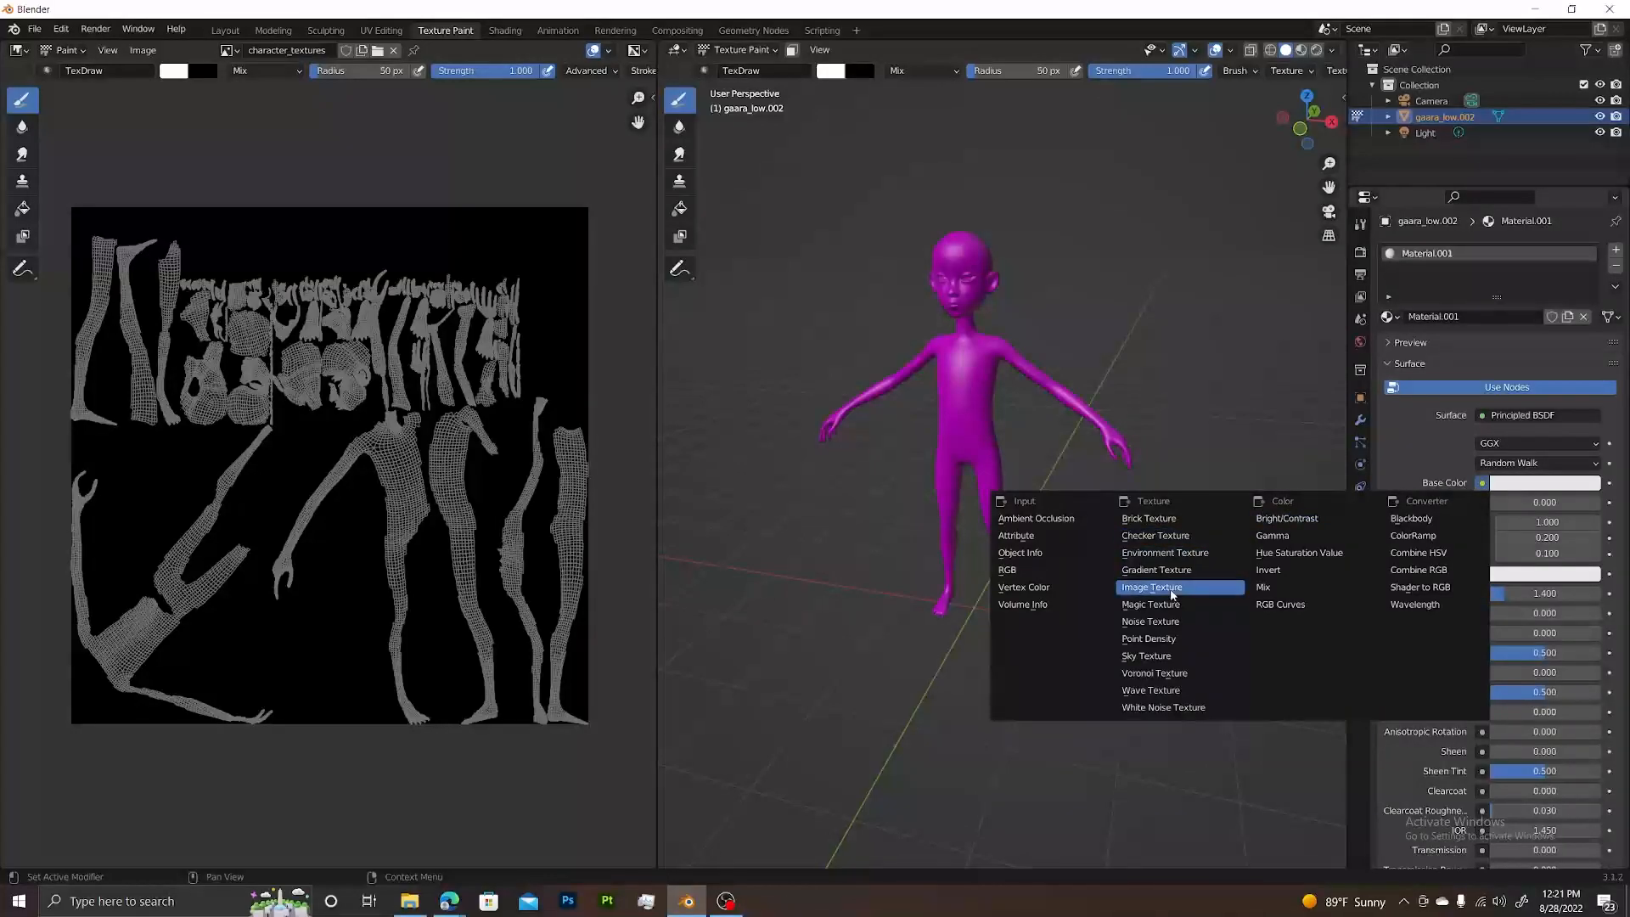
pyautogui.click(1151, 586)
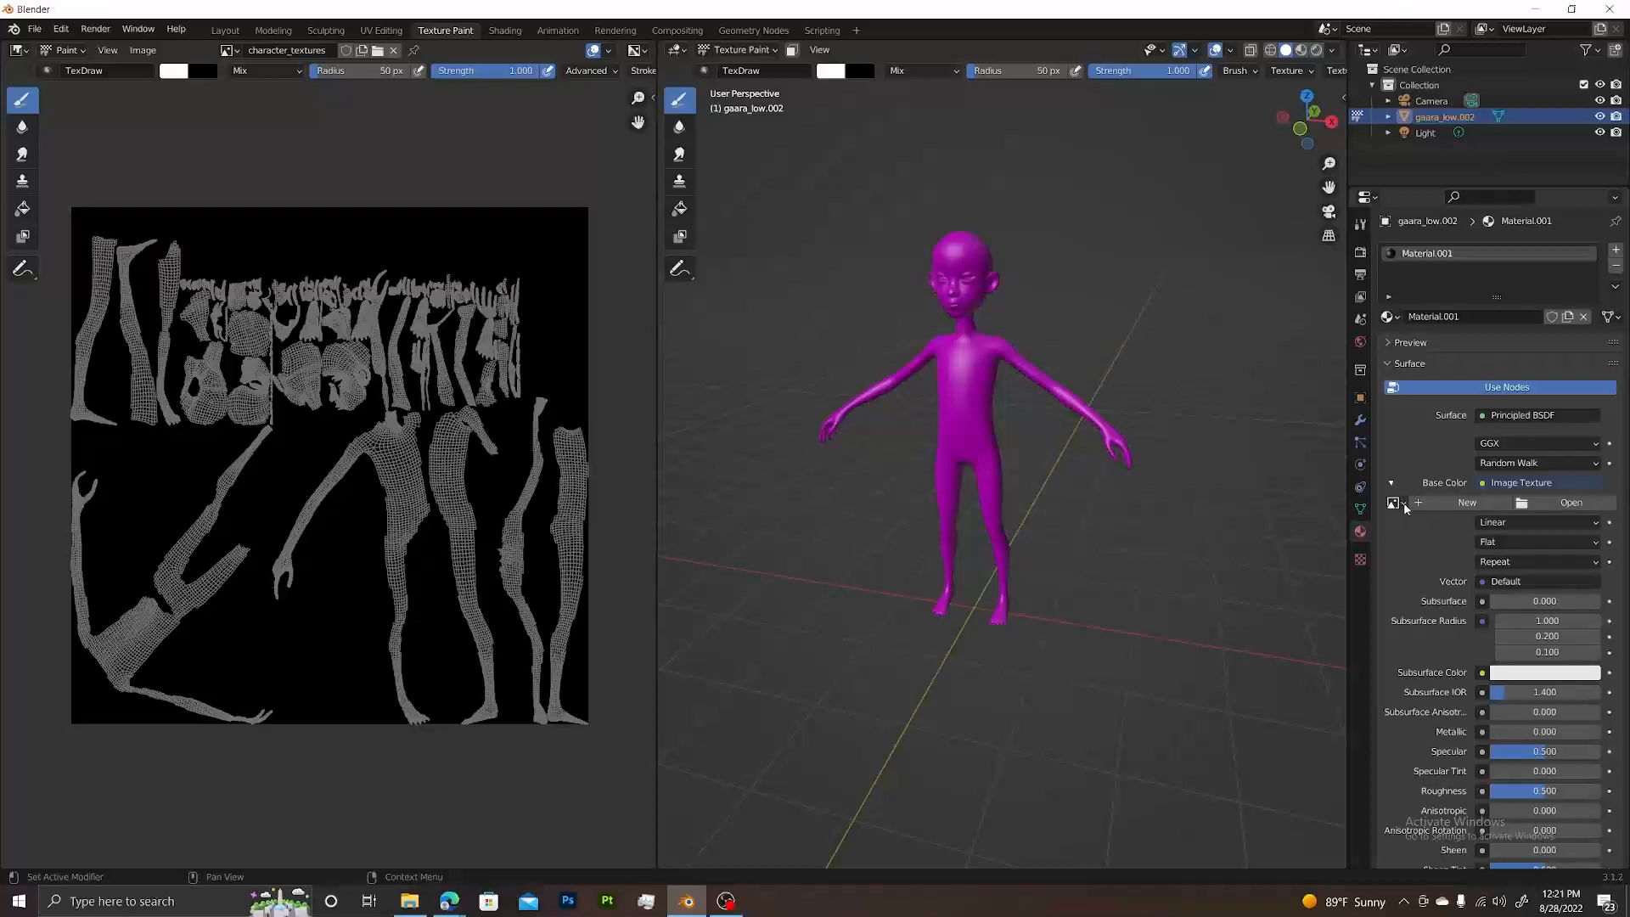
pyautogui.moveTo(1392, 502)
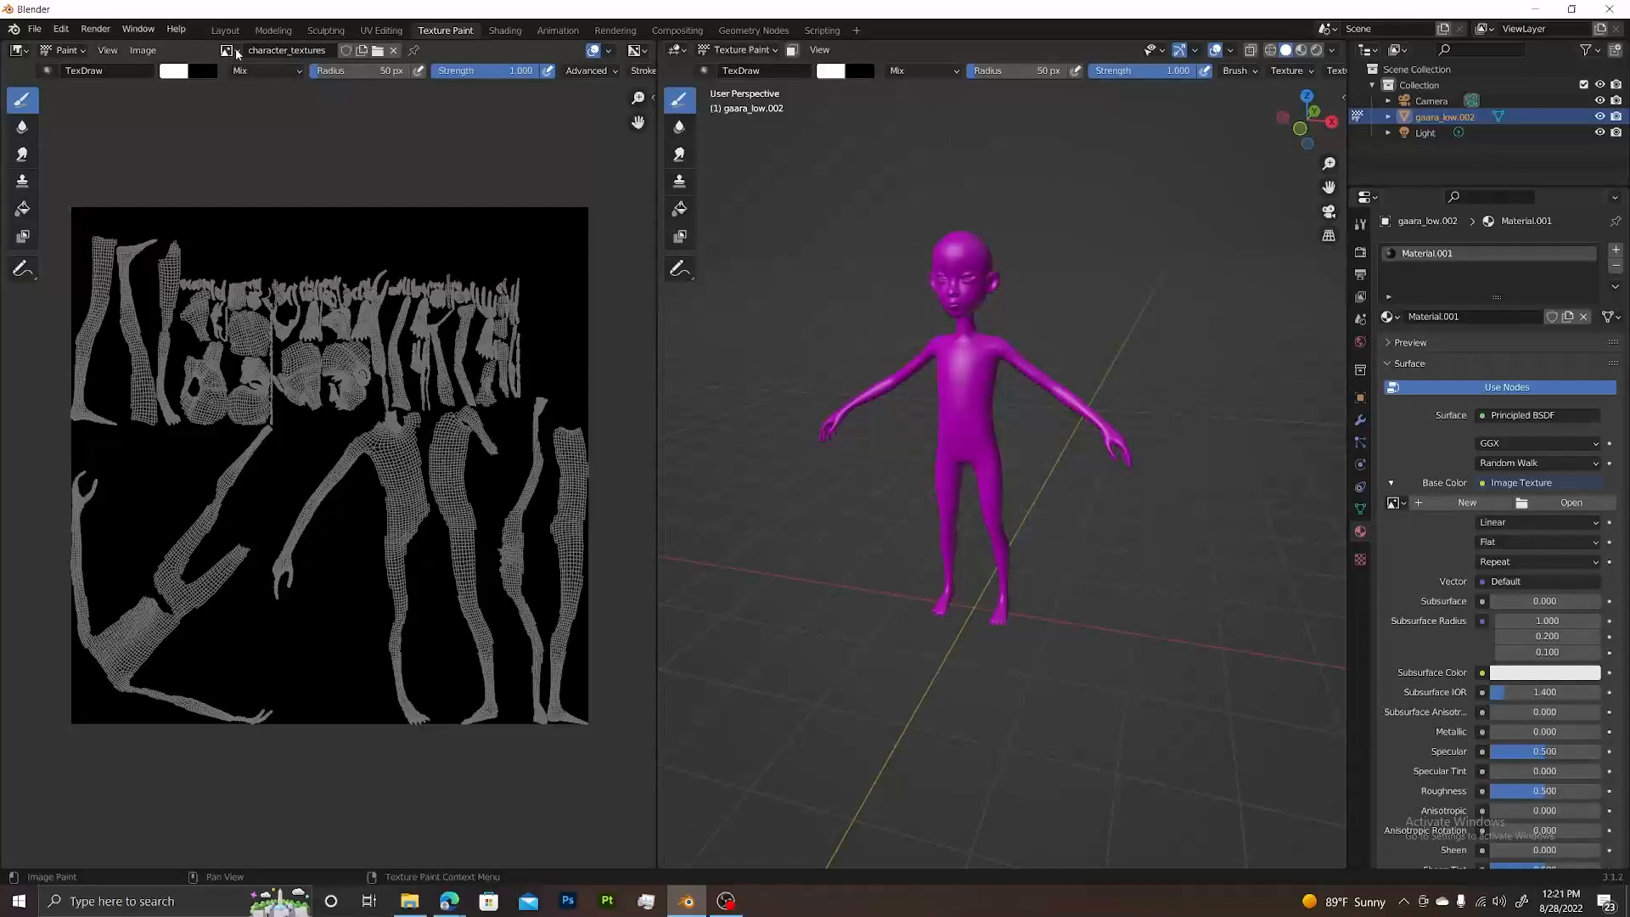
pyautogui.moveTo(402, 170)
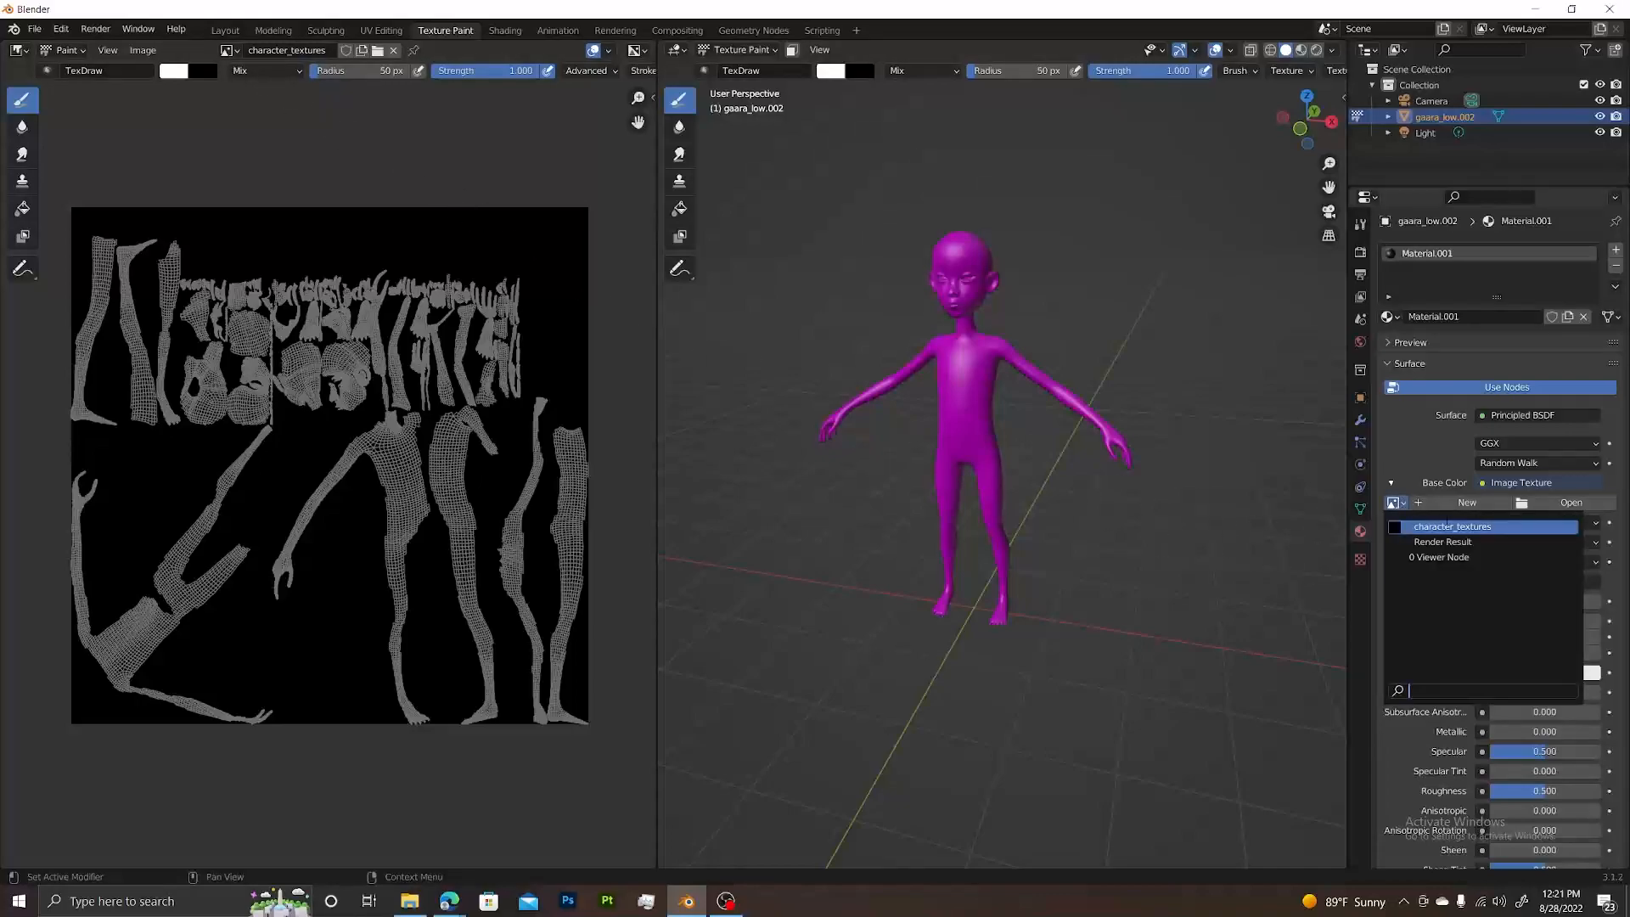
pyautogui.click(1451, 527)
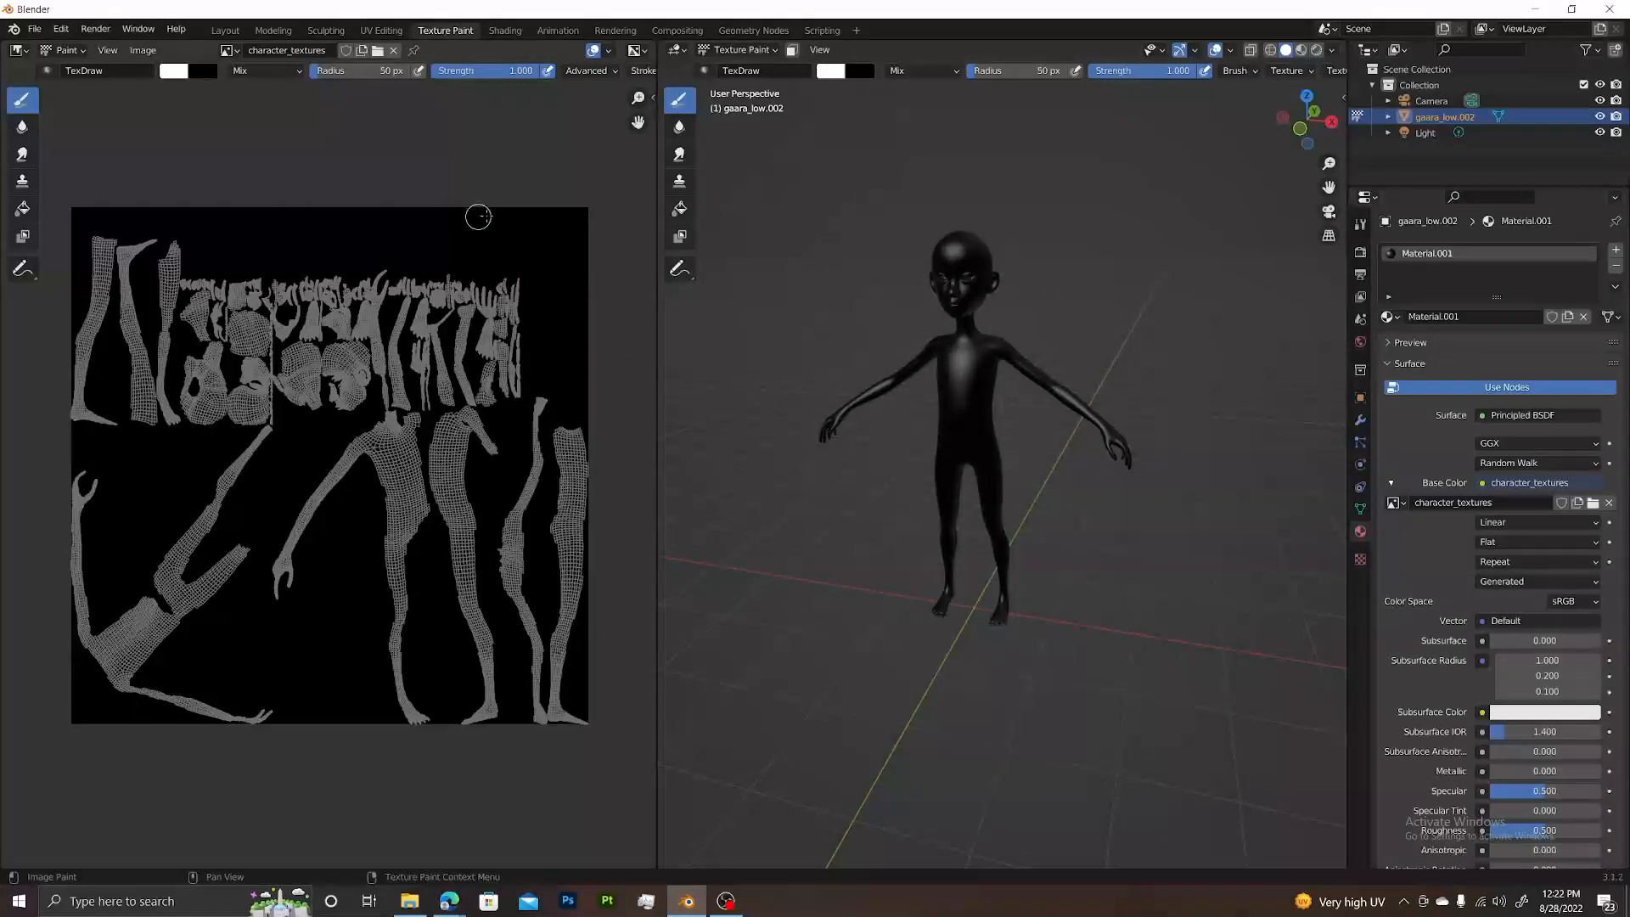
pyautogui.moveTo(940, 418)
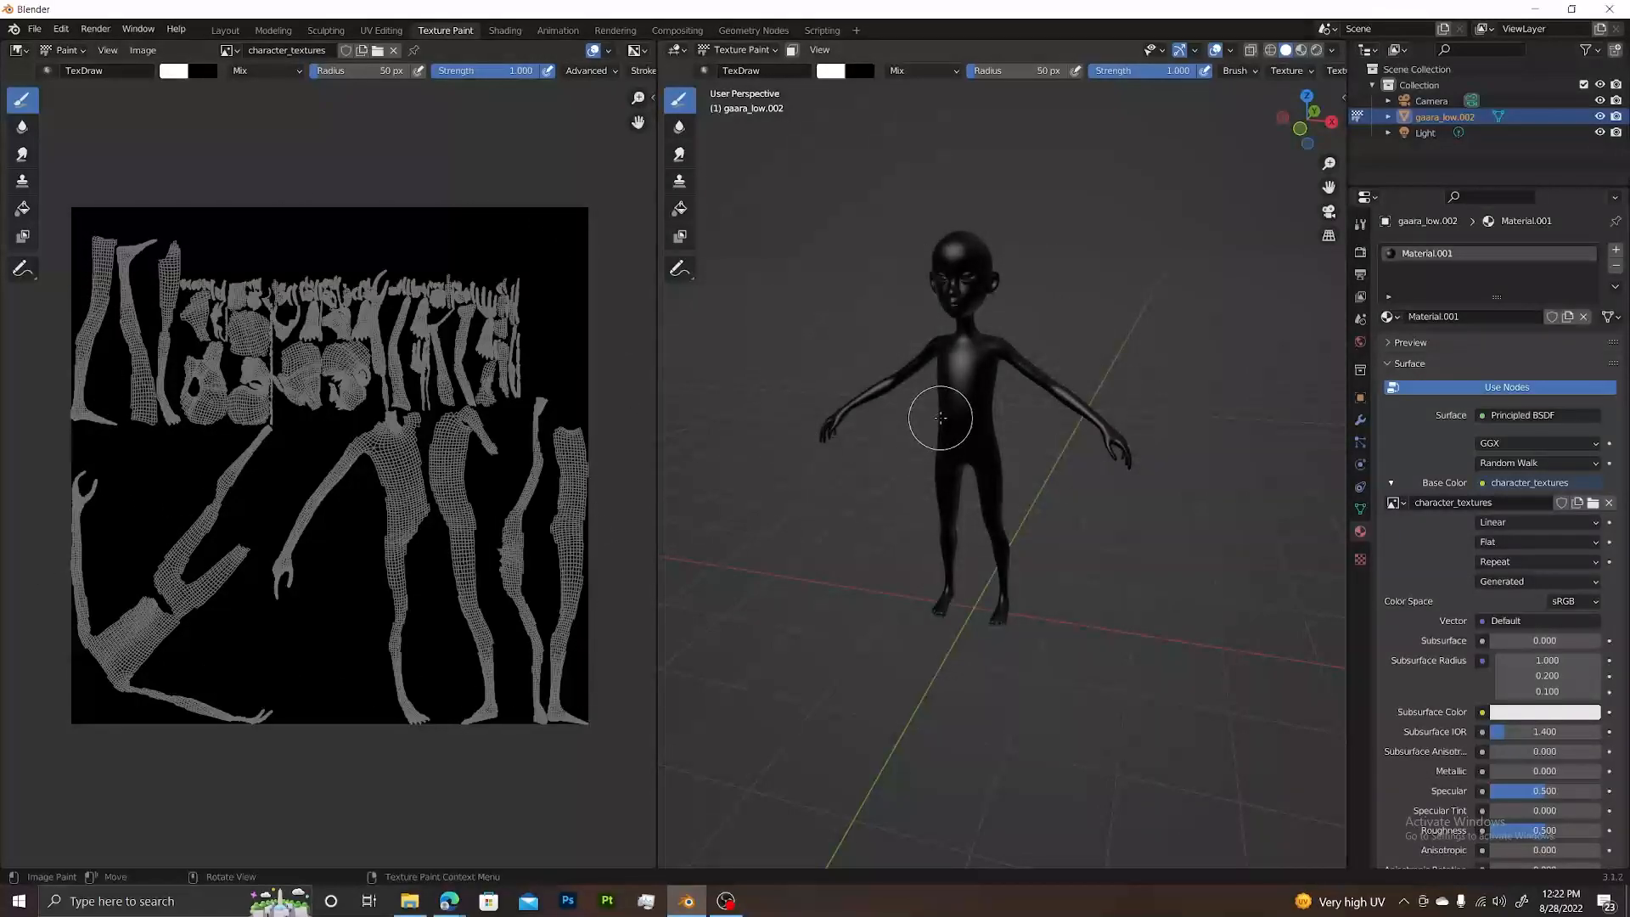
pyautogui.moveTo(1134, 465)
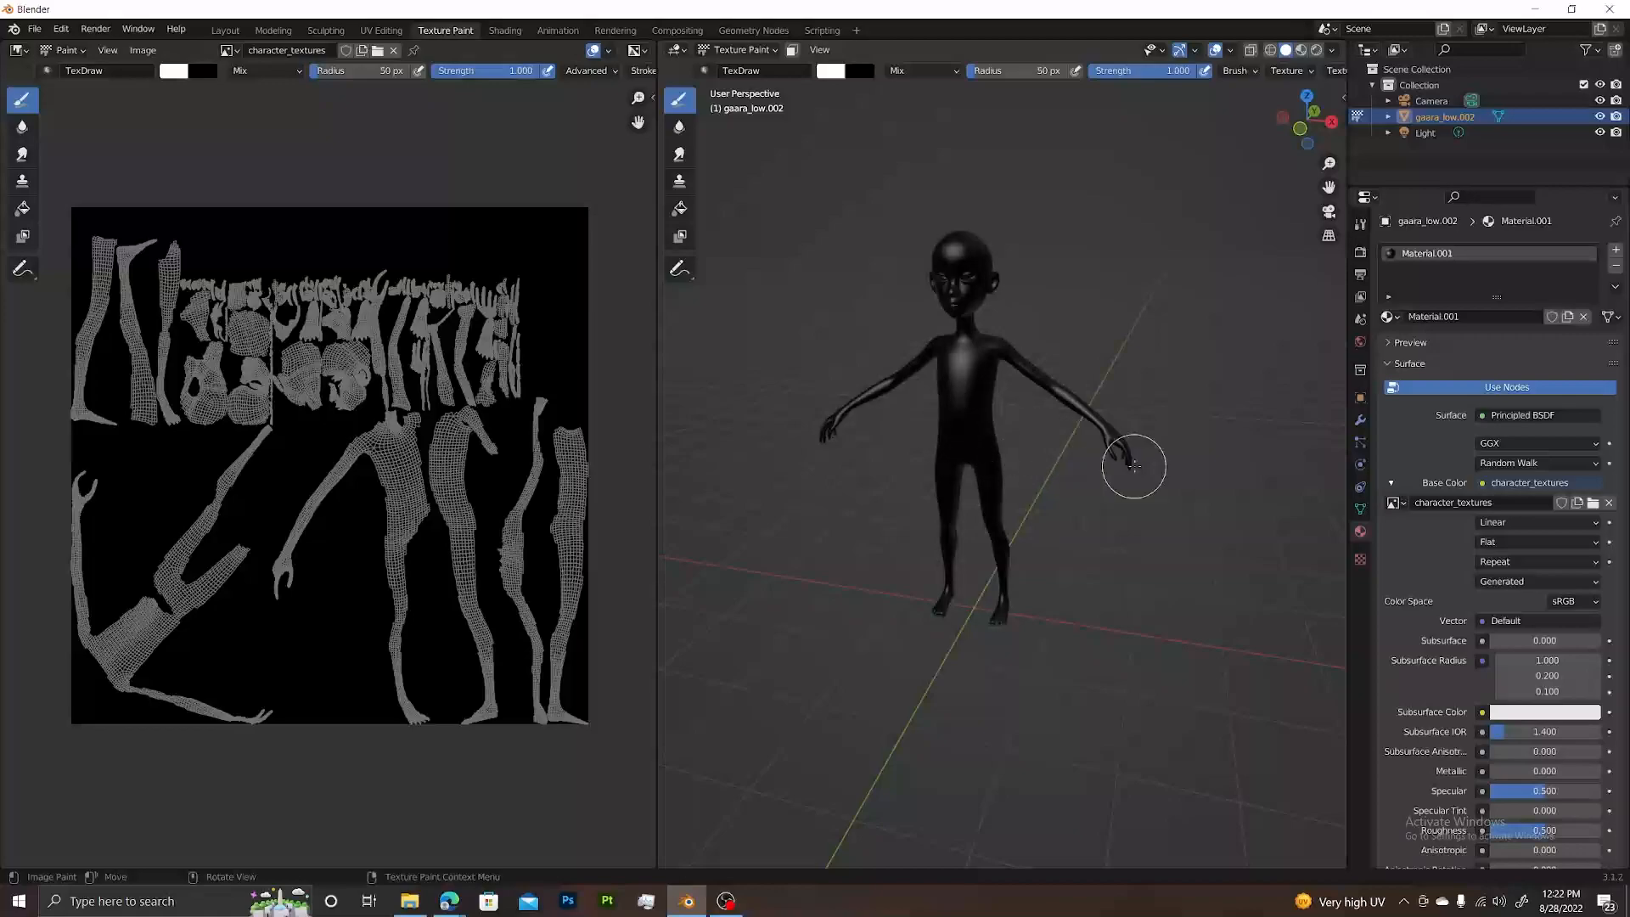
pyautogui.moveTo(1261, 518)
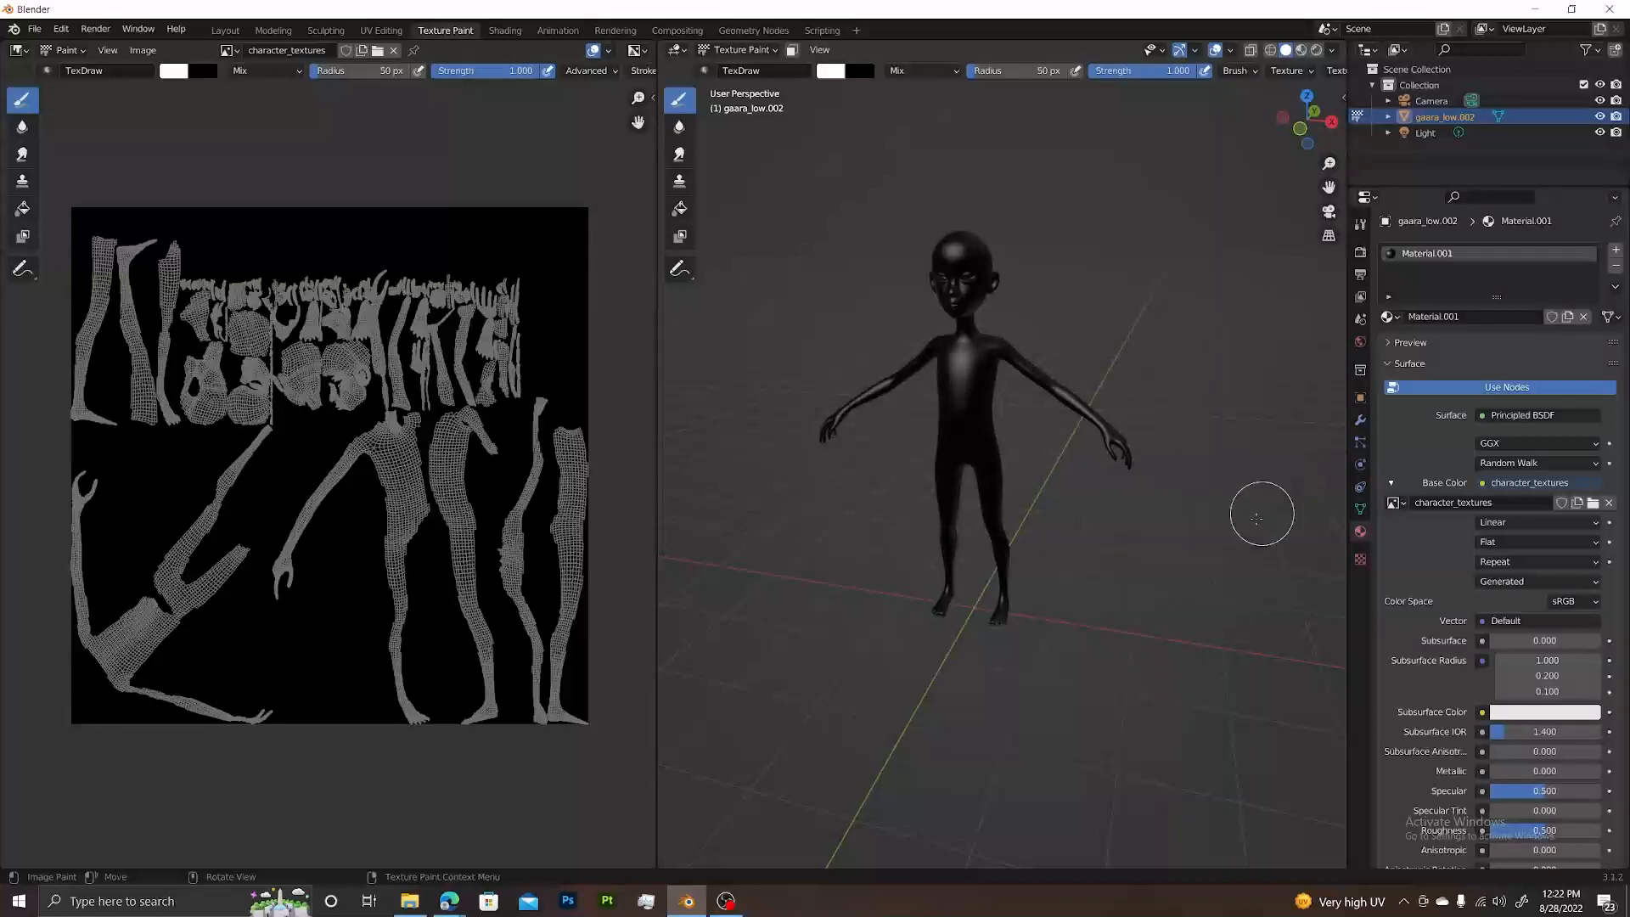
pyautogui.moveTo(1219, 481)
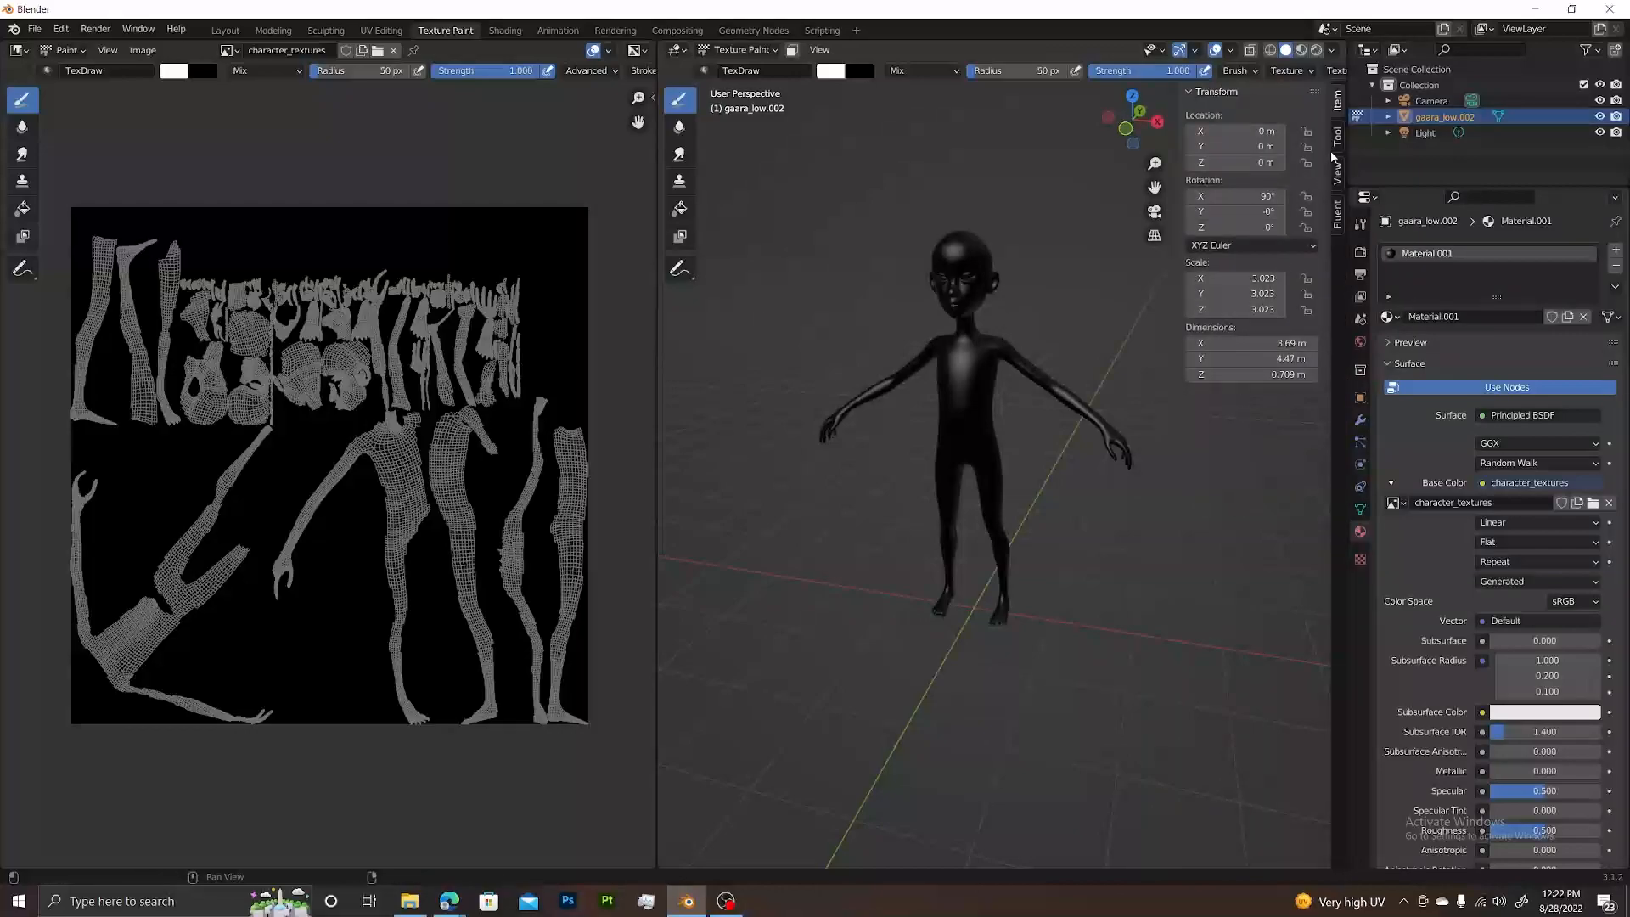
# Step: Show the brush settings and set the paint colour to a peach skin tone
pyautogui.click(1339, 136)
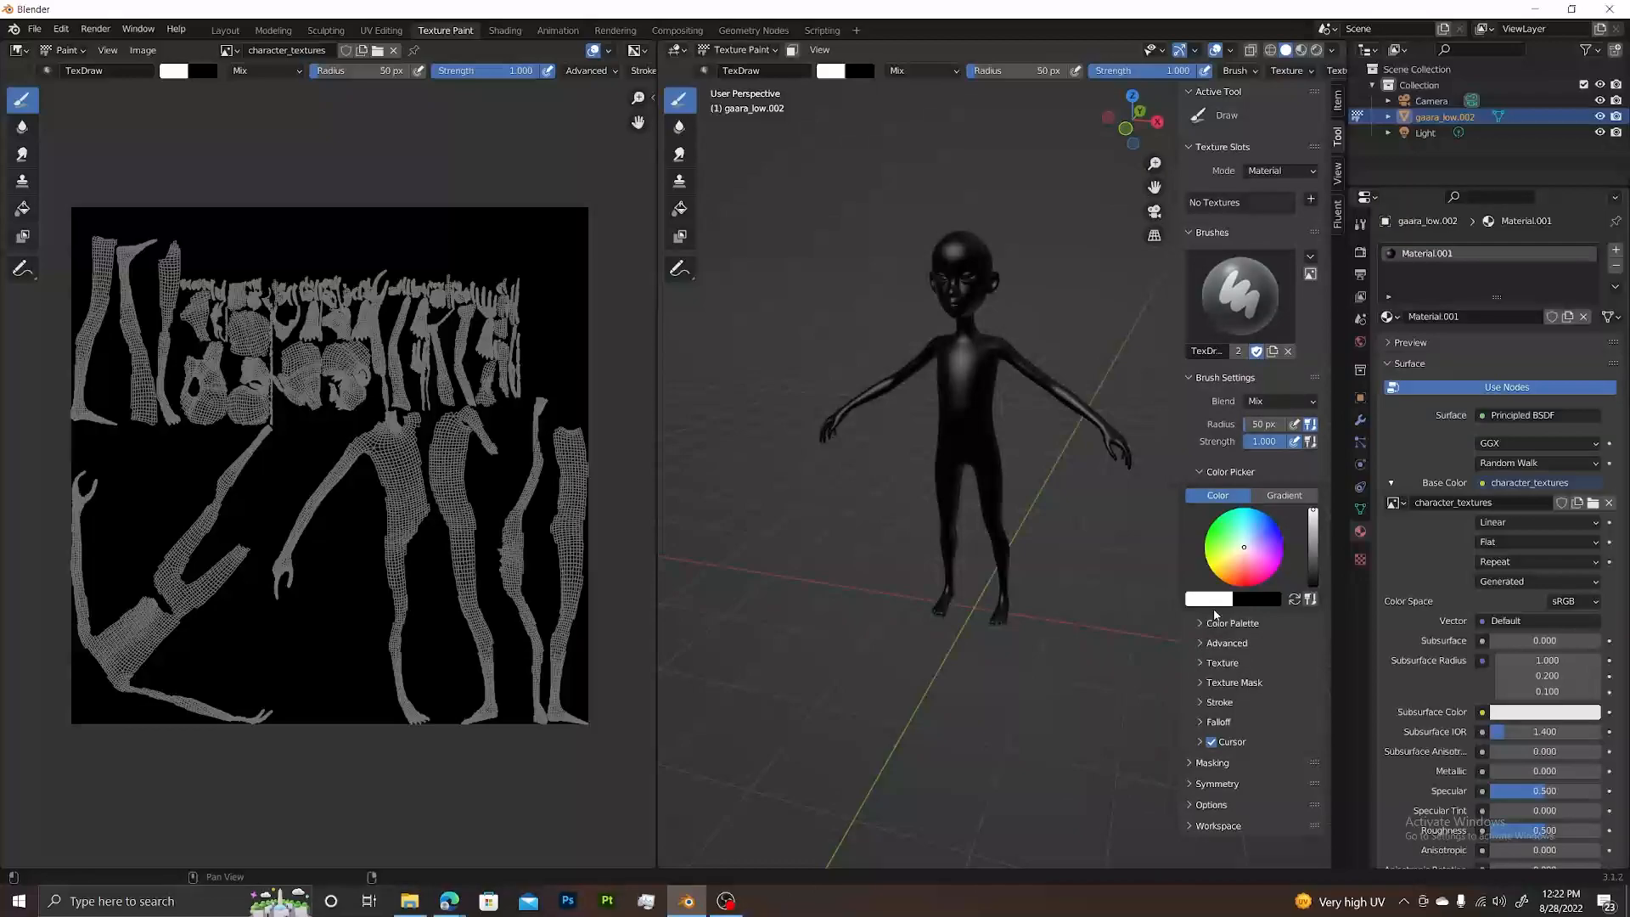
pyautogui.moveTo(1212, 583)
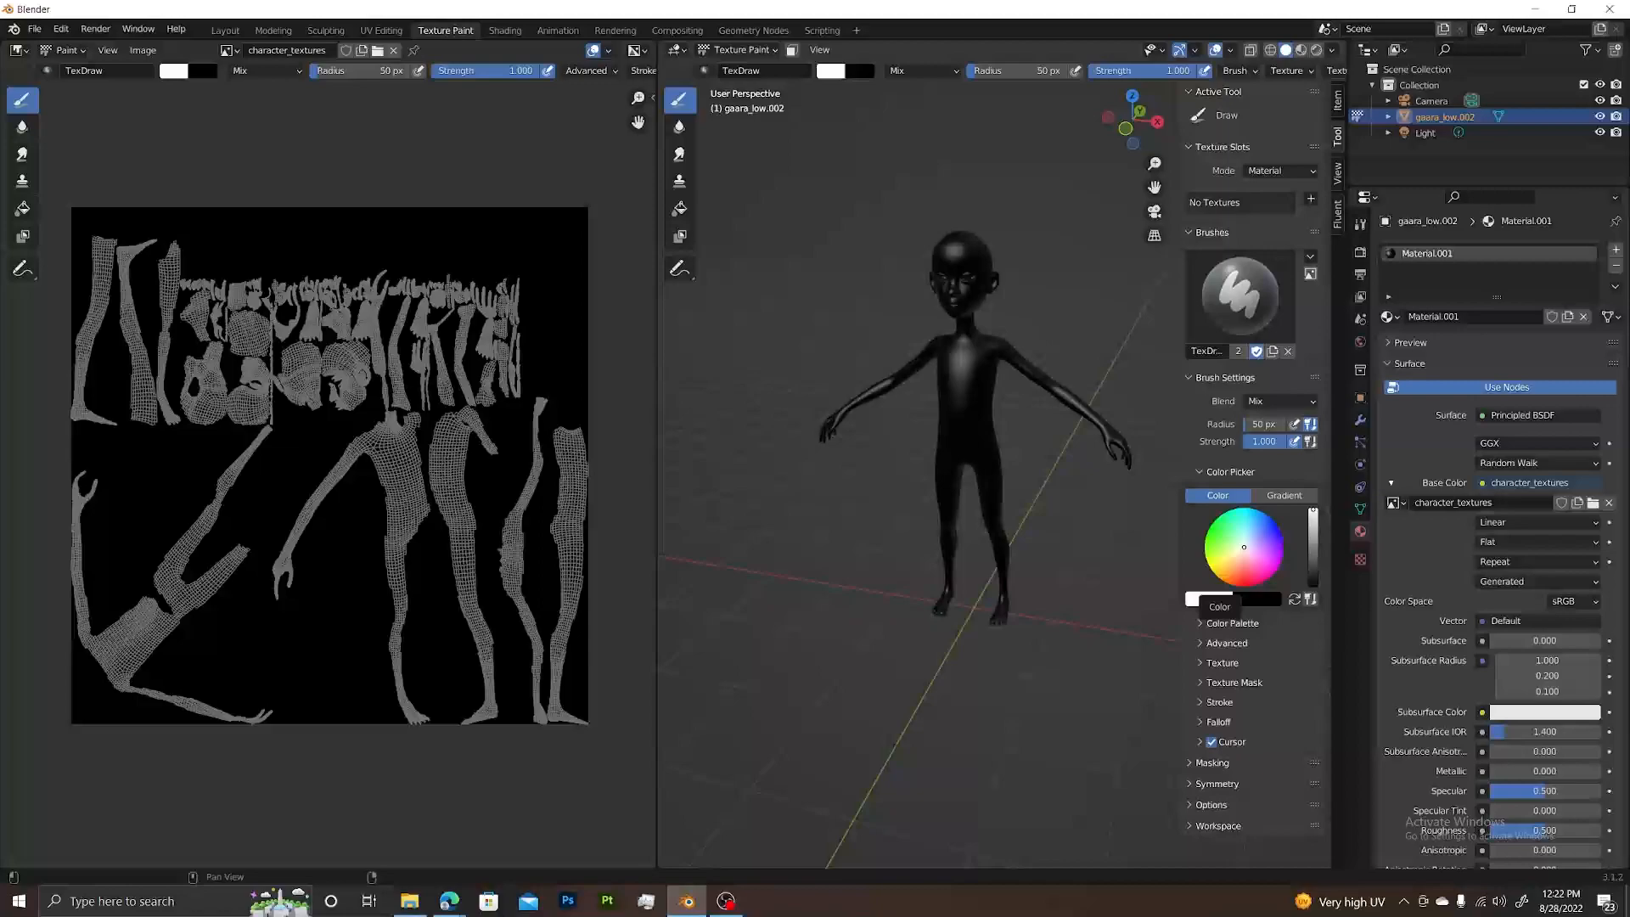
pyautogui.click(1260, 540)
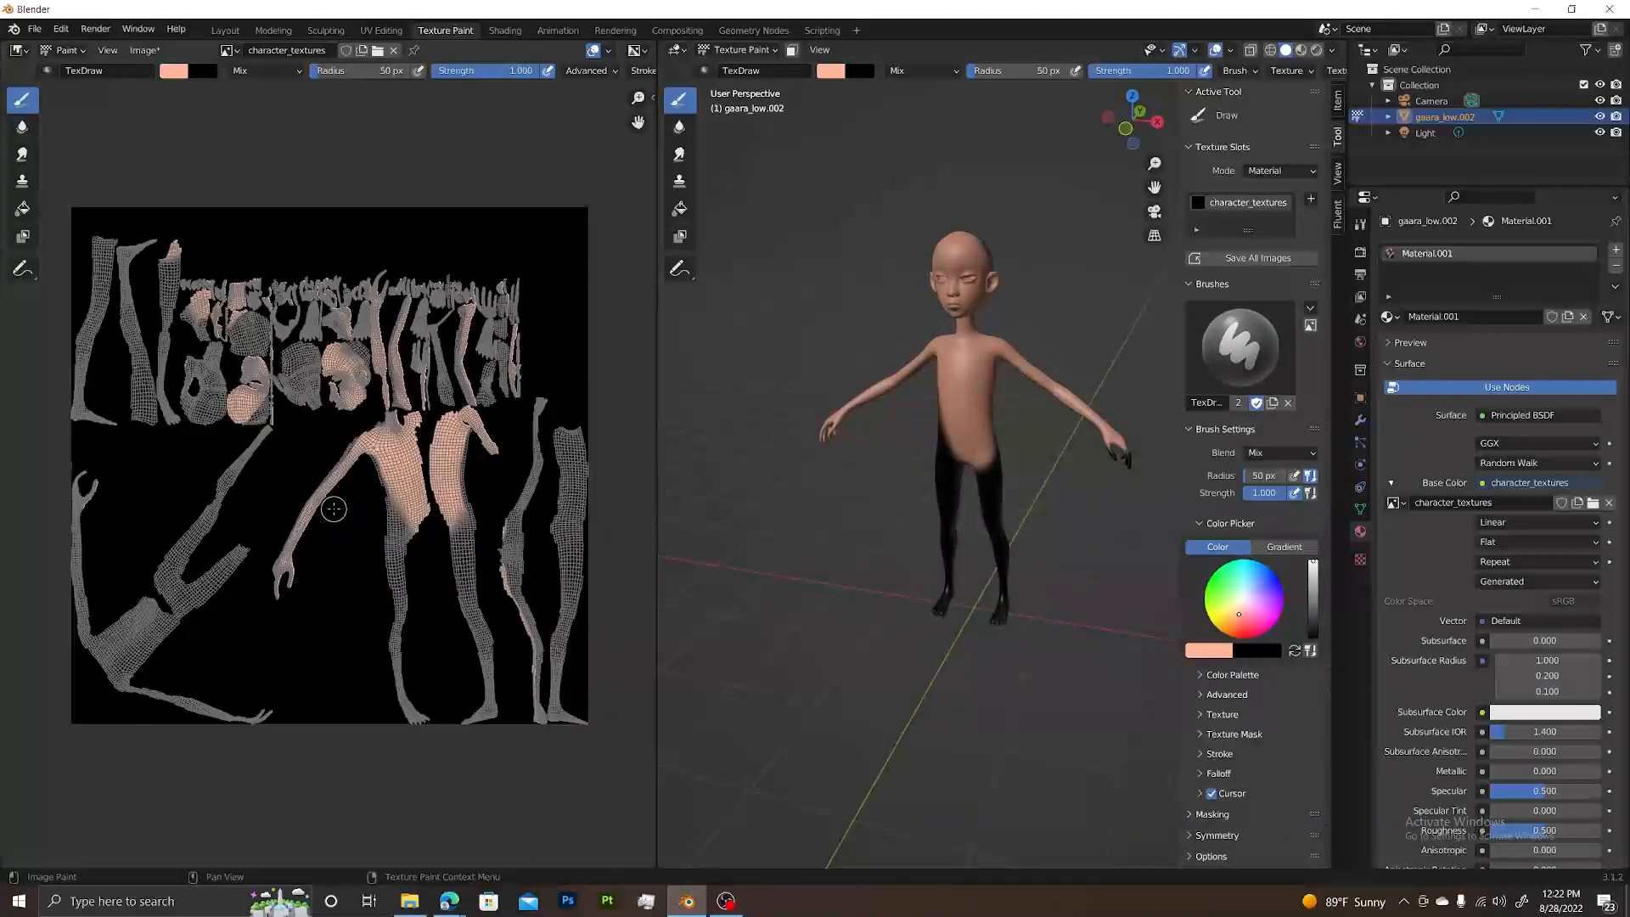
pyautogui.moveTo(853, 511)
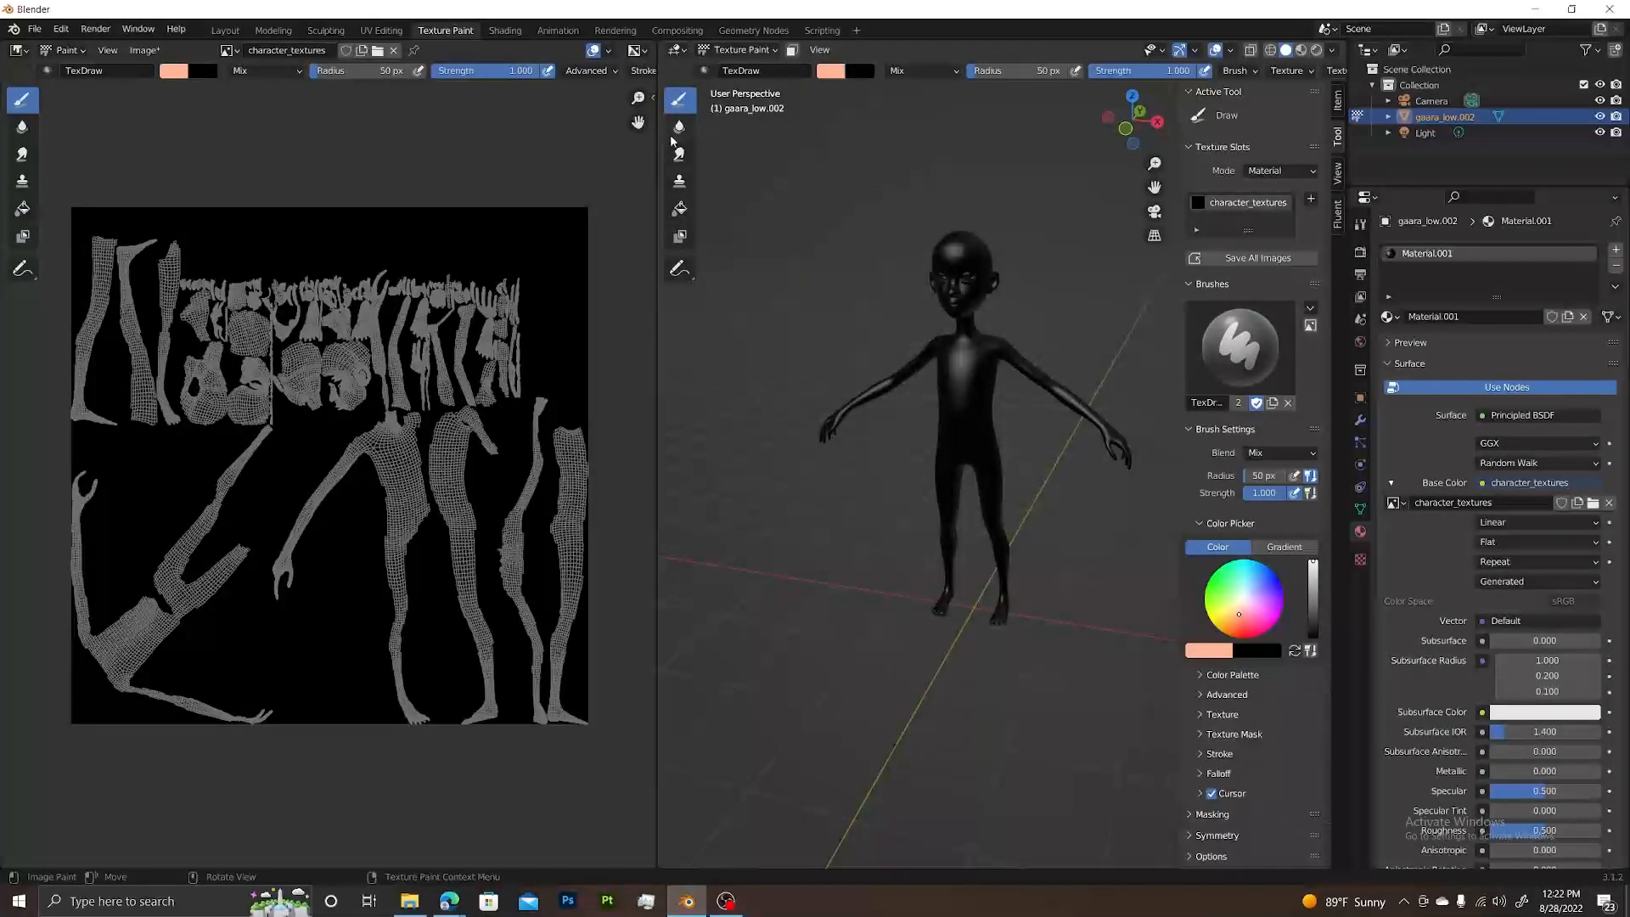
pyautogui.moveTo(678, 234)
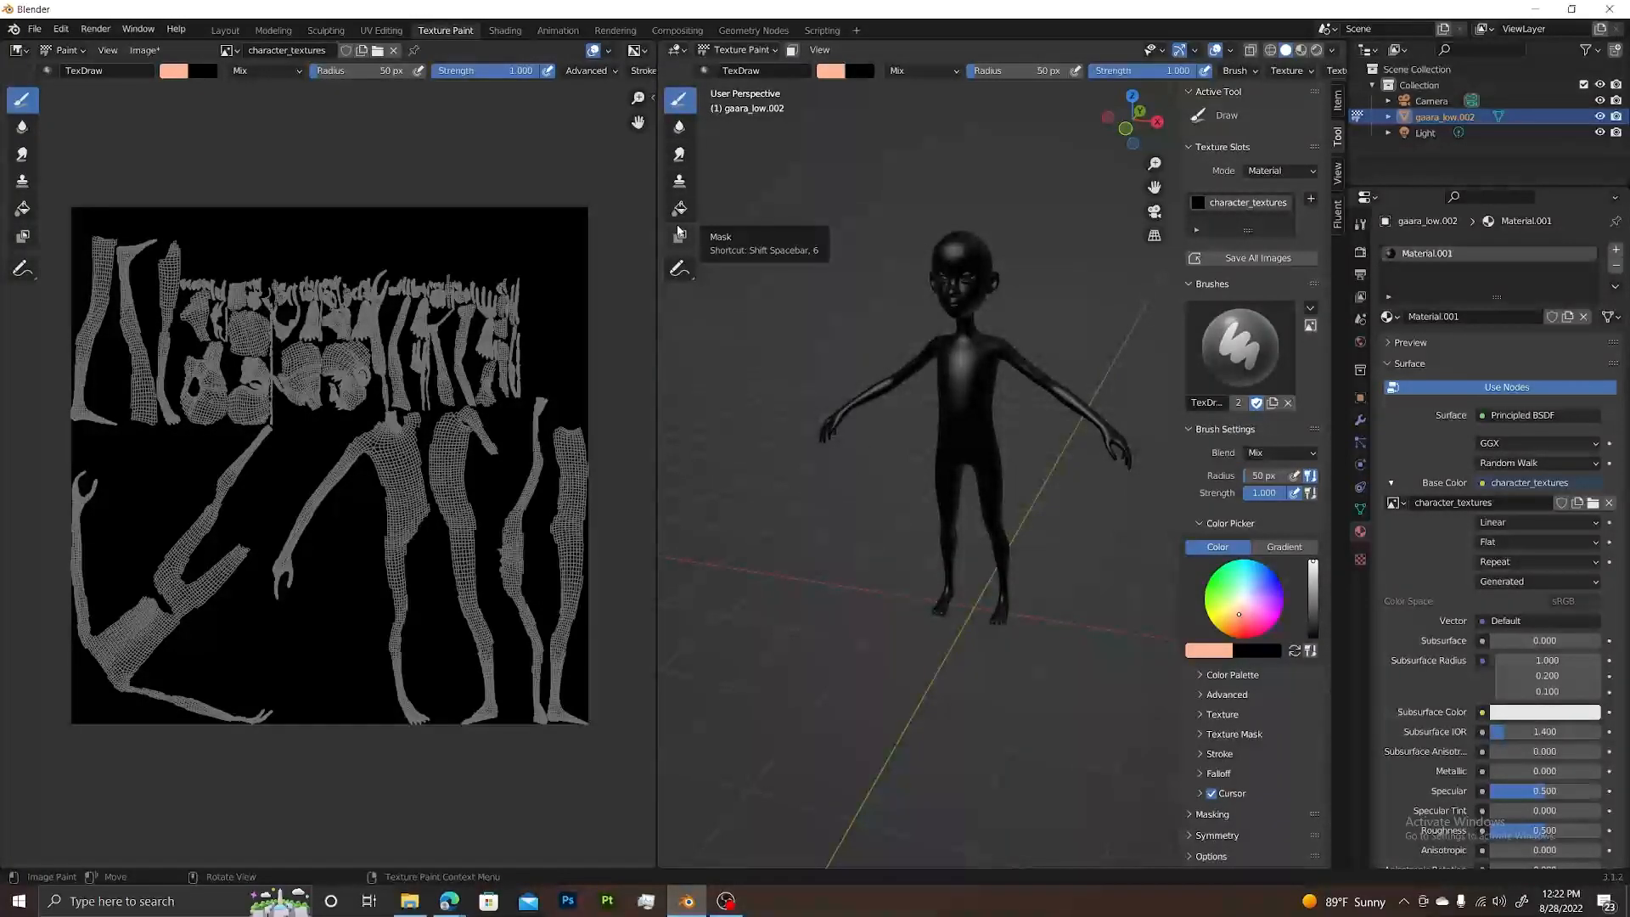
pyautogui.moveTo(983, 348)
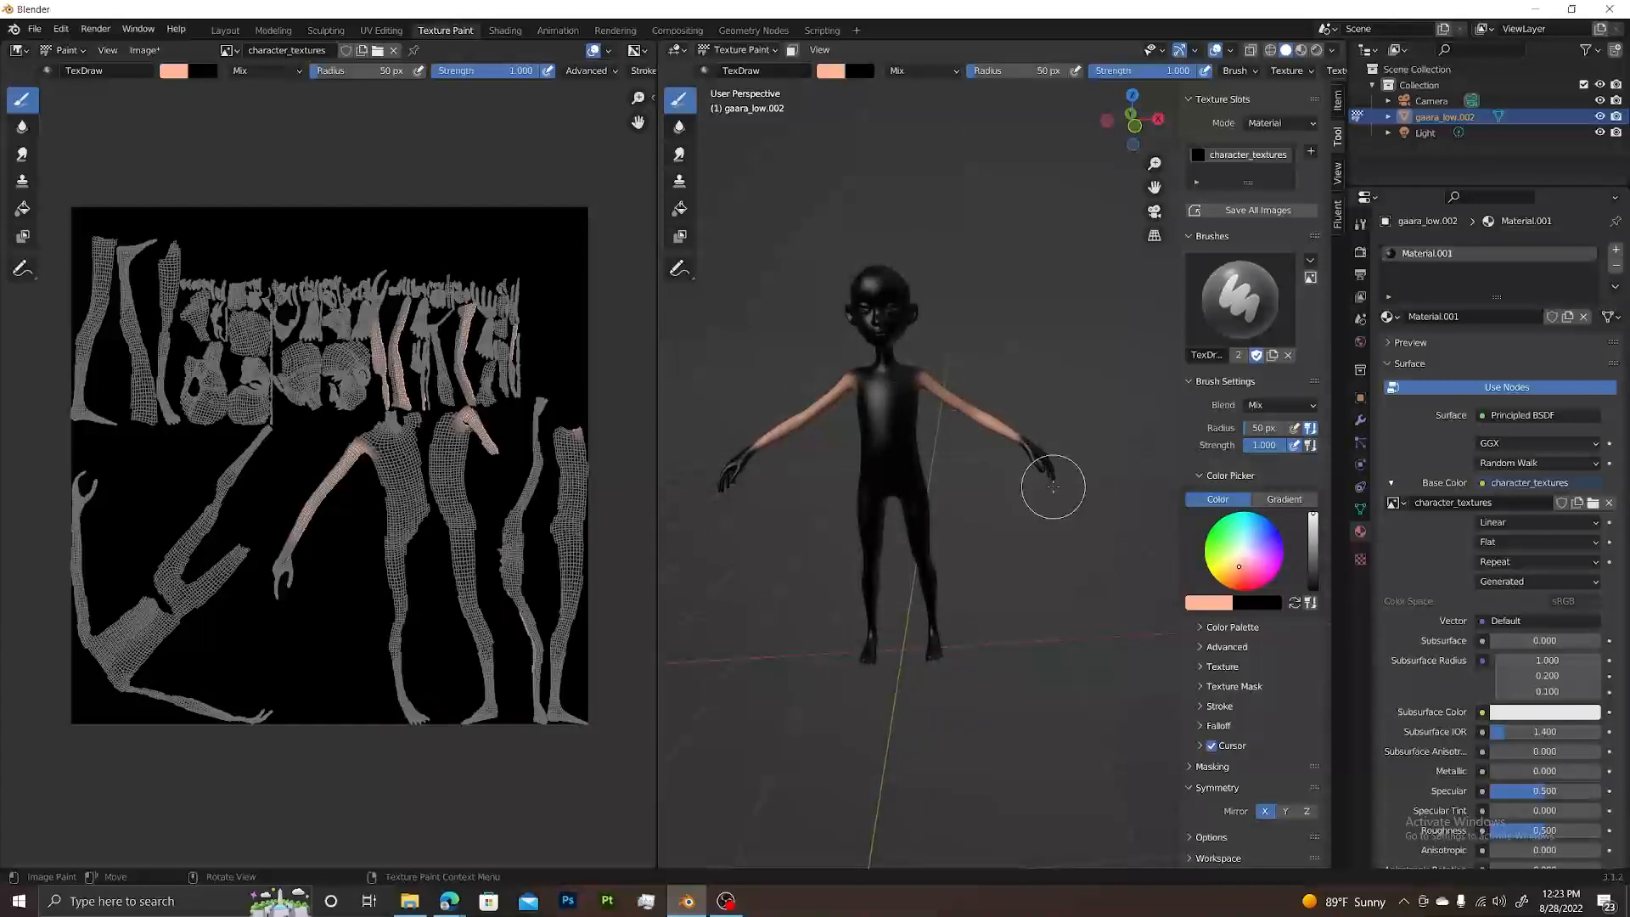
pyautogui.moveTo(931, 462)
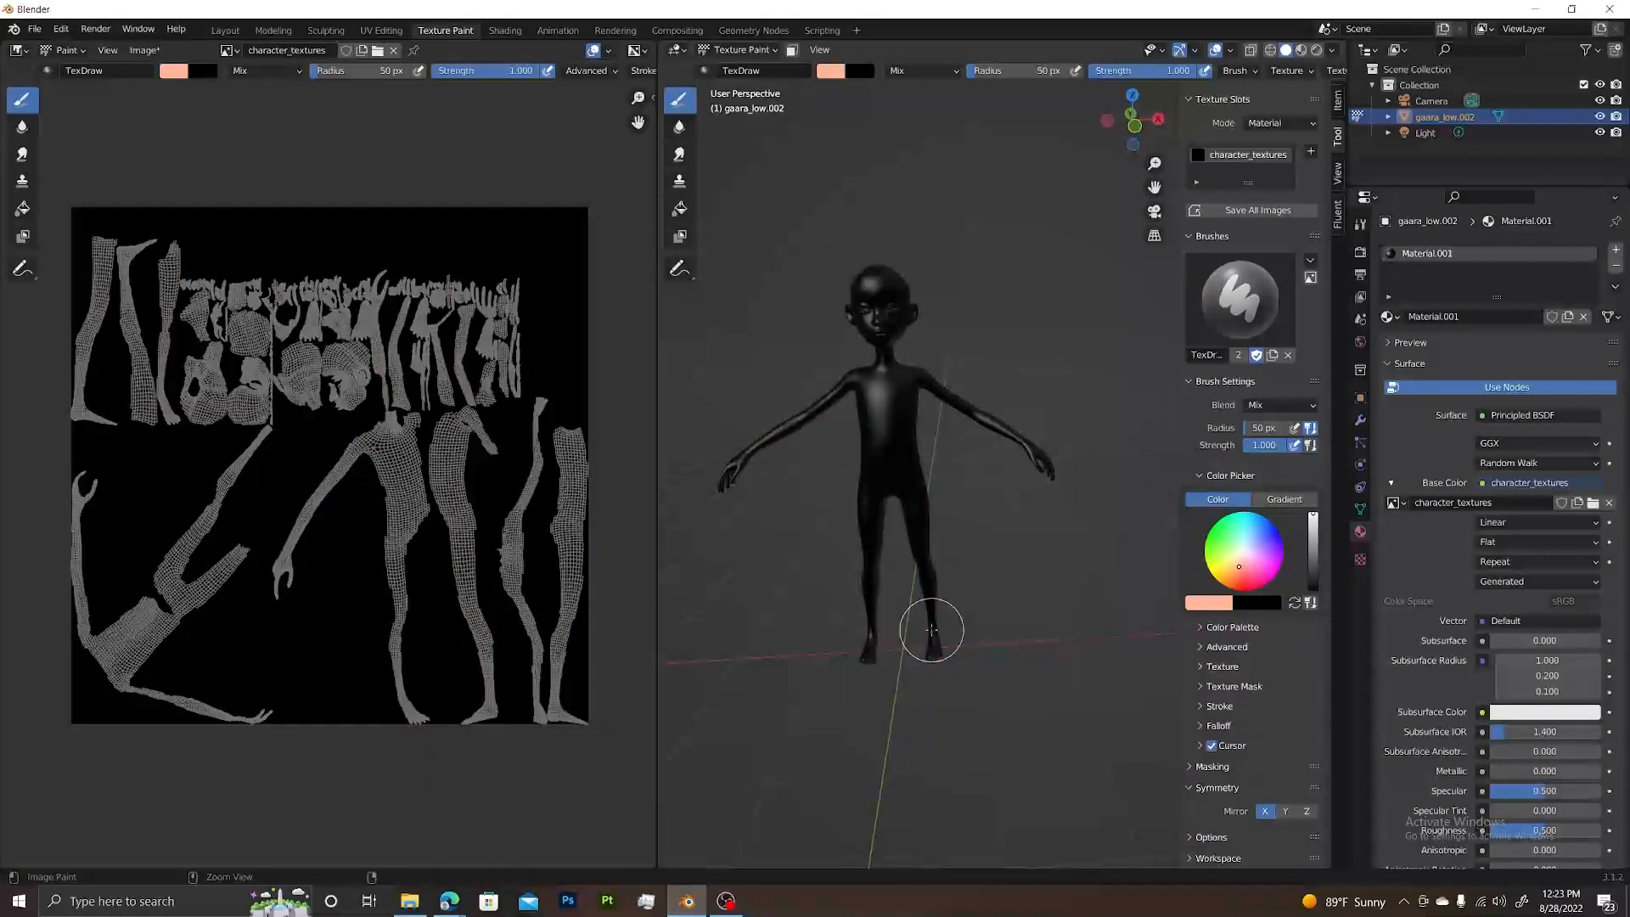
pyautogui.moveTo(1022, 524)
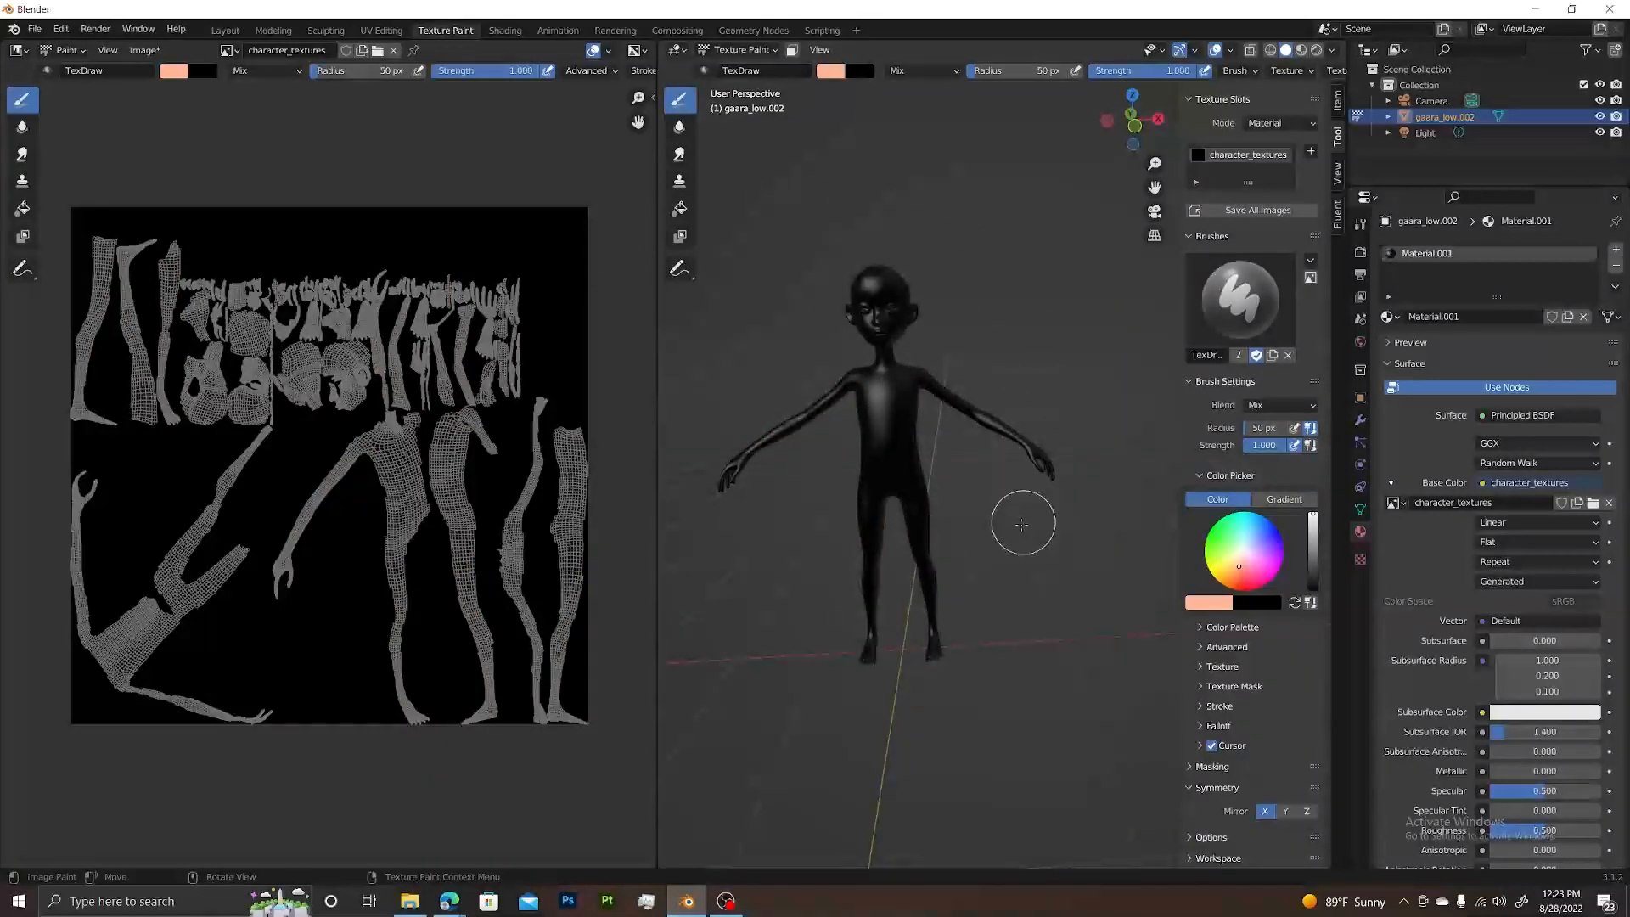
pyautogui.moveTo(842, 269)
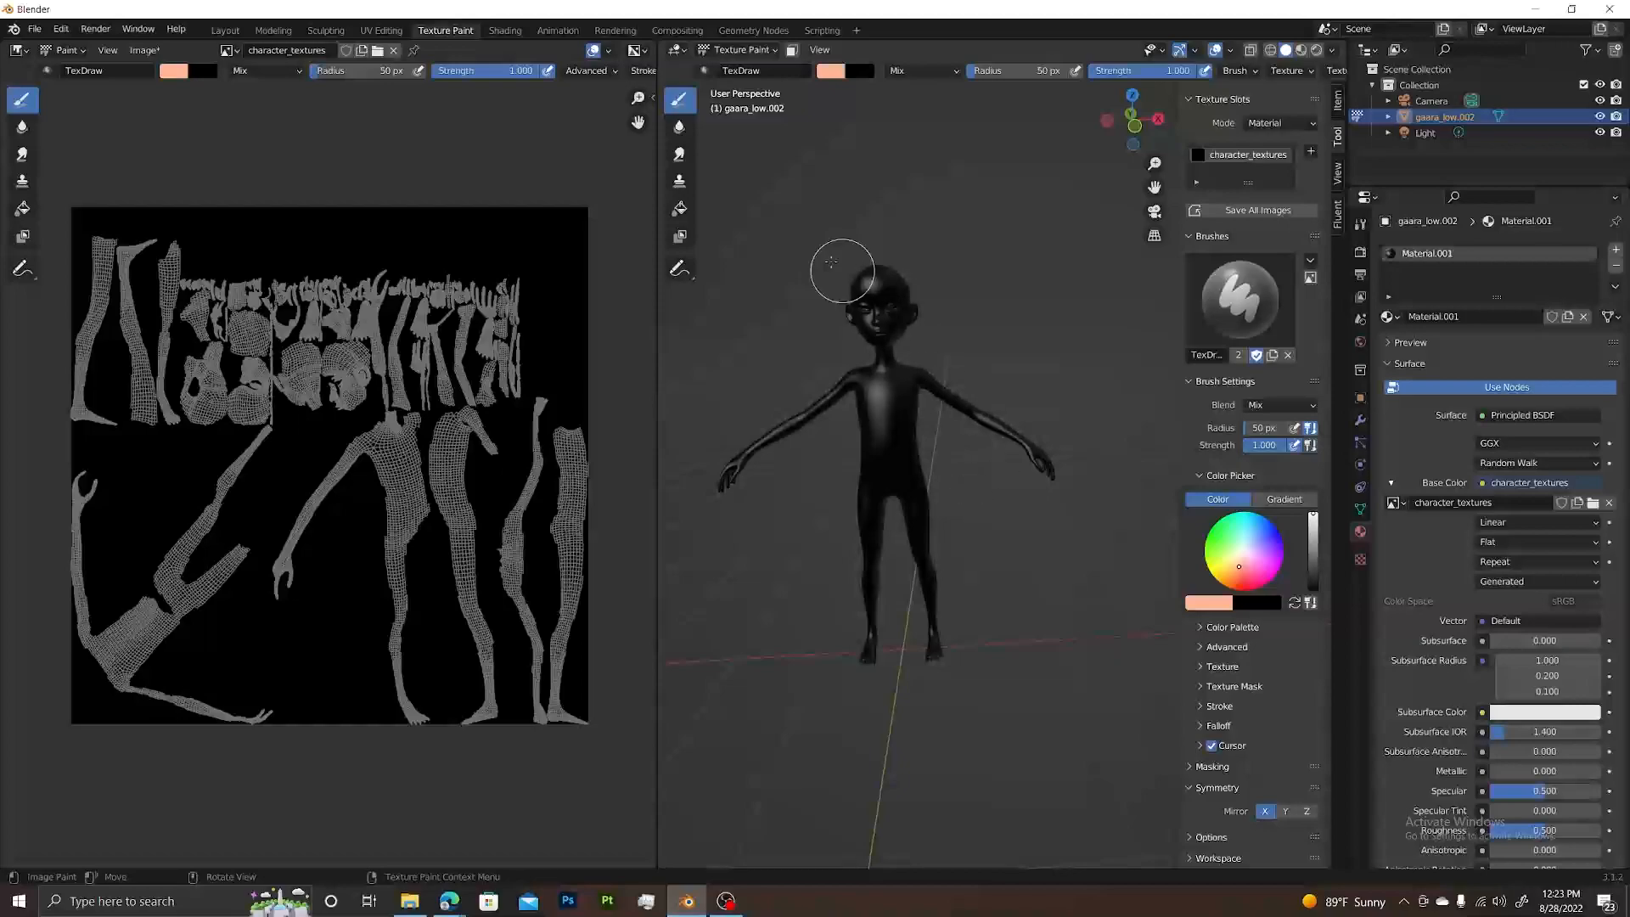
pyautogui.moveTo(679, 209)
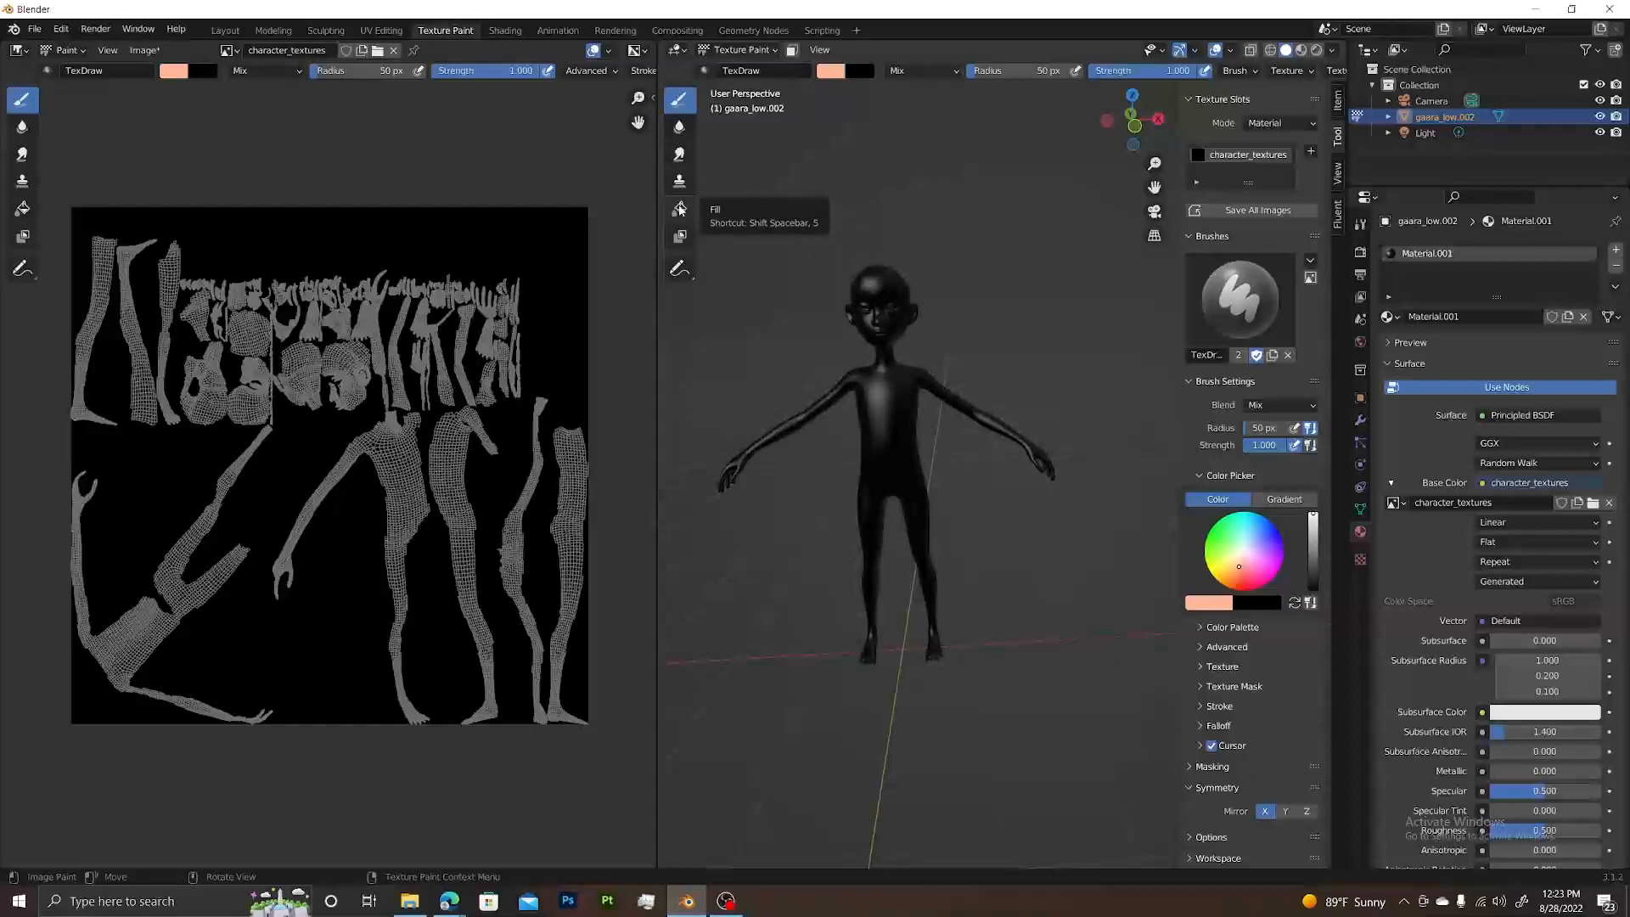
# Step: Fill the whole character with peach using the Fill tool, then enable face selection masking
pyautogui.click(679, 207)
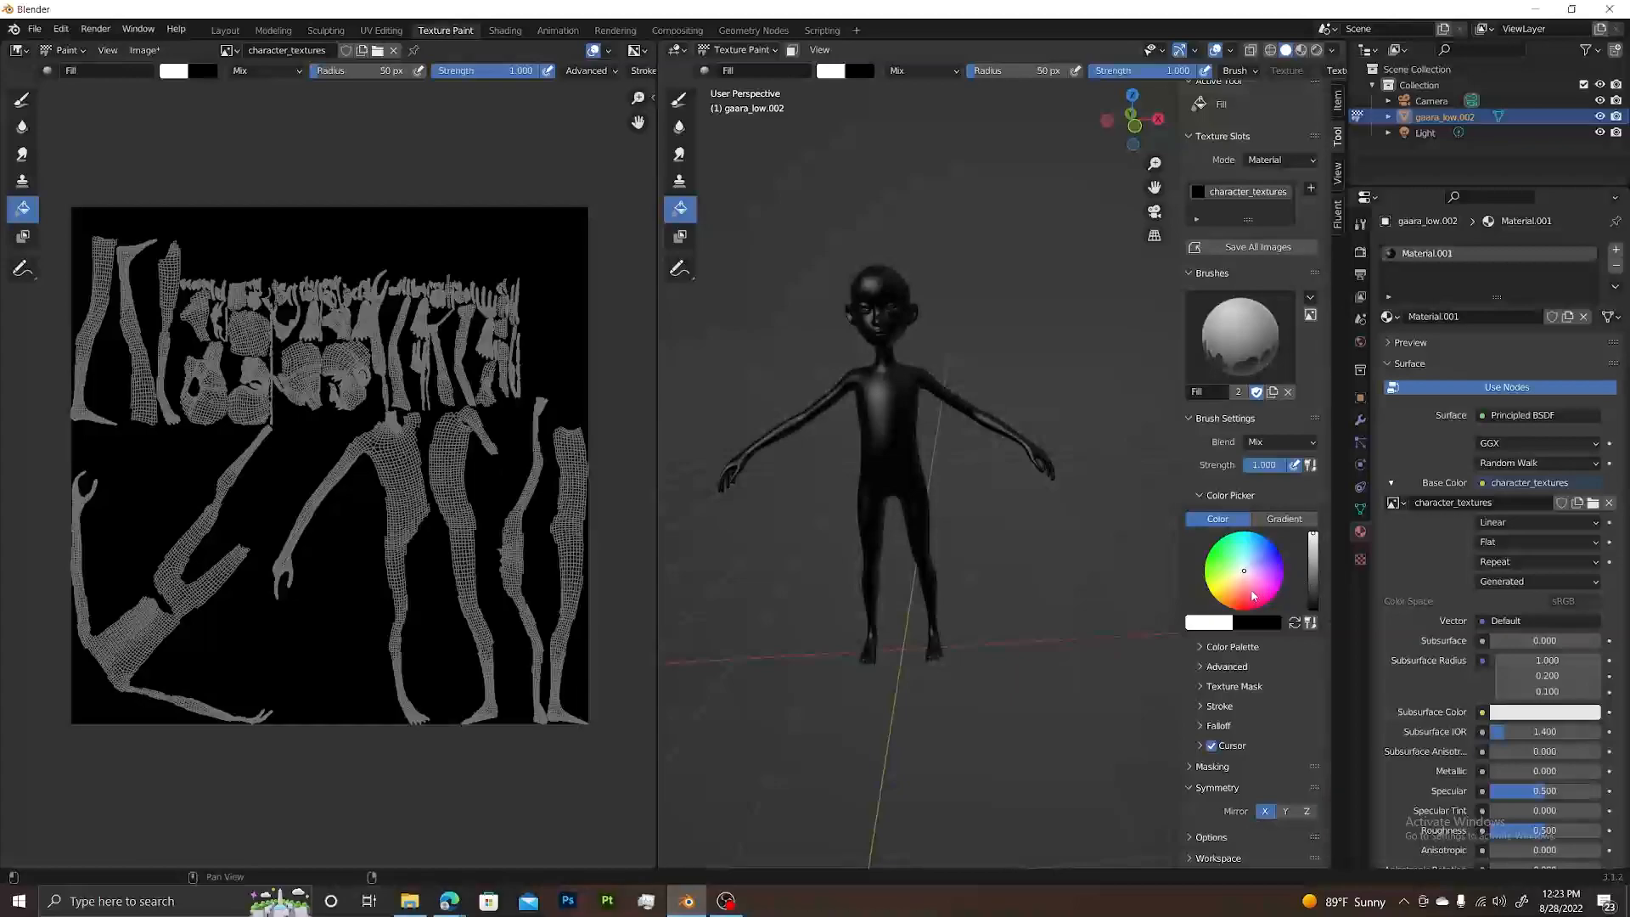
pyautogui.click(1238, 588)
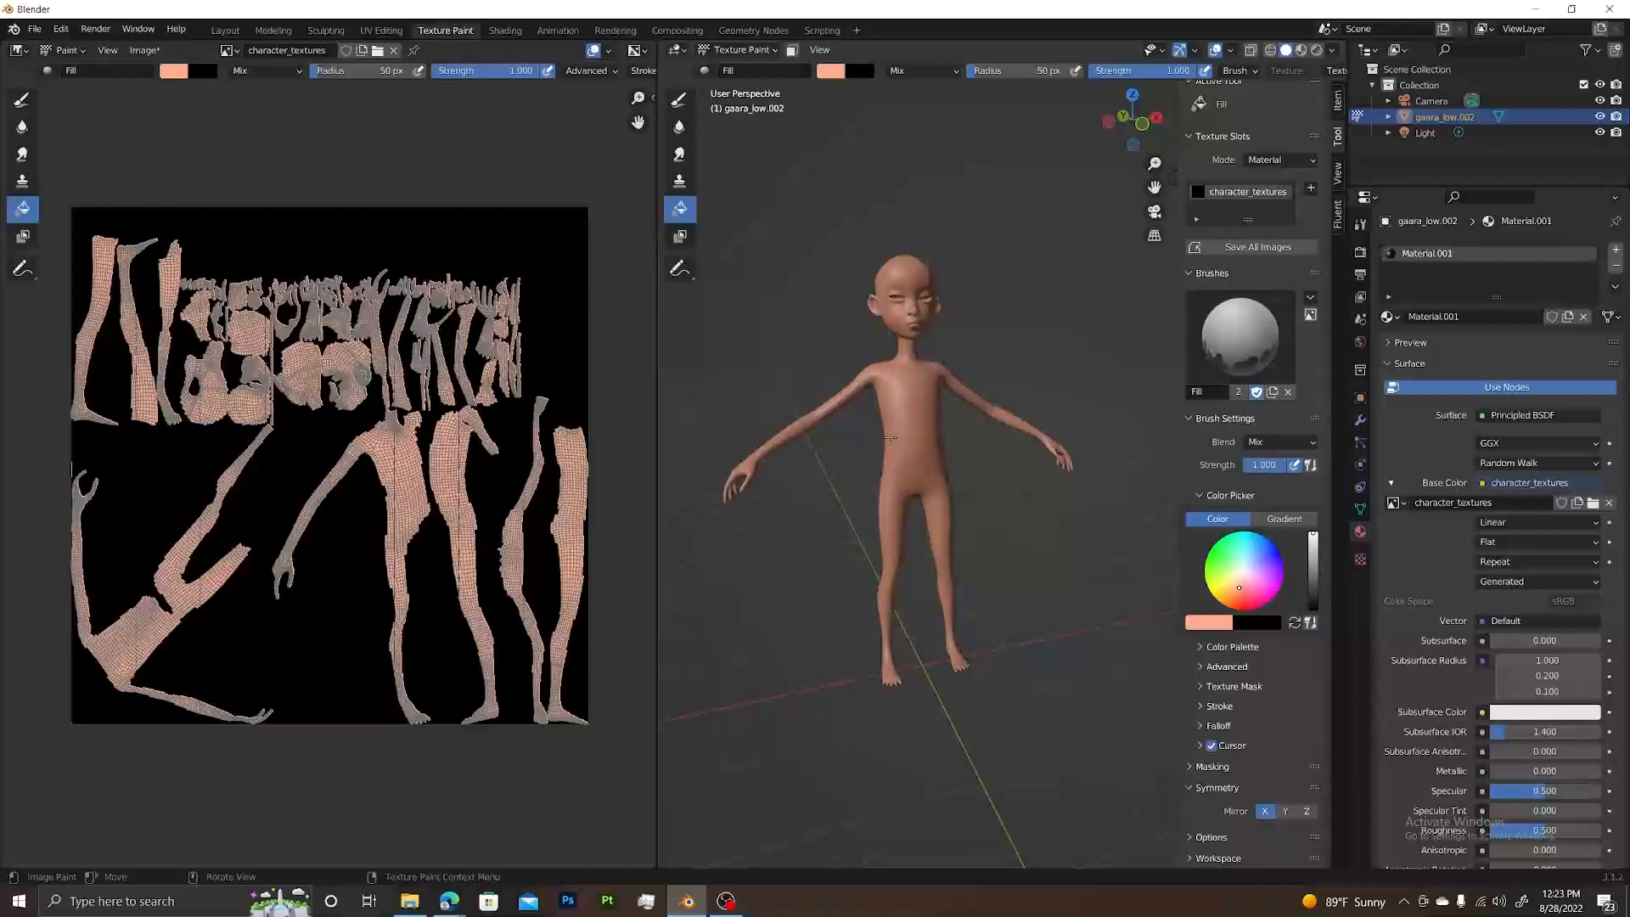
pyautogui.moveTo(788, 243)
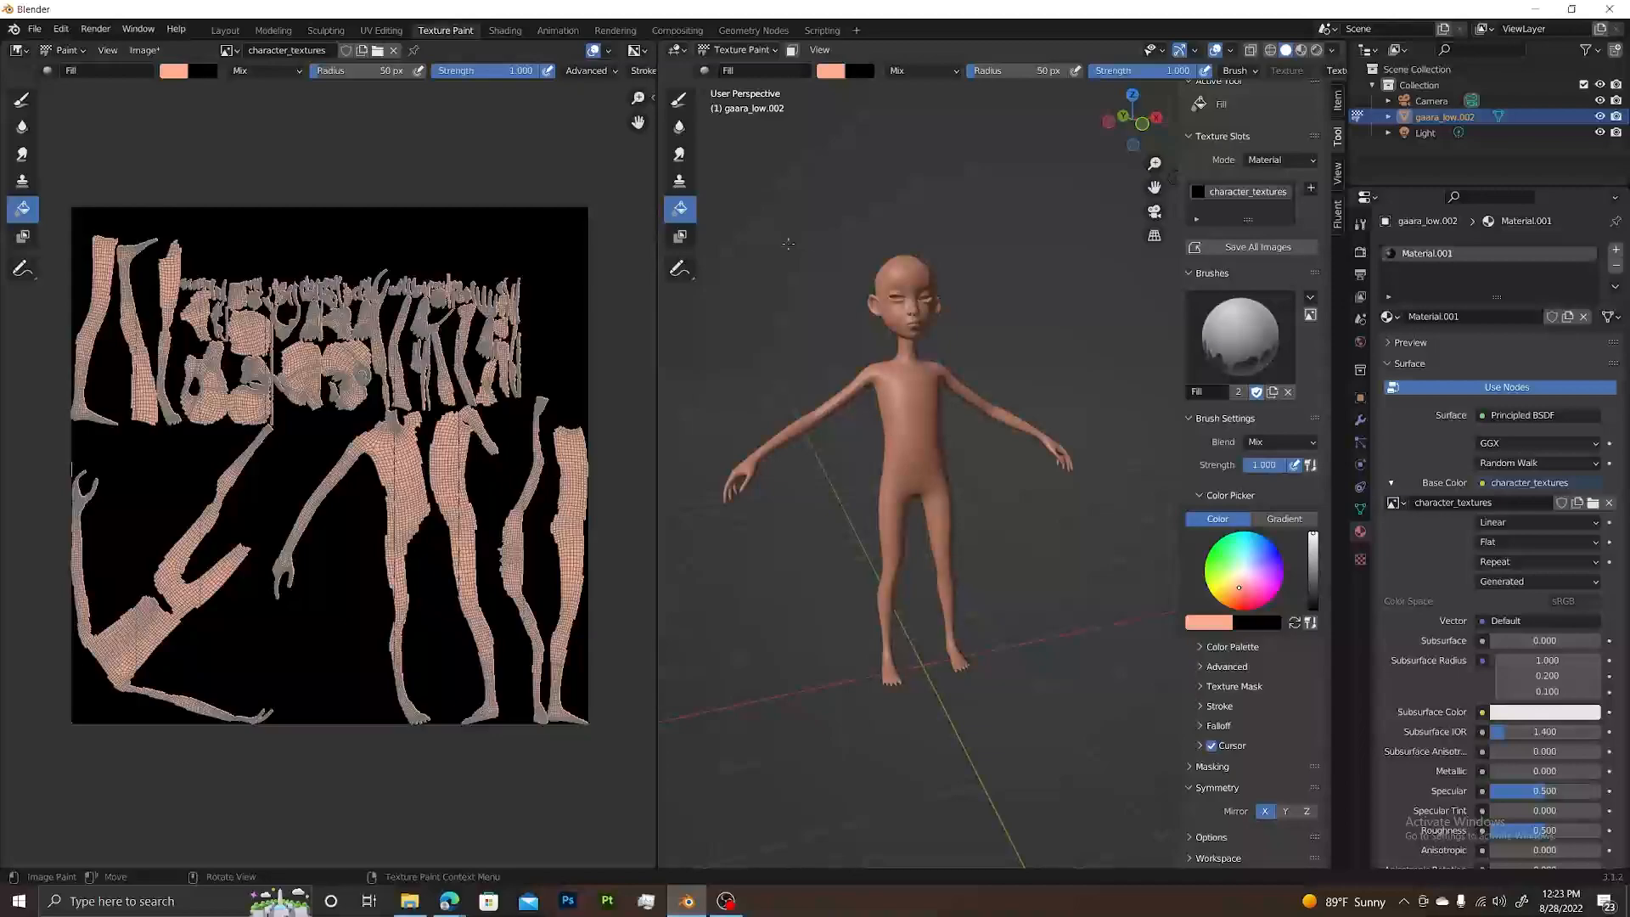
pyautogui.click(795, 49)
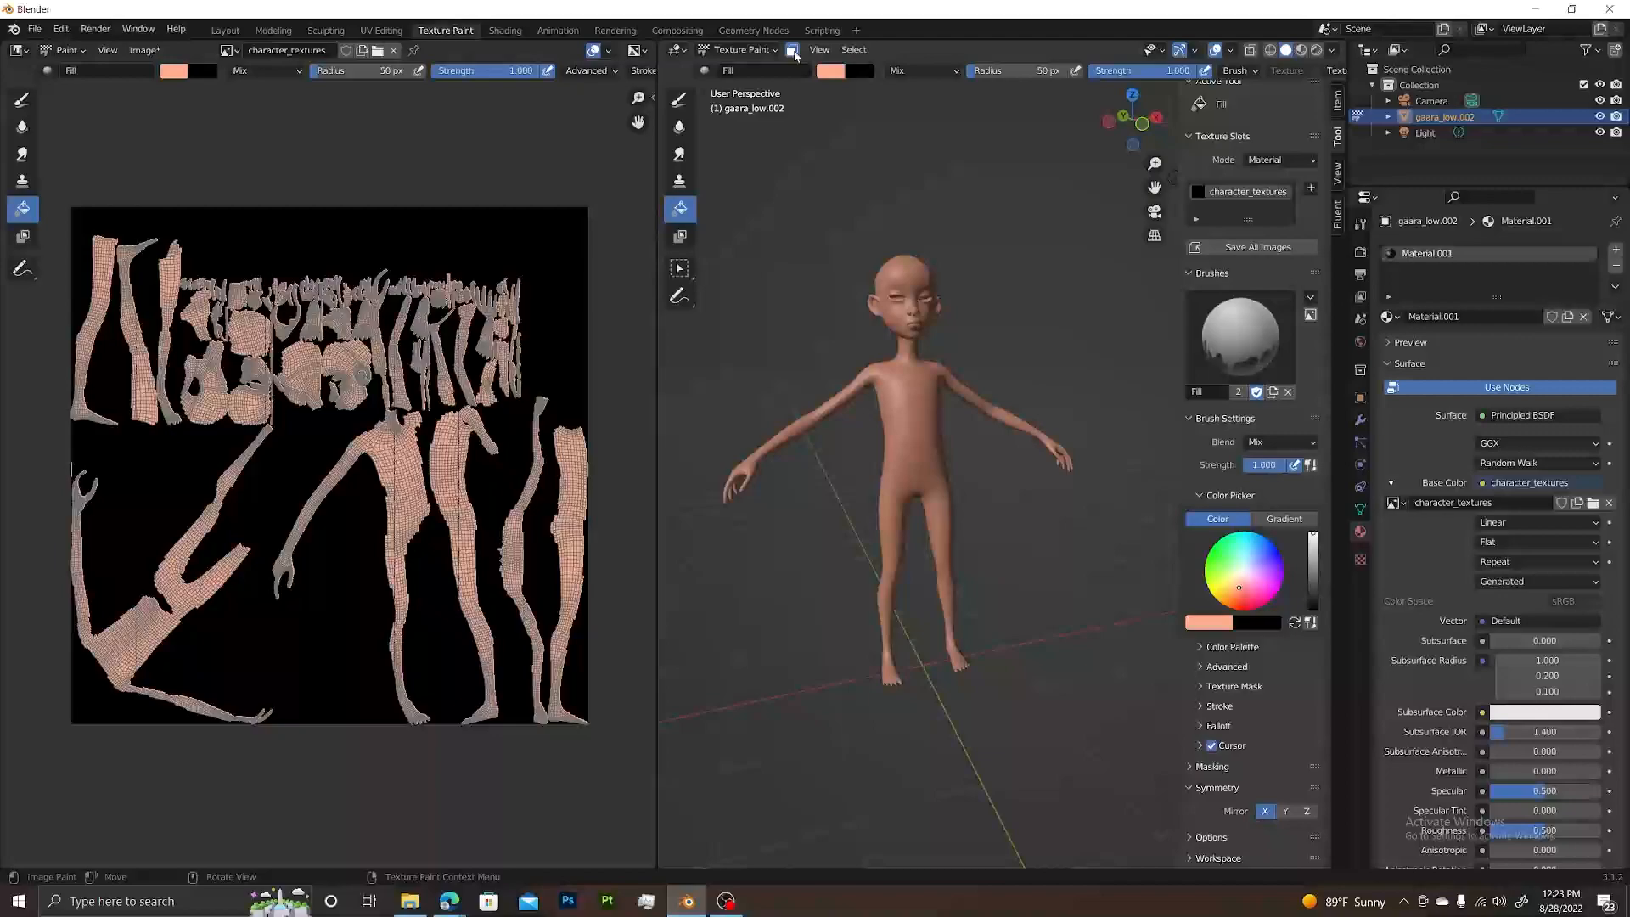
pyautogui.moveTo(942, 473)
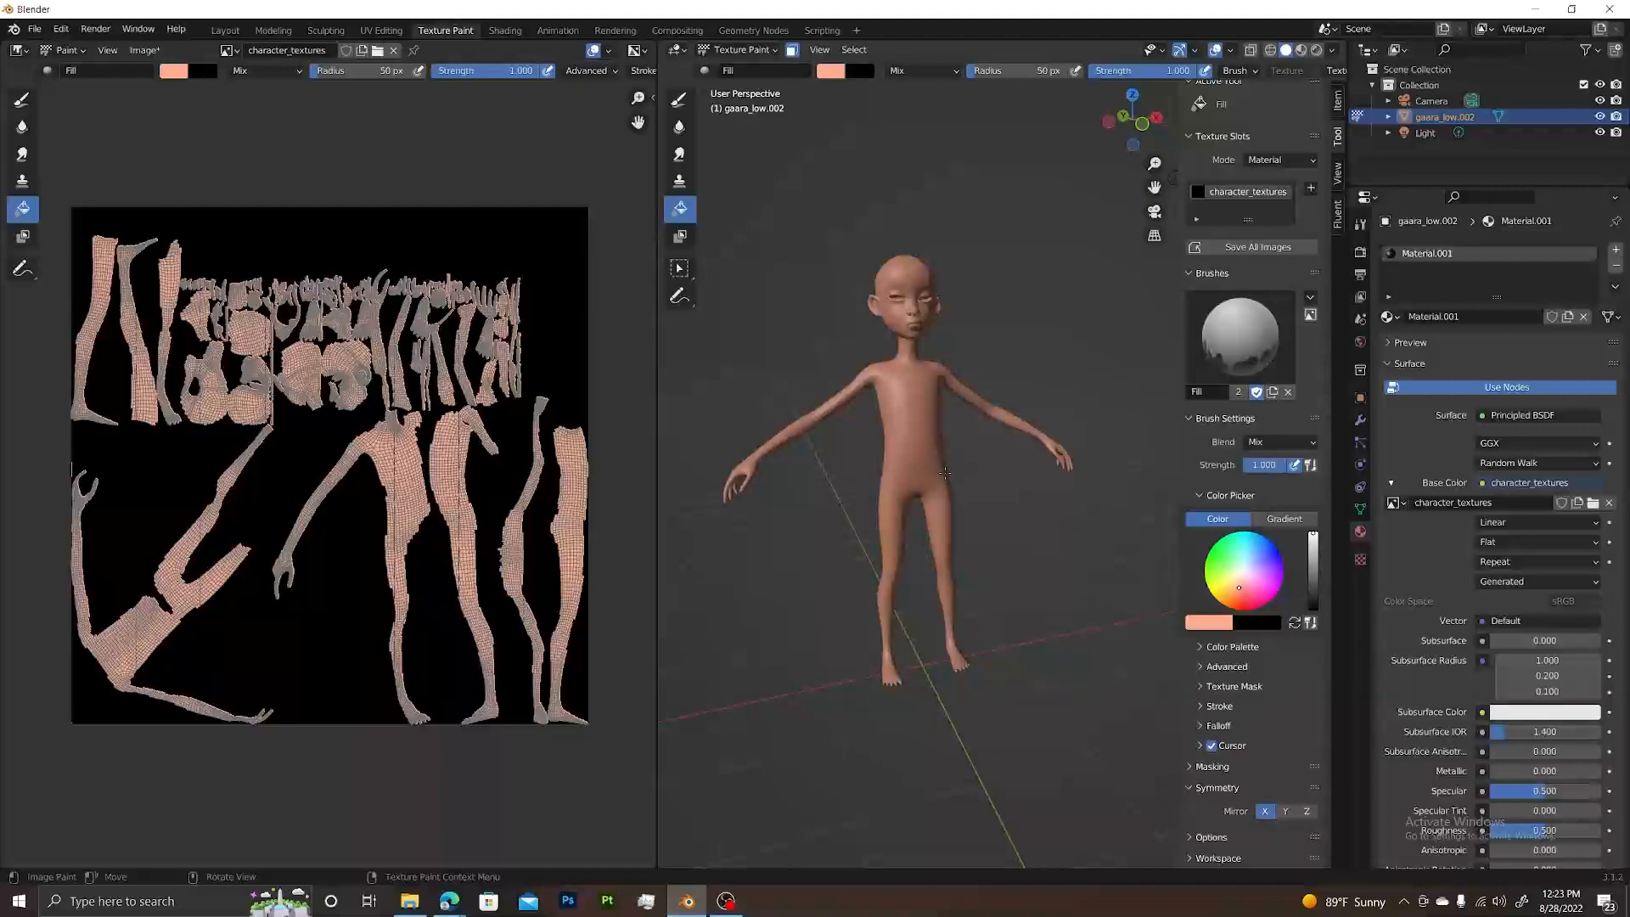
# Step: Select the shorts faces in Edit Mode and fill them with blue paint
pyautogui.click(740, 49)
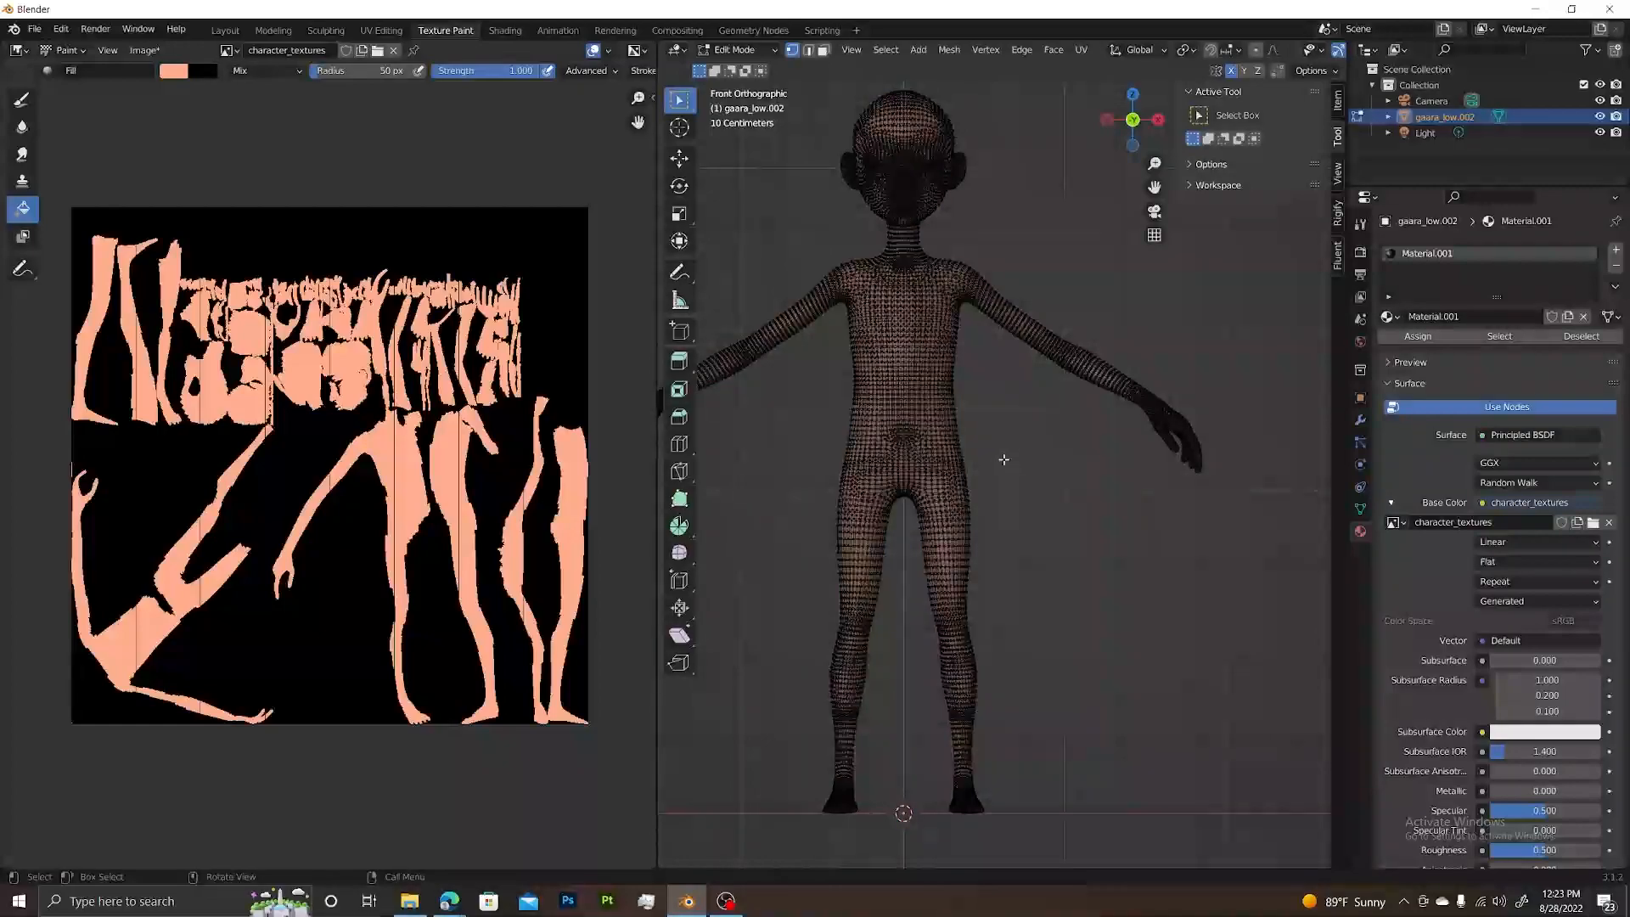
pyautogui.moveTo(984, 408)
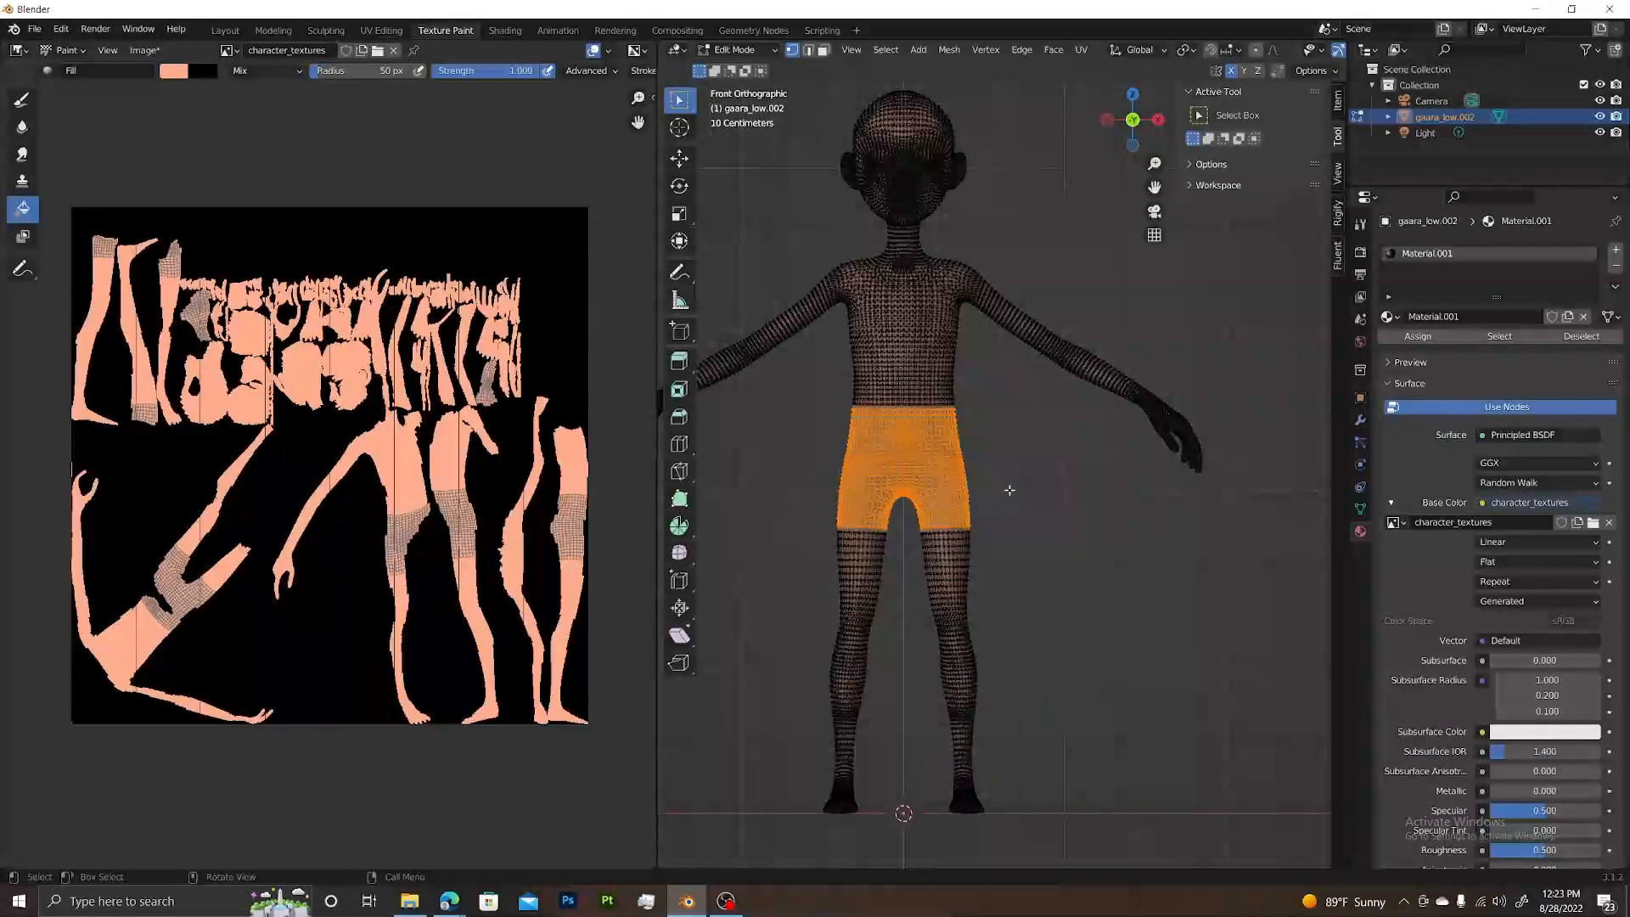
pyautogui.click(739, 49)
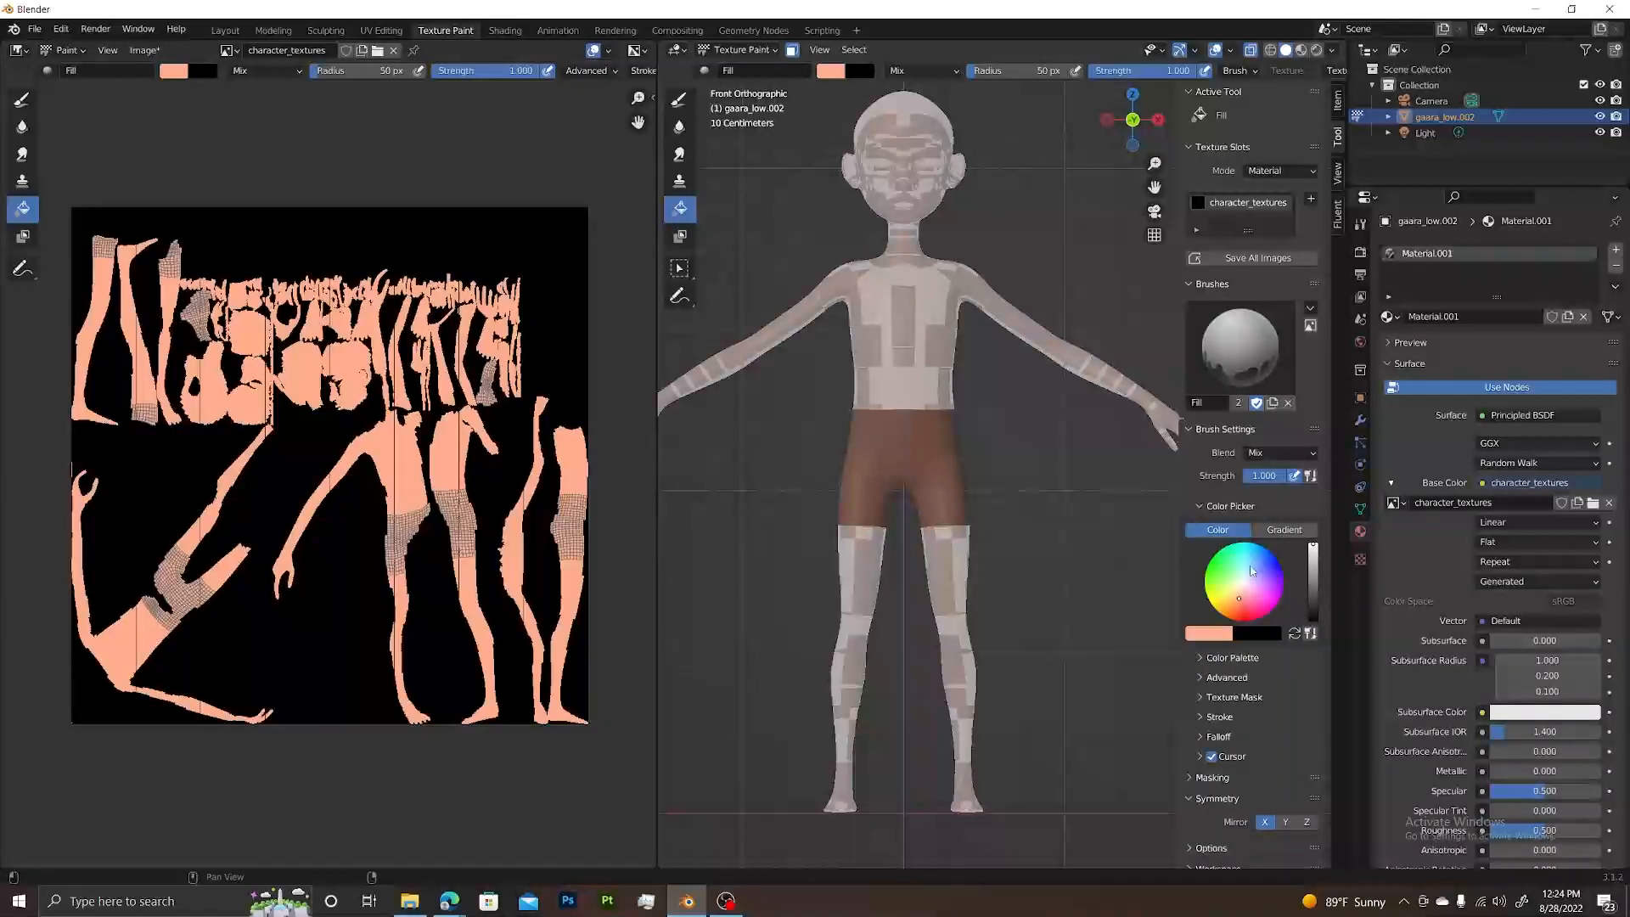
pyautogui.click(1253, 569)
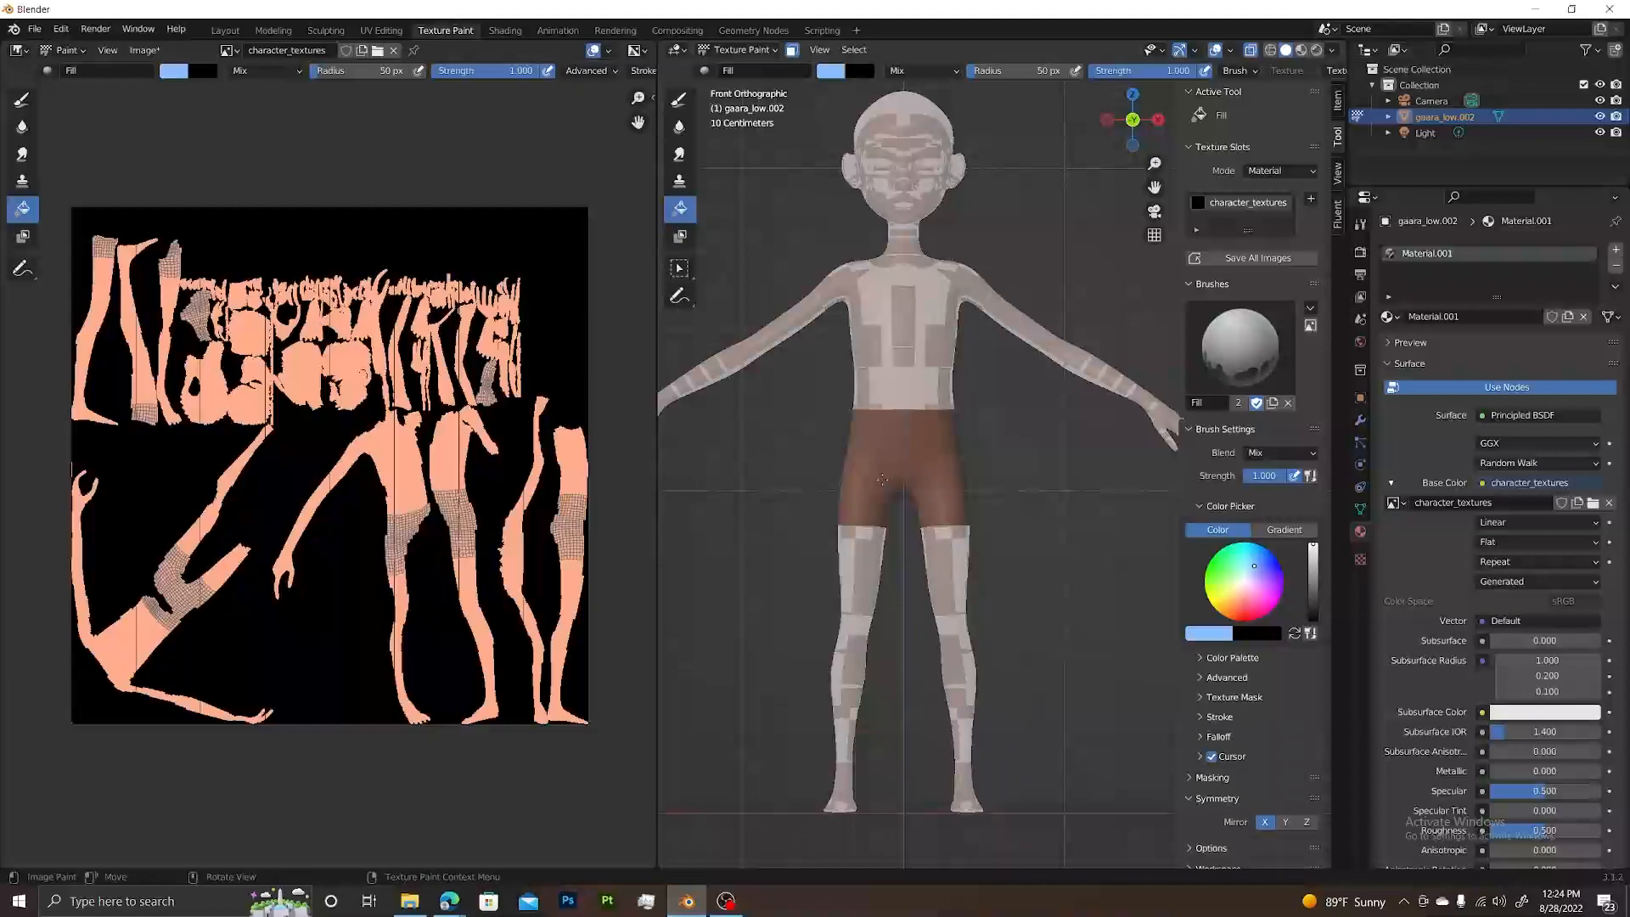
pyautogui.click(883, 462)
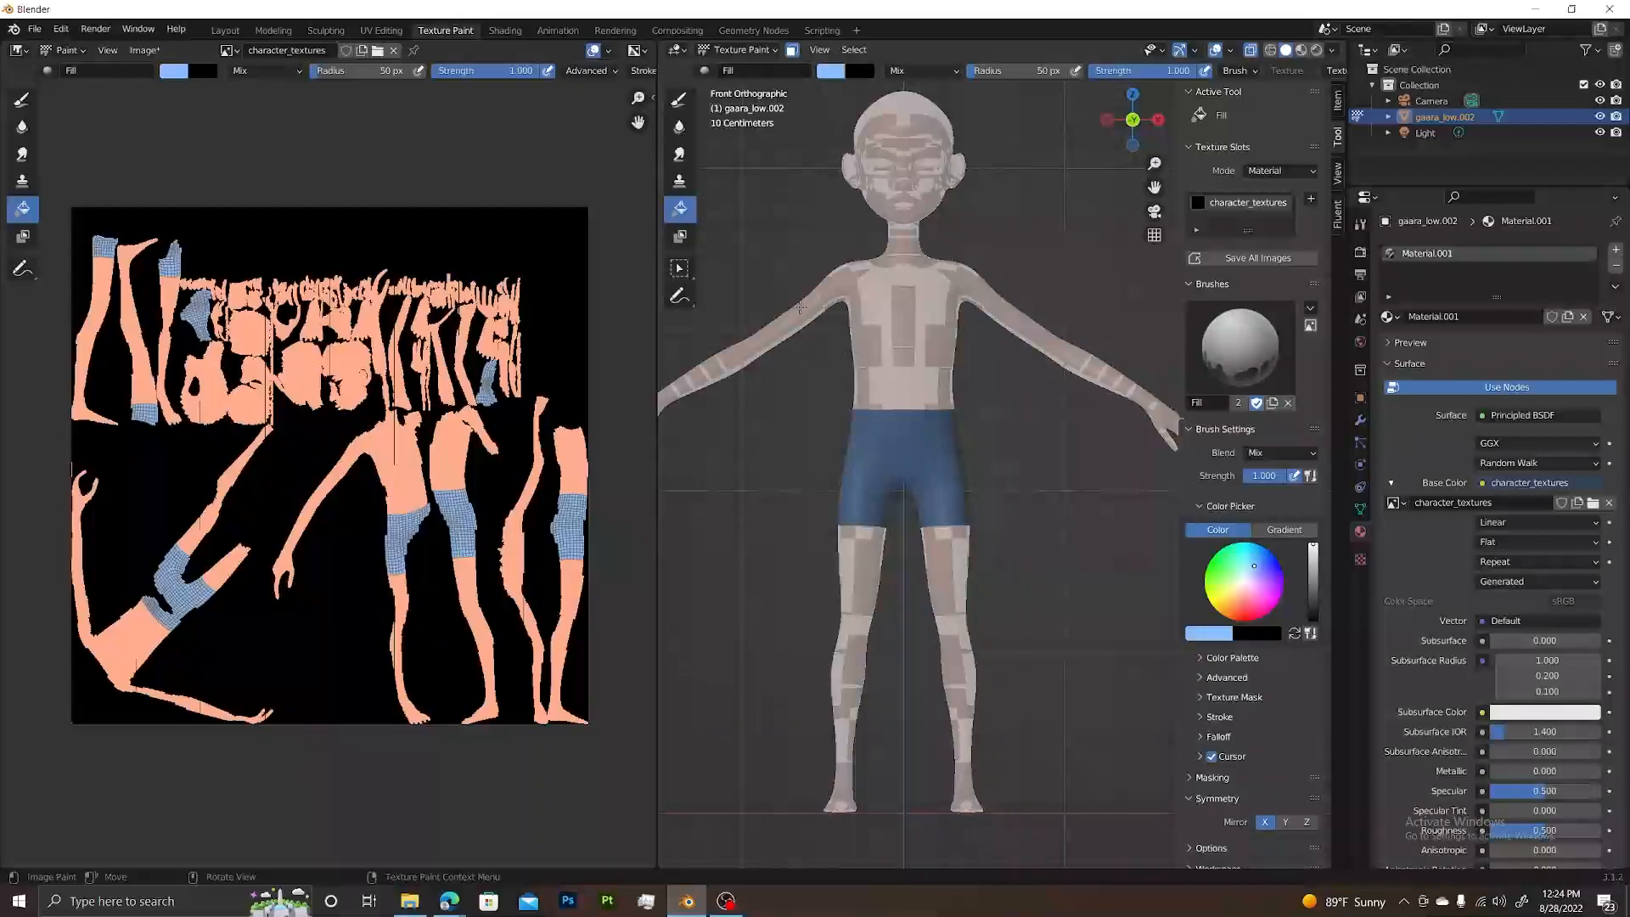
pyautogui.moveTo(832, 442)
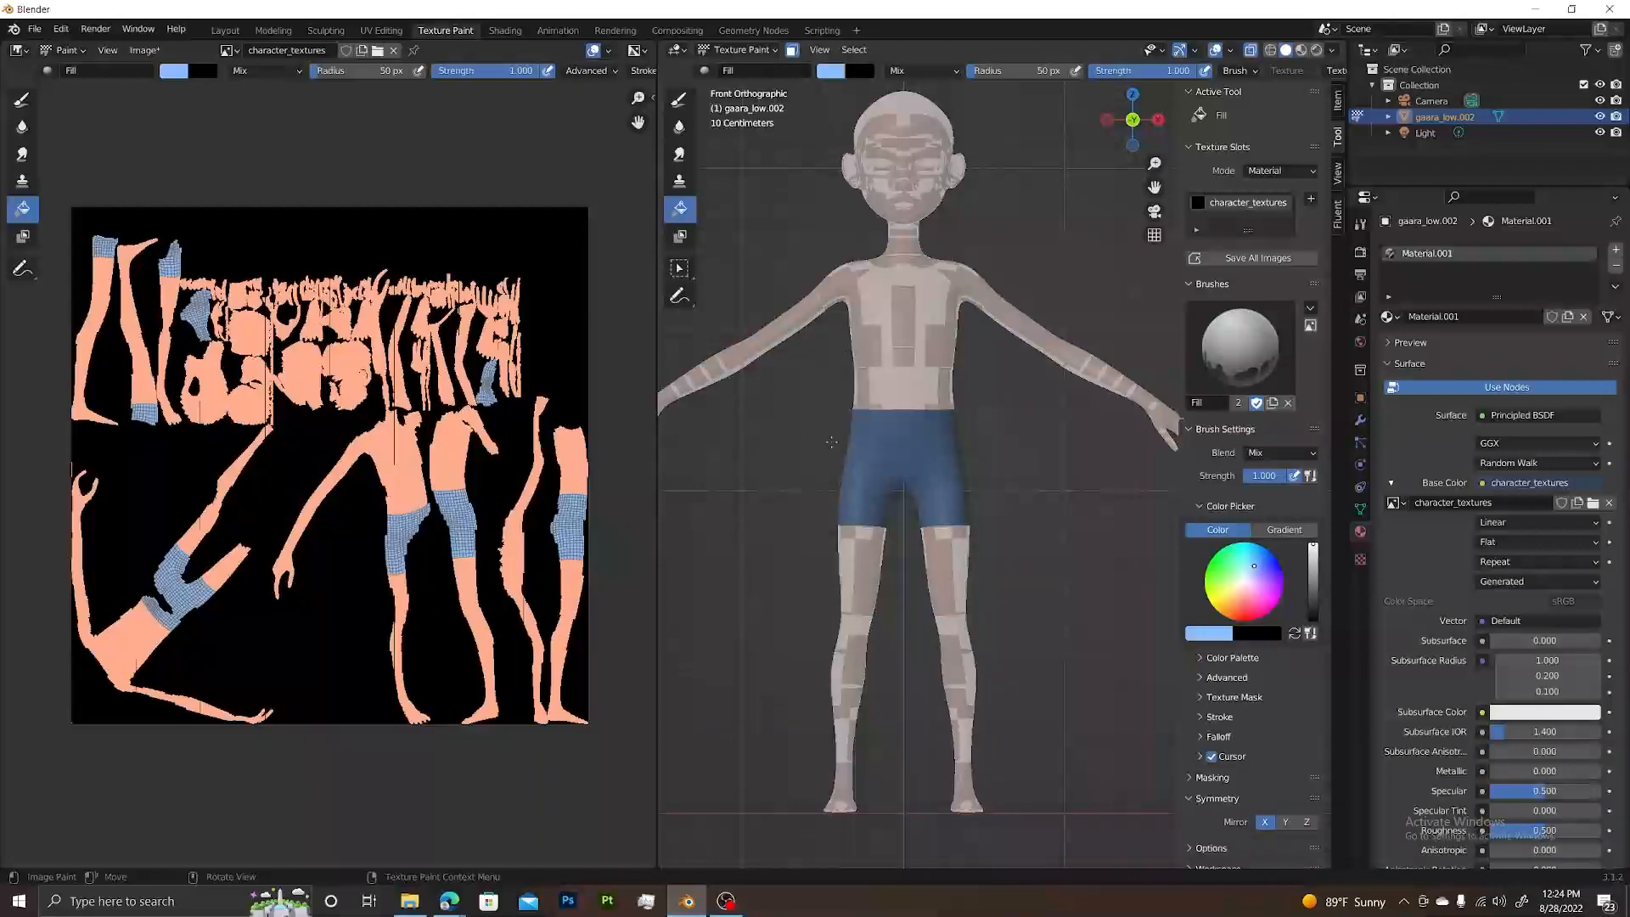
pyautogui.click(735, 49)
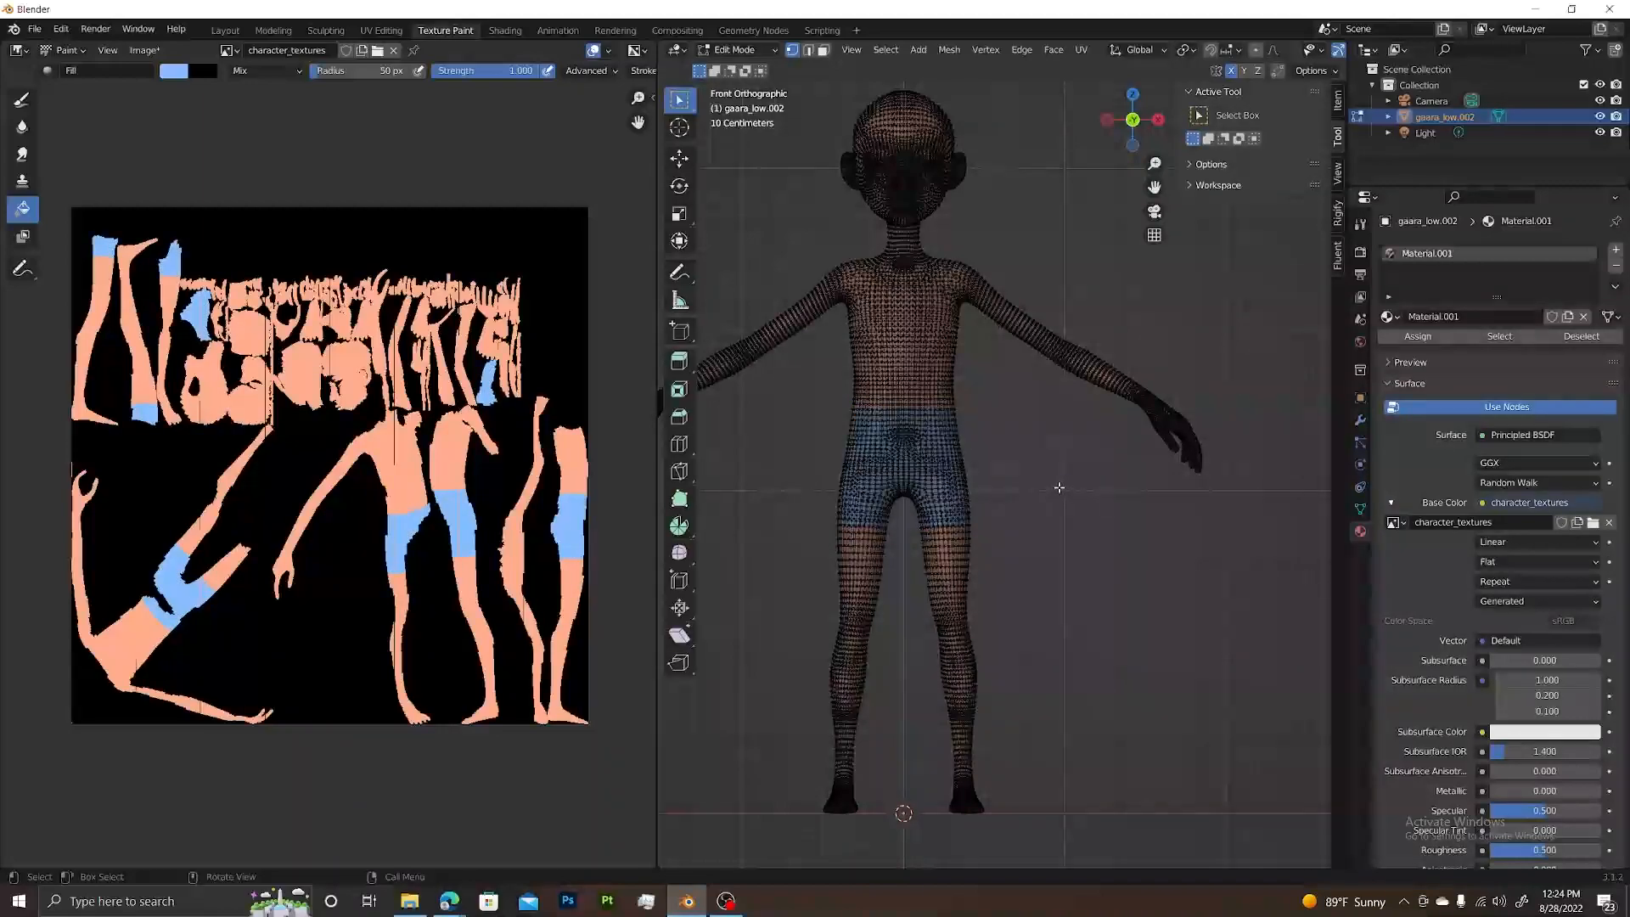
# Step: Return from Edit Mode to Texture Paint to view the peach-and-blue character
pyautogui.click(734, 49)
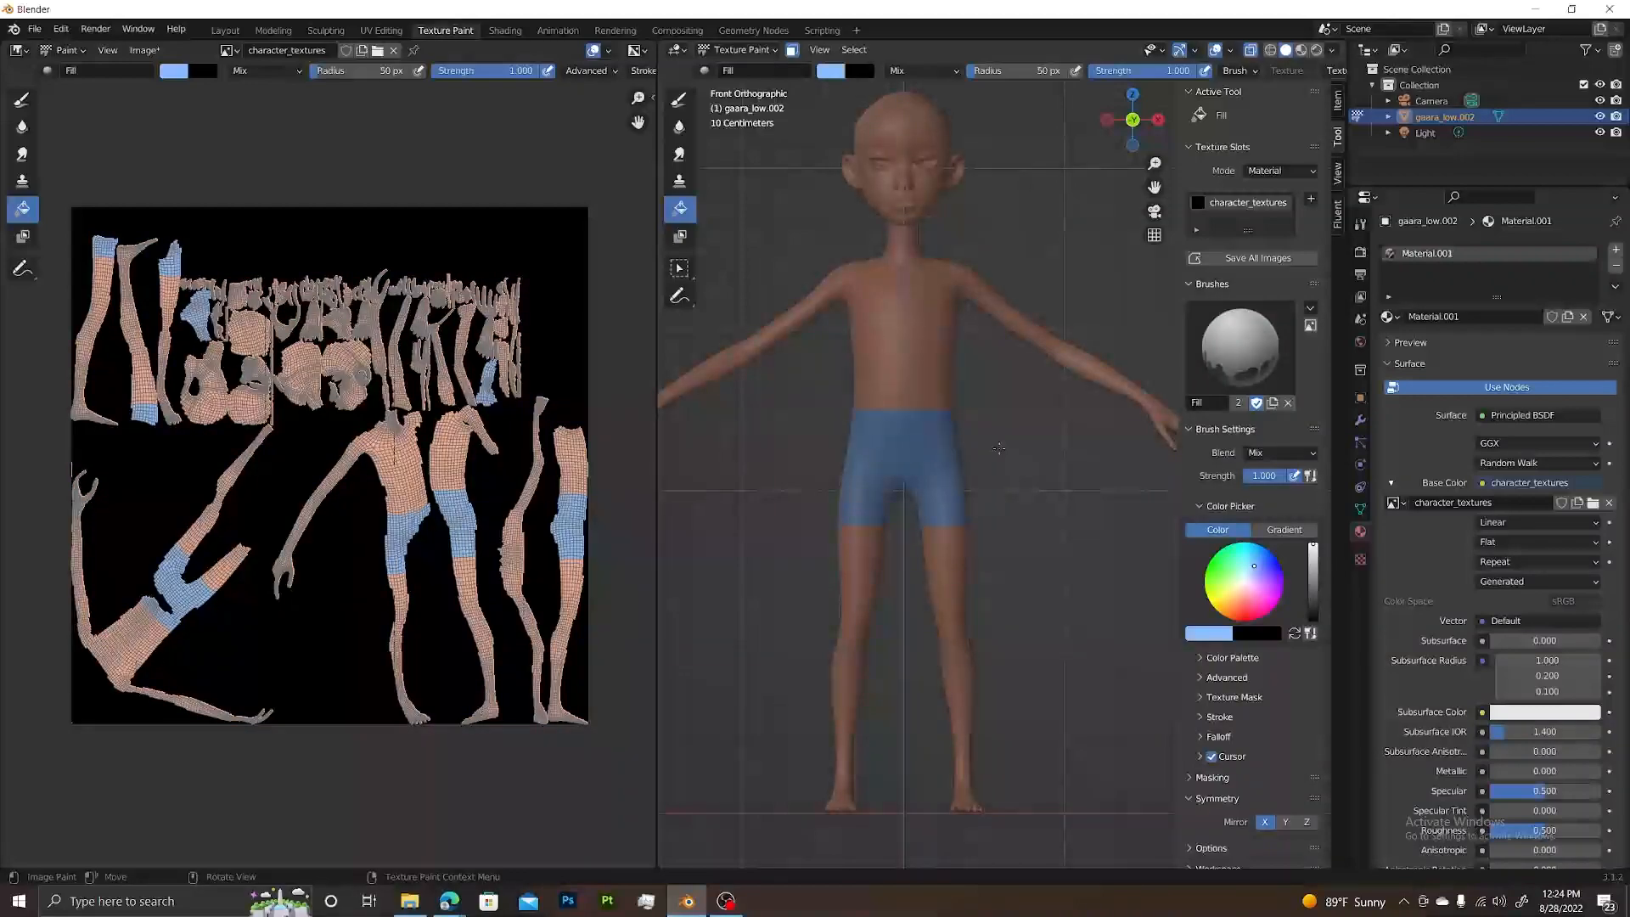
pyautogui.moveTo(1025, 418)
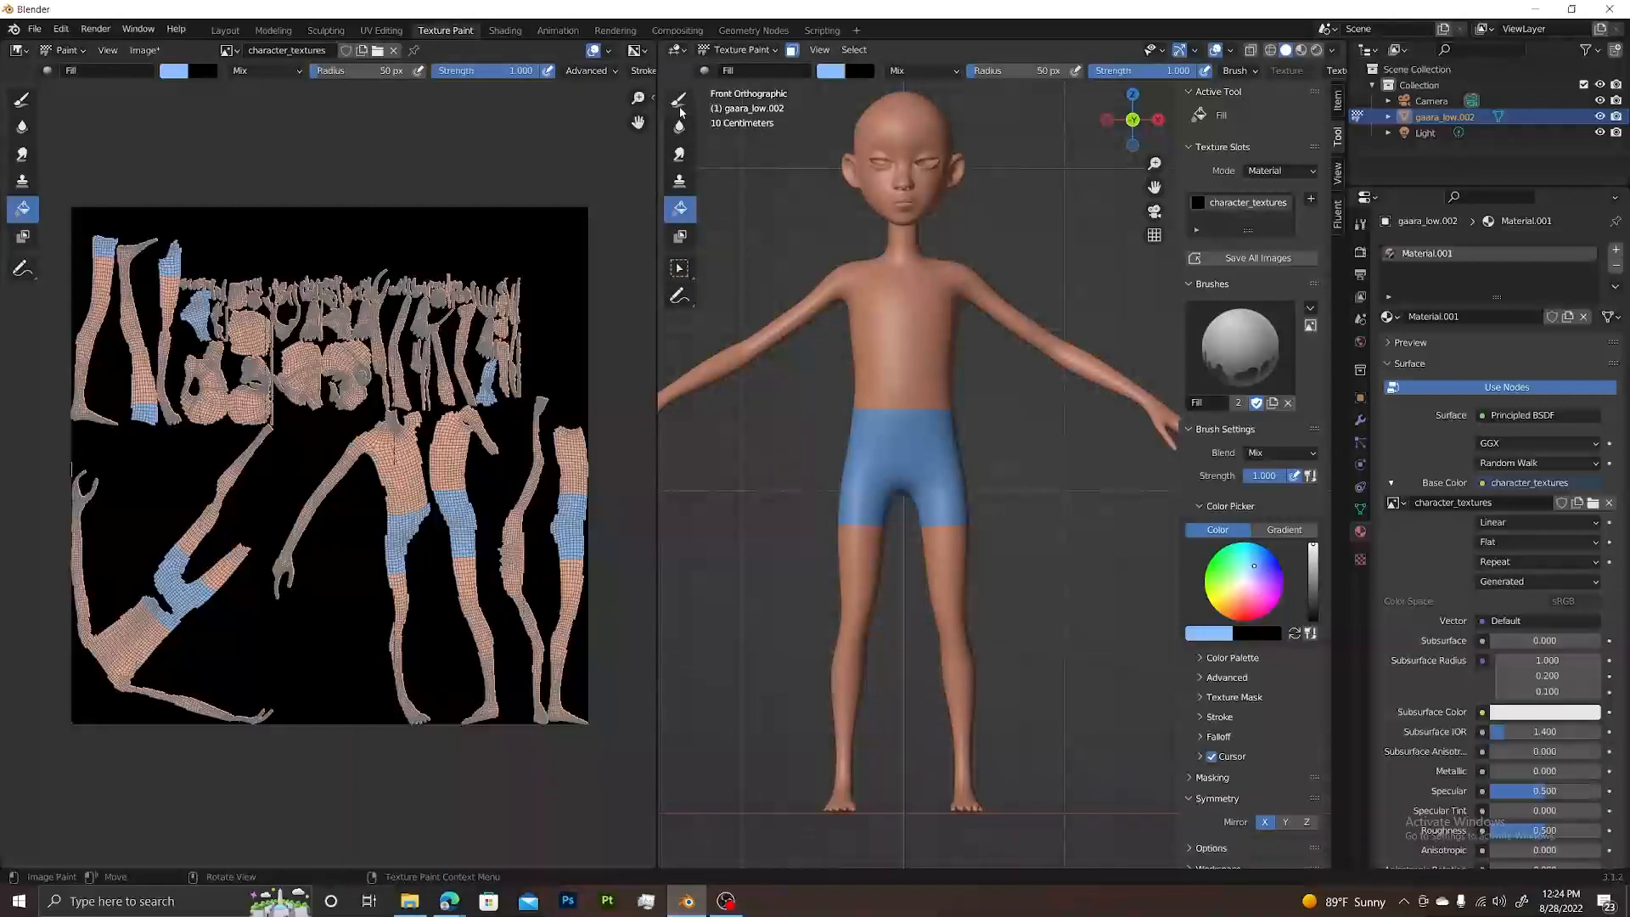
pyautogui.moveTo(677, 128)
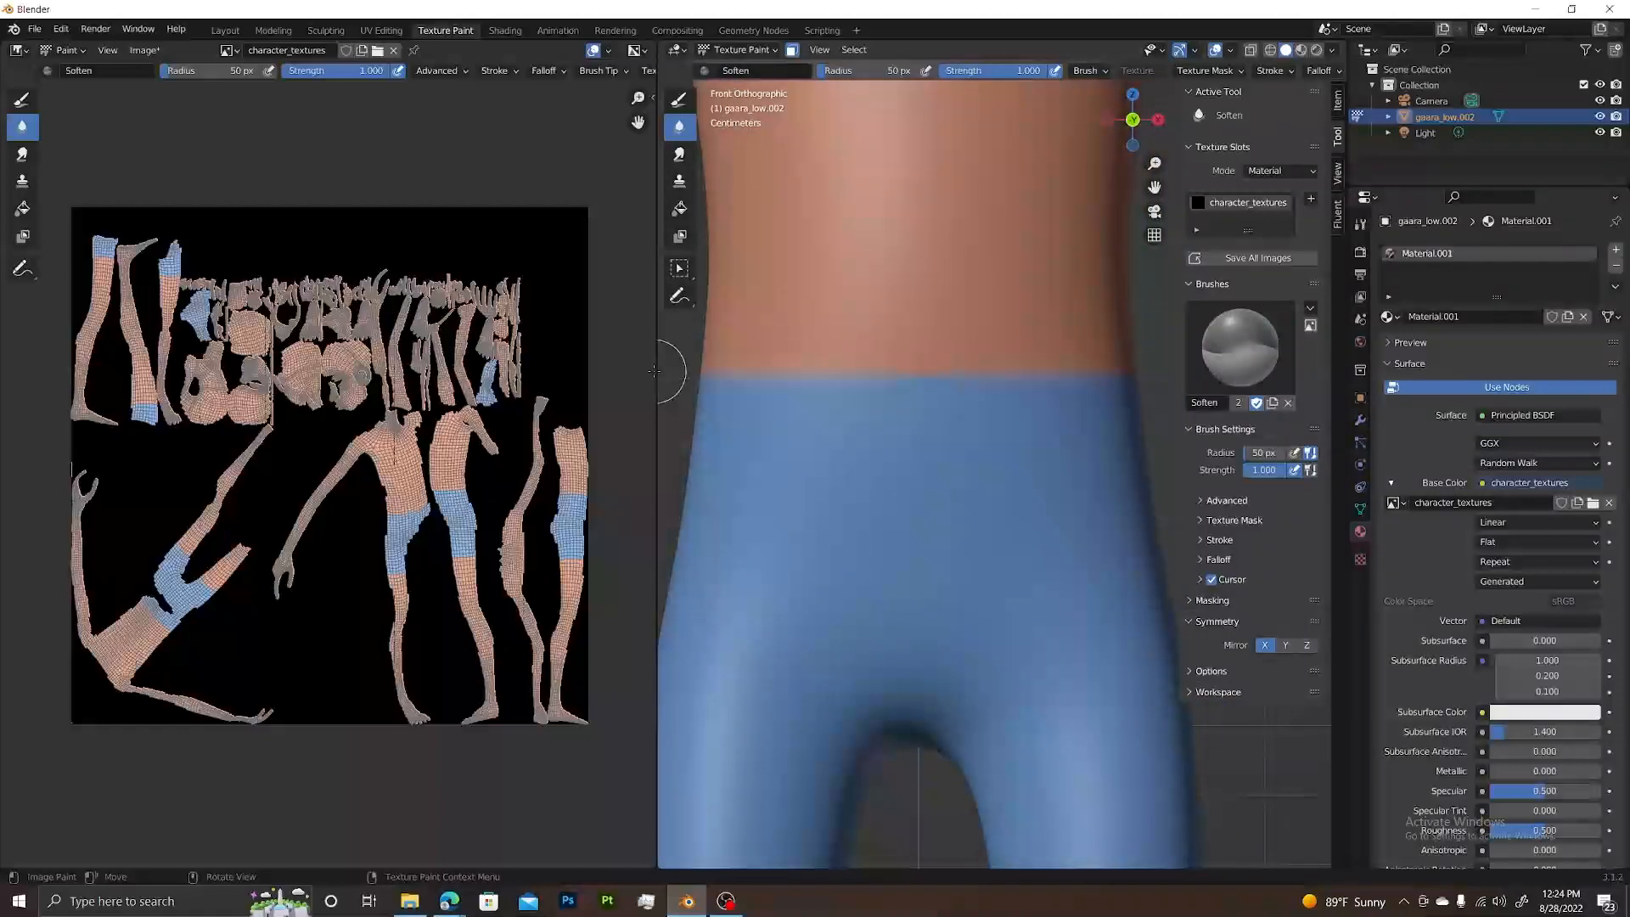
pyautogui.moveTo(759, 366)
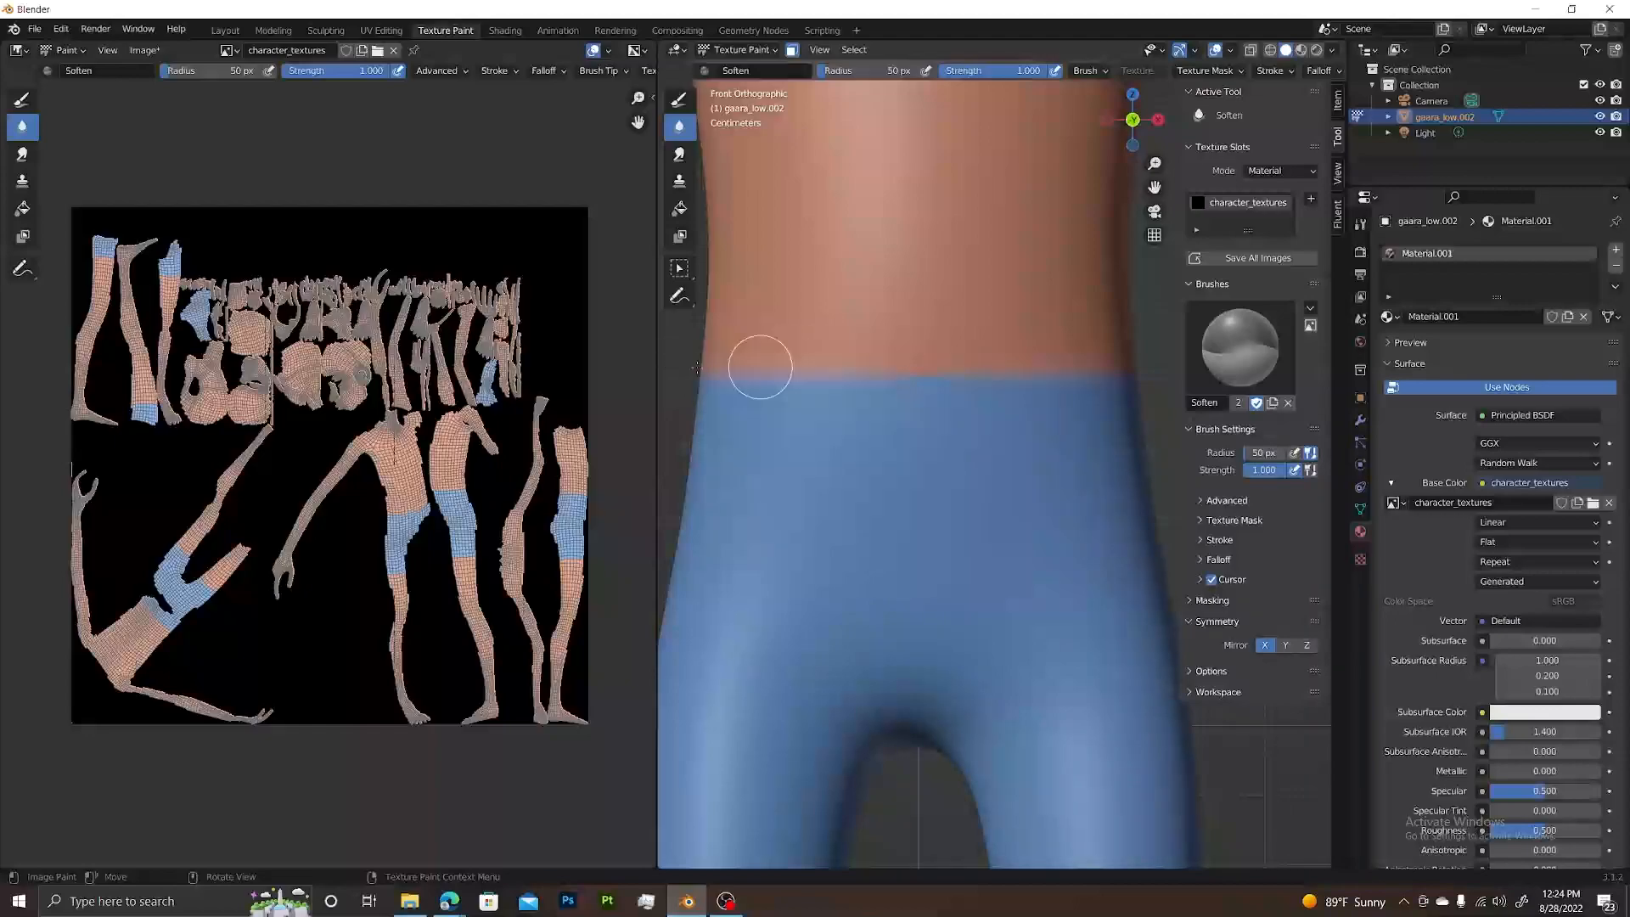
pyautogui.moveTo(764, 377)
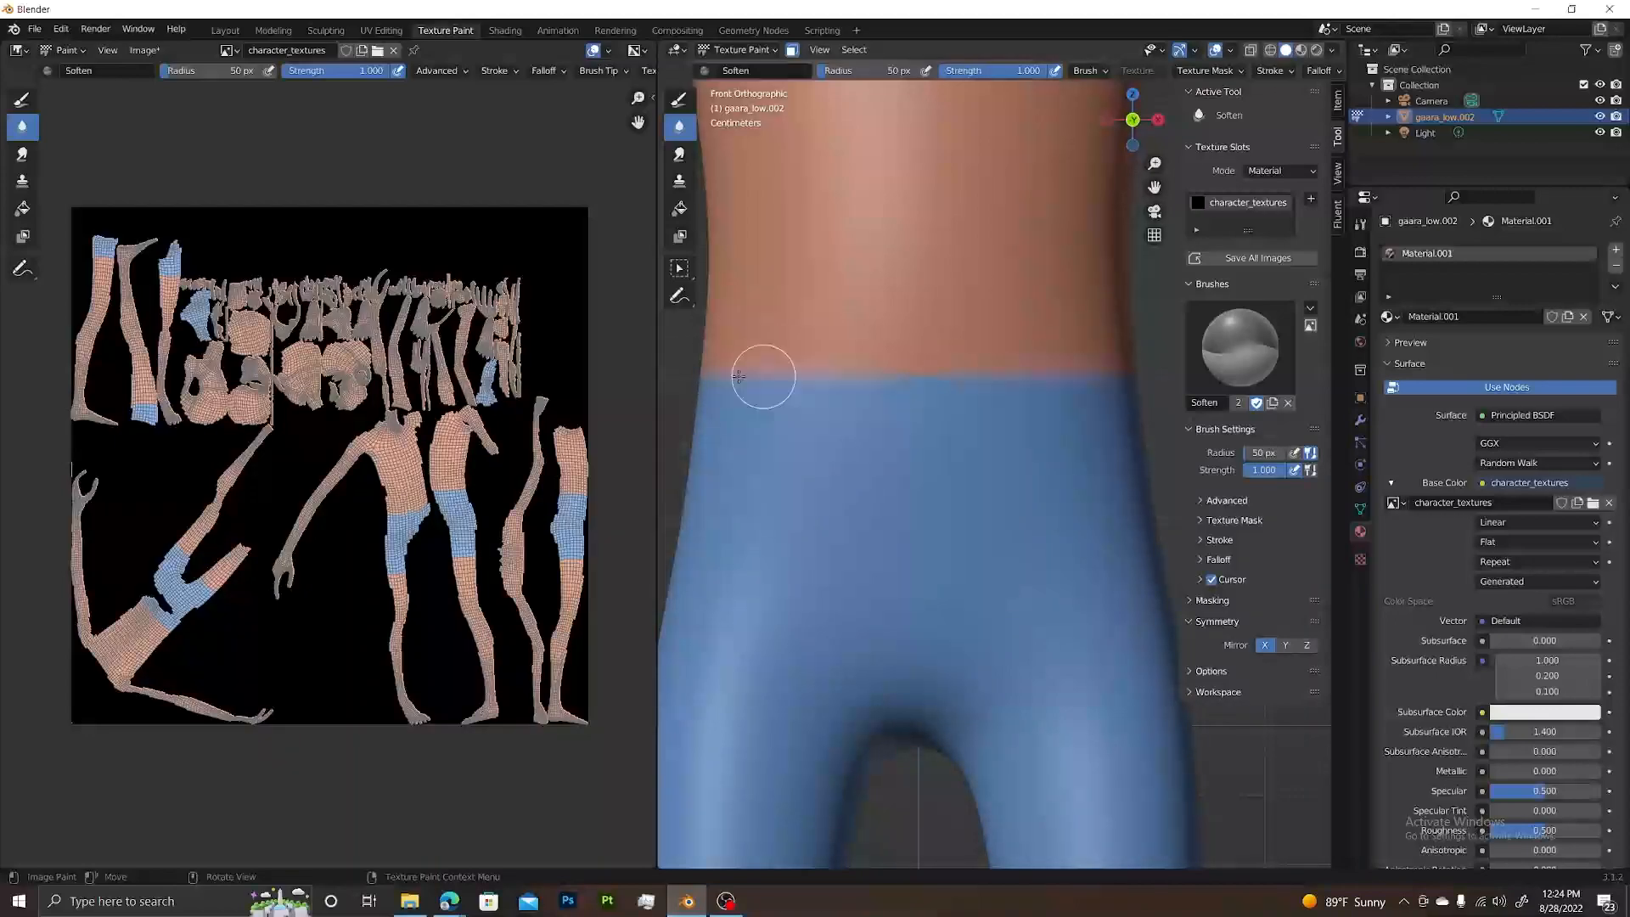
pyautogui.moveTo(805, 382)
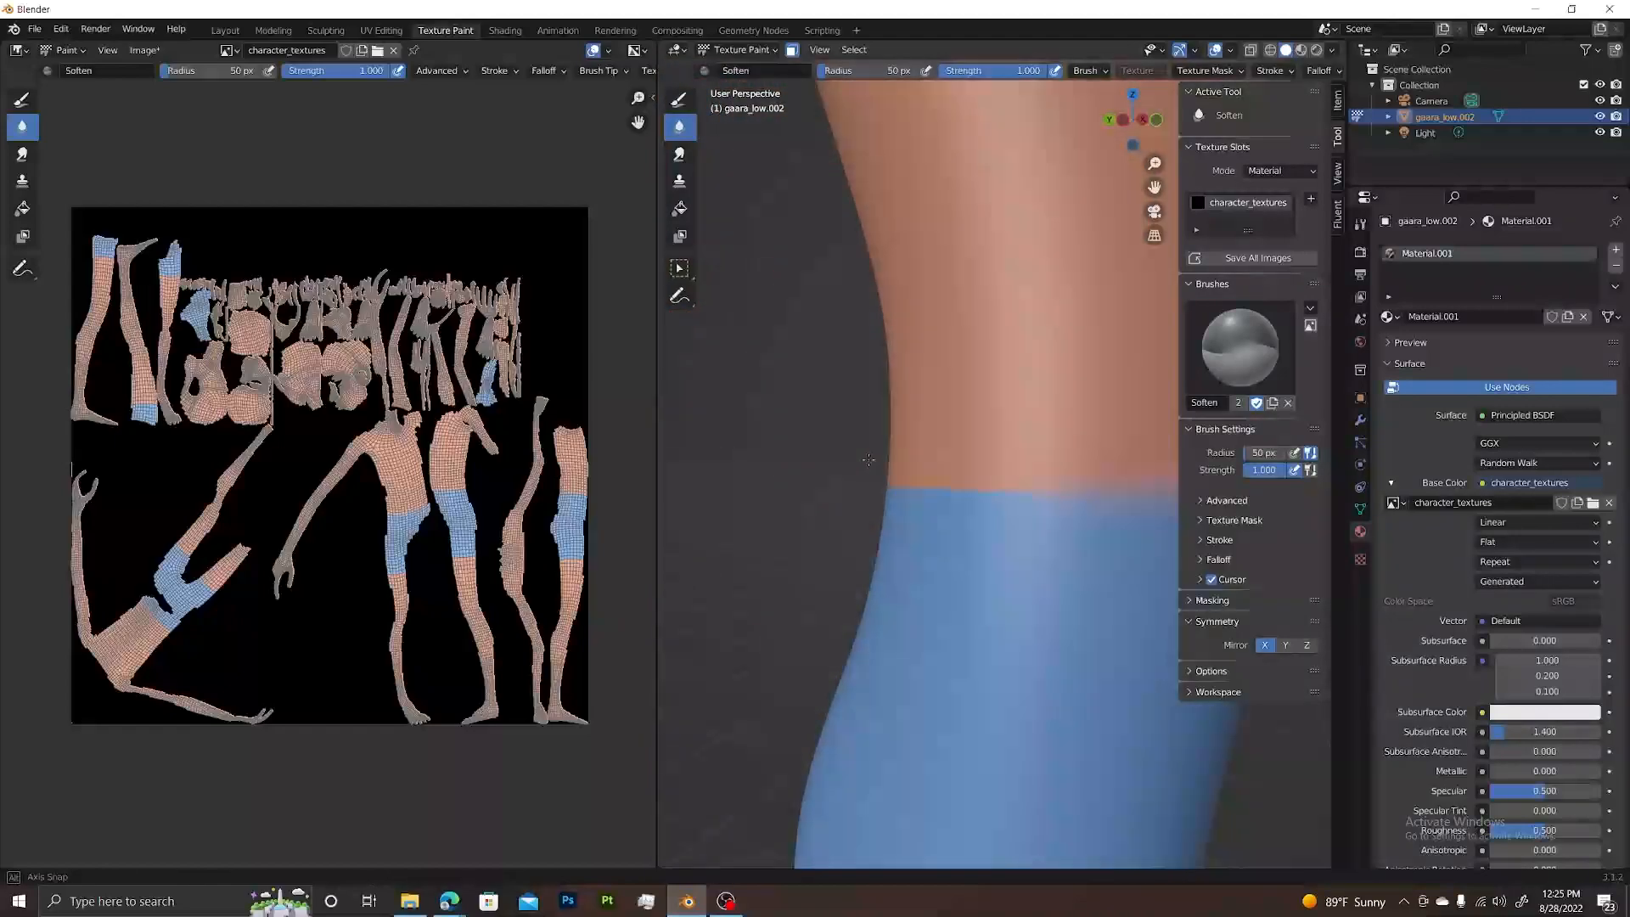
pyautogui.moveTo(921, 481)
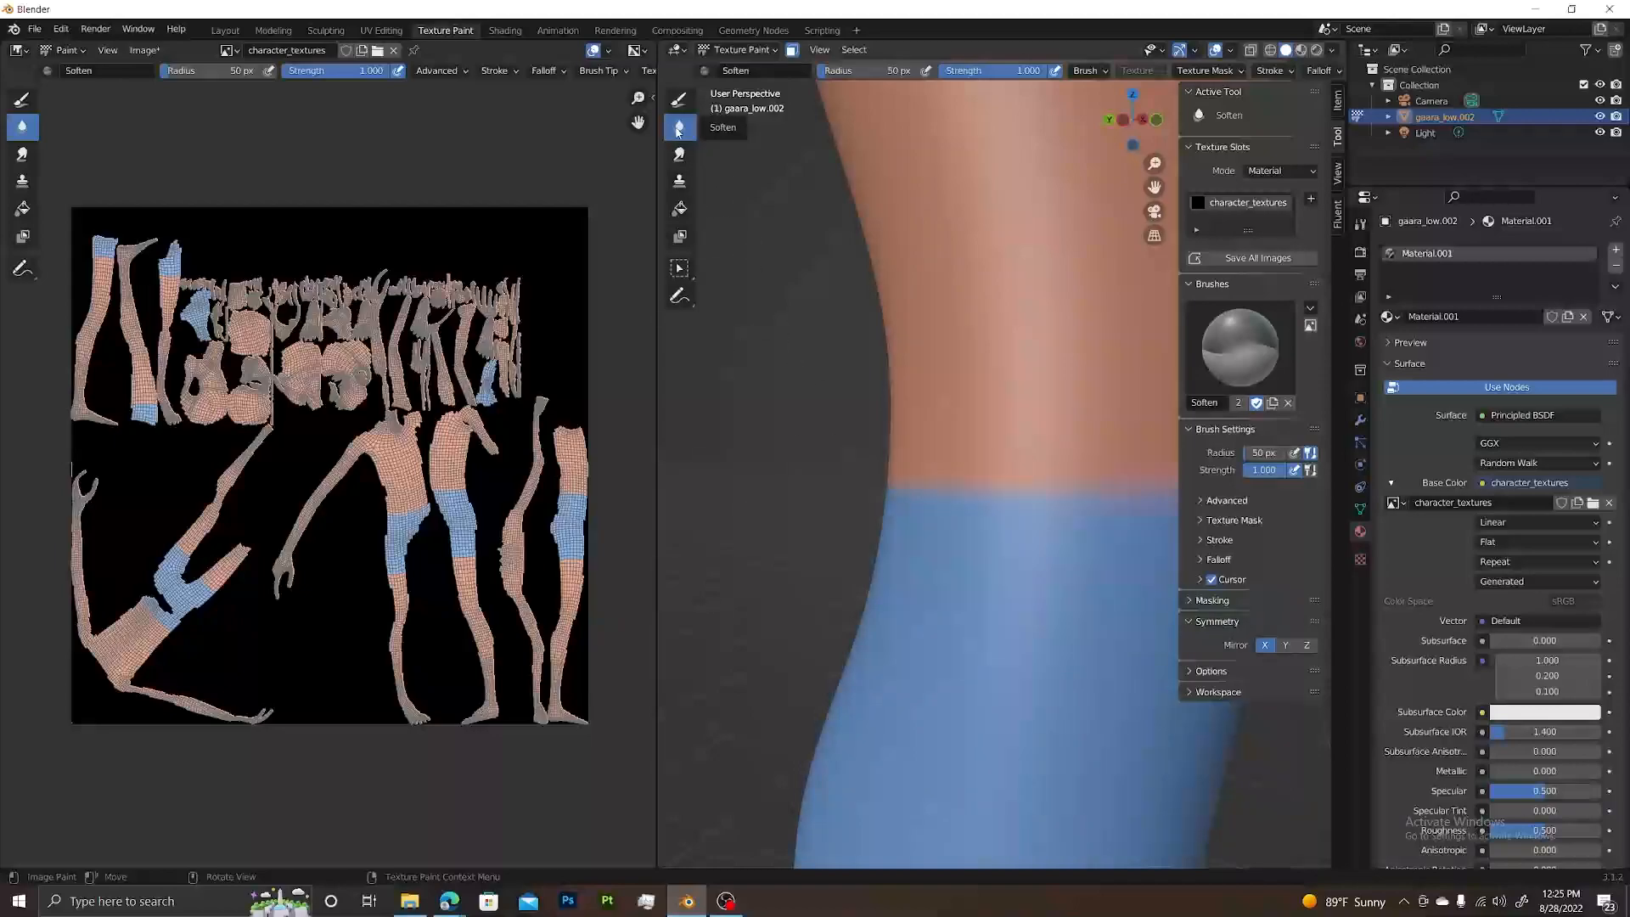
# Step: Pick the Smear tool to blend the waistline between skin and shorts
pyautogui.click(679, 155)
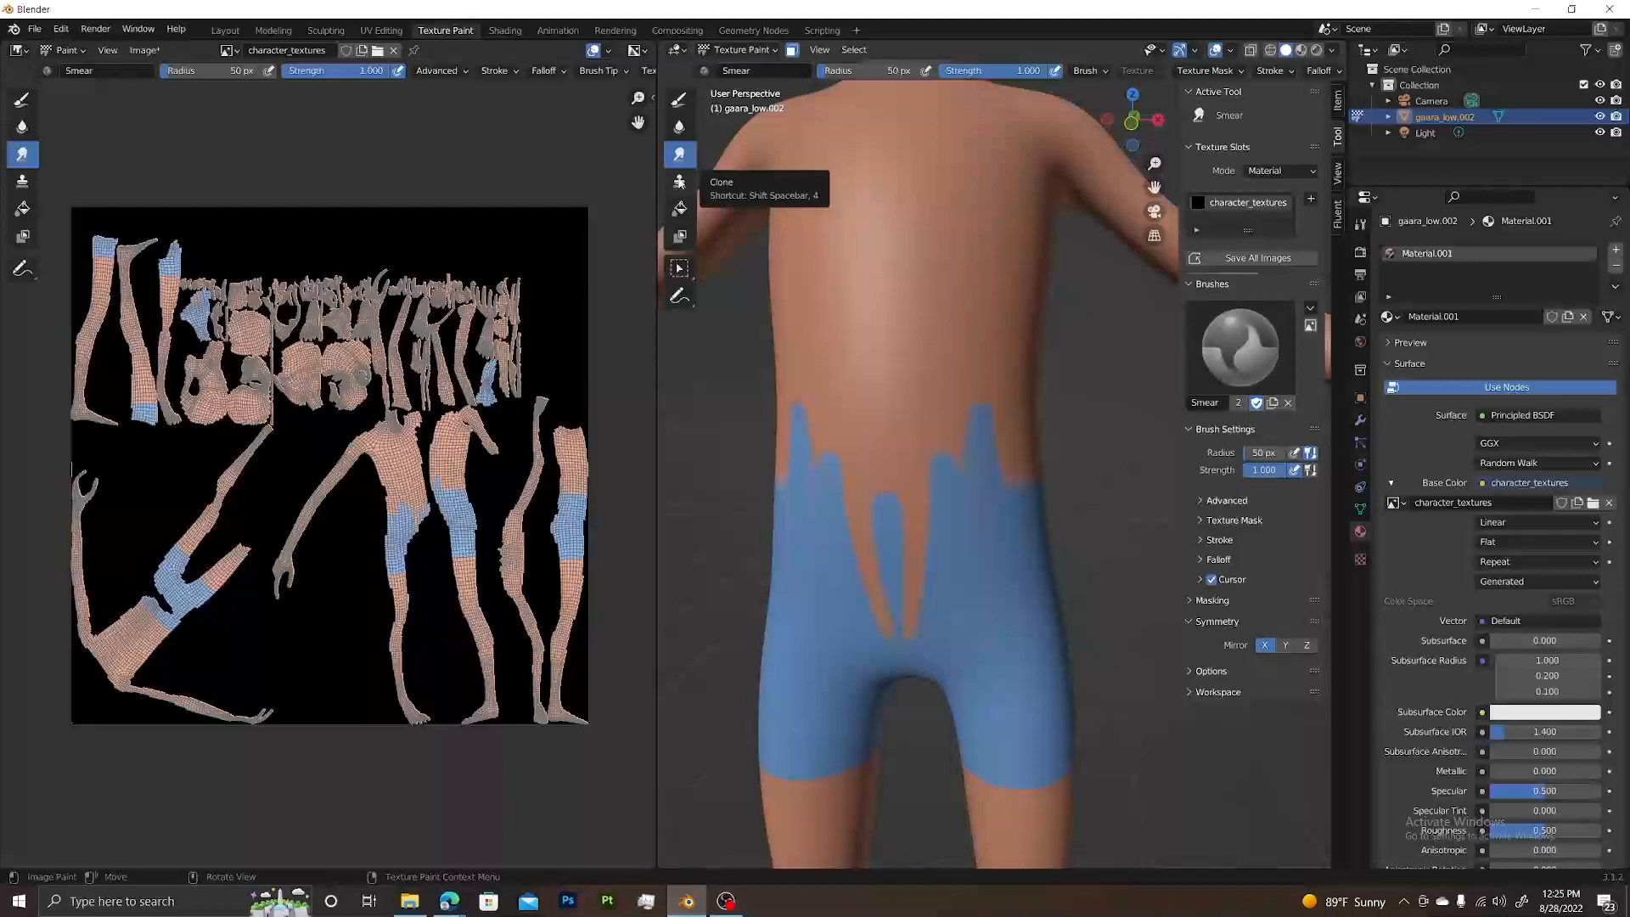
pyautogui.moveTo(679, 208)
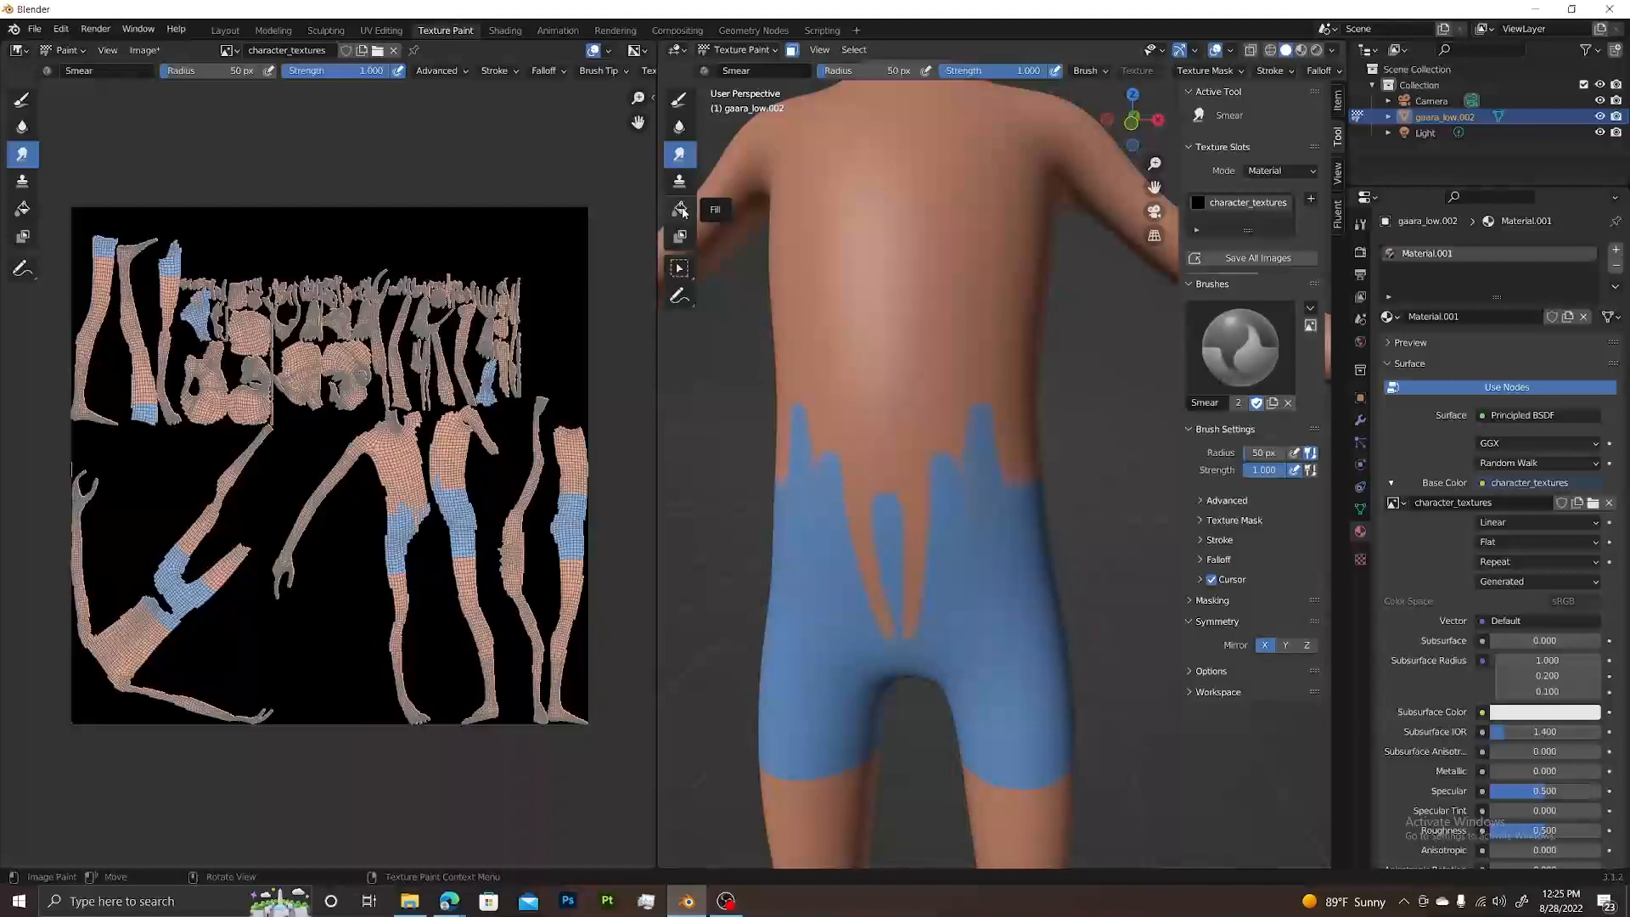
pyautogui.moveTo(716, 197)
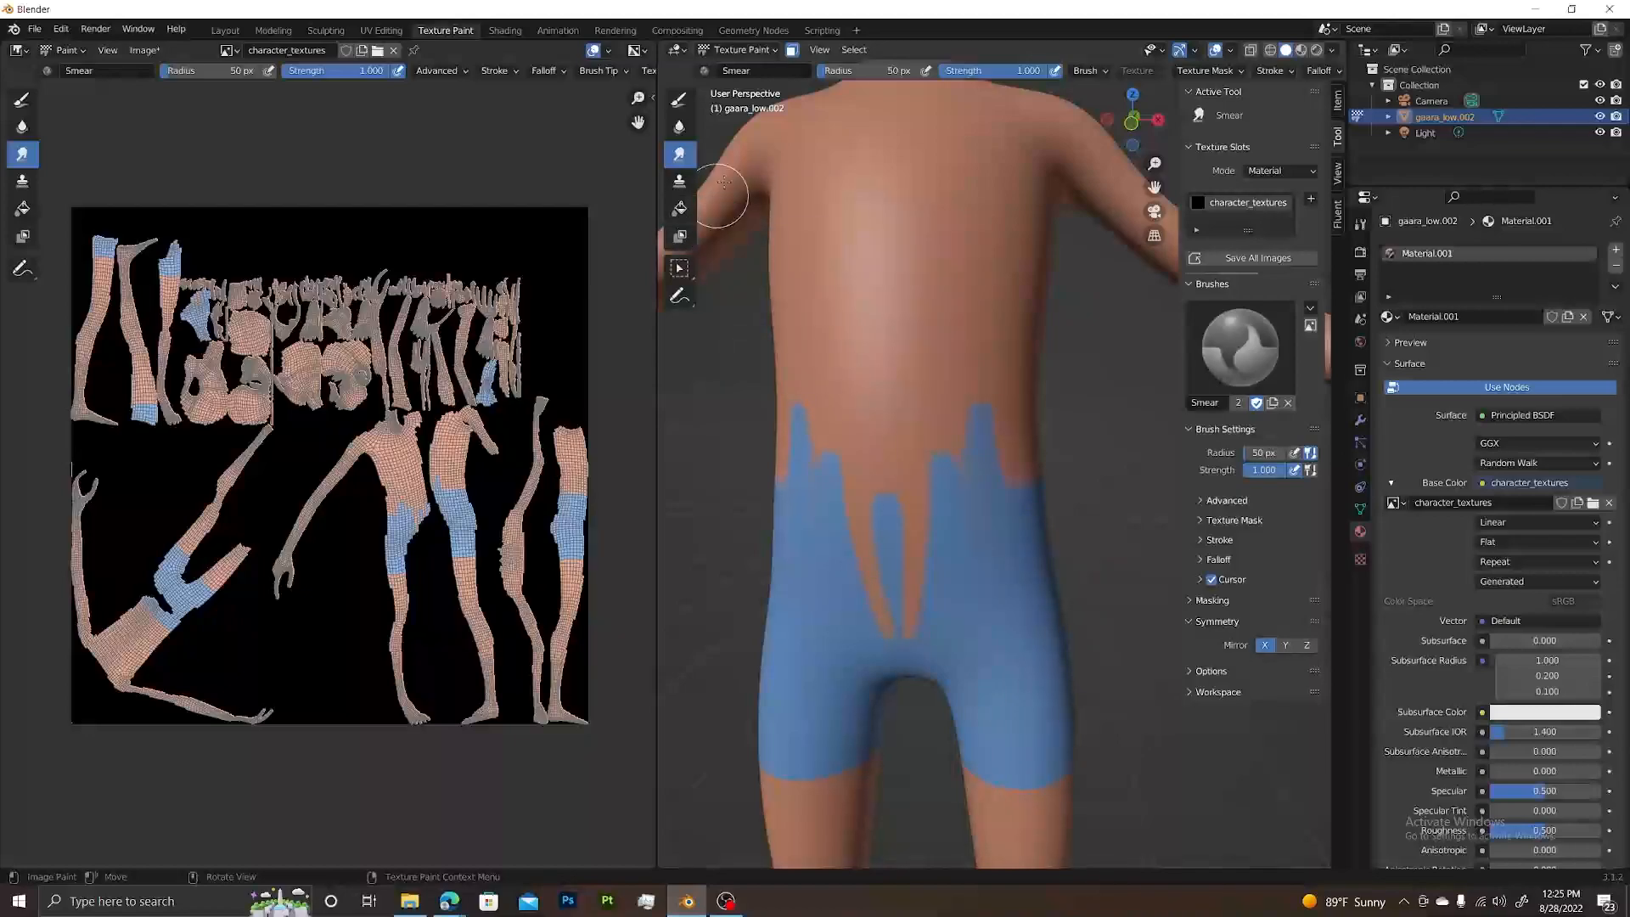
pyautogui.moveTo(793, 50)
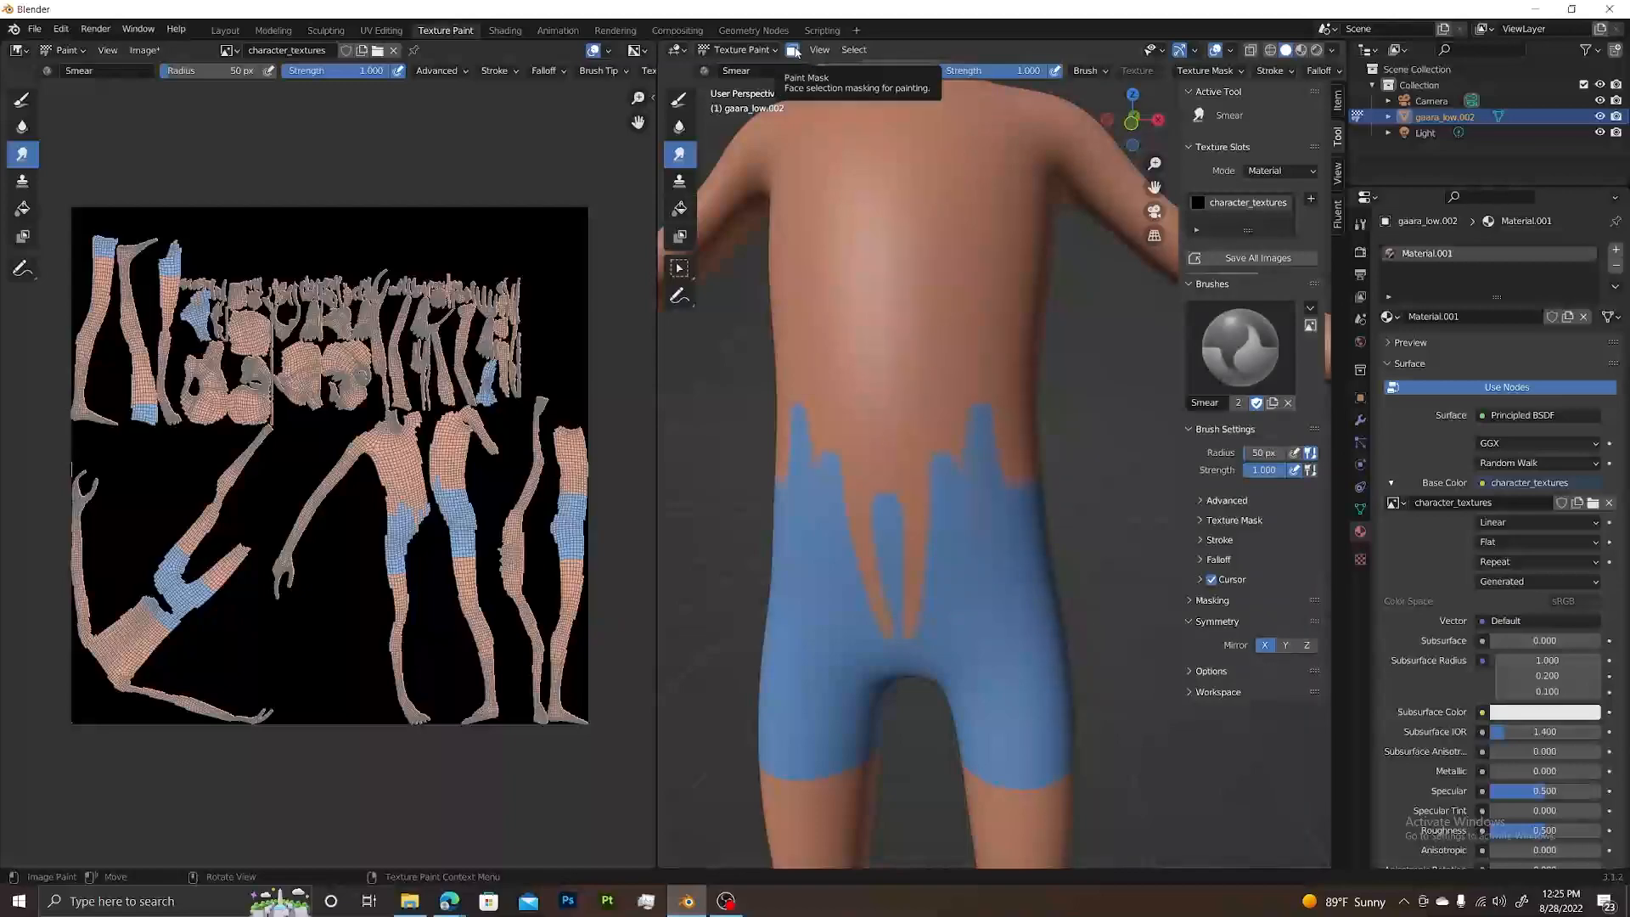
pyautogui.moveTo(900, 343)
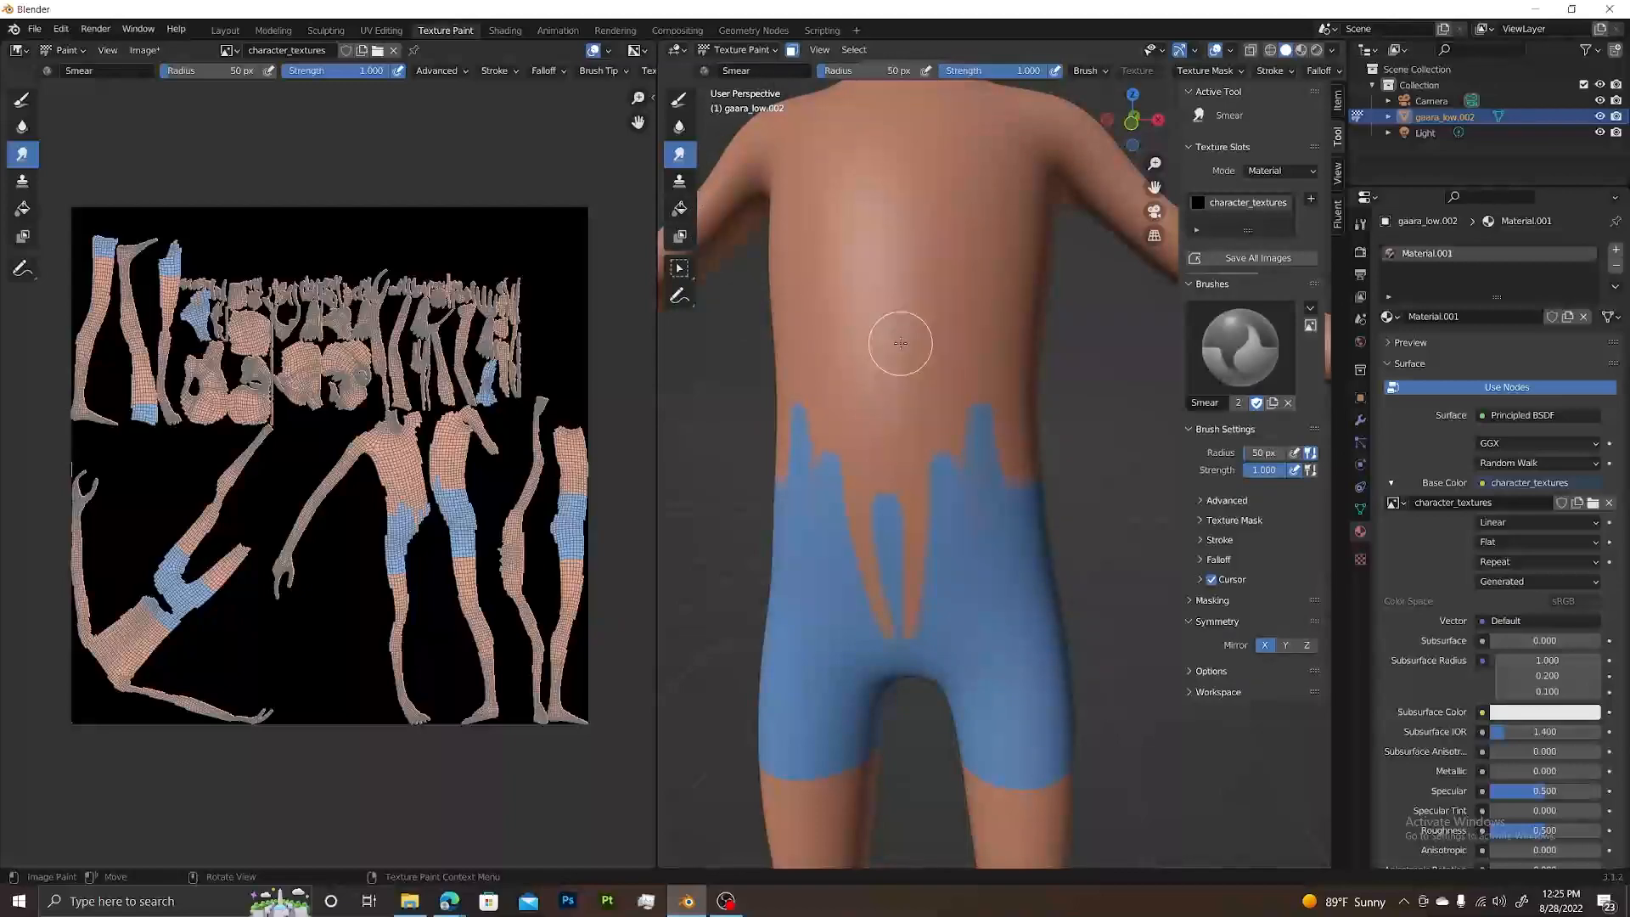
# Step: Zoom out to view the whole character with the smeared waistline
pyautogui.scroll(-3)
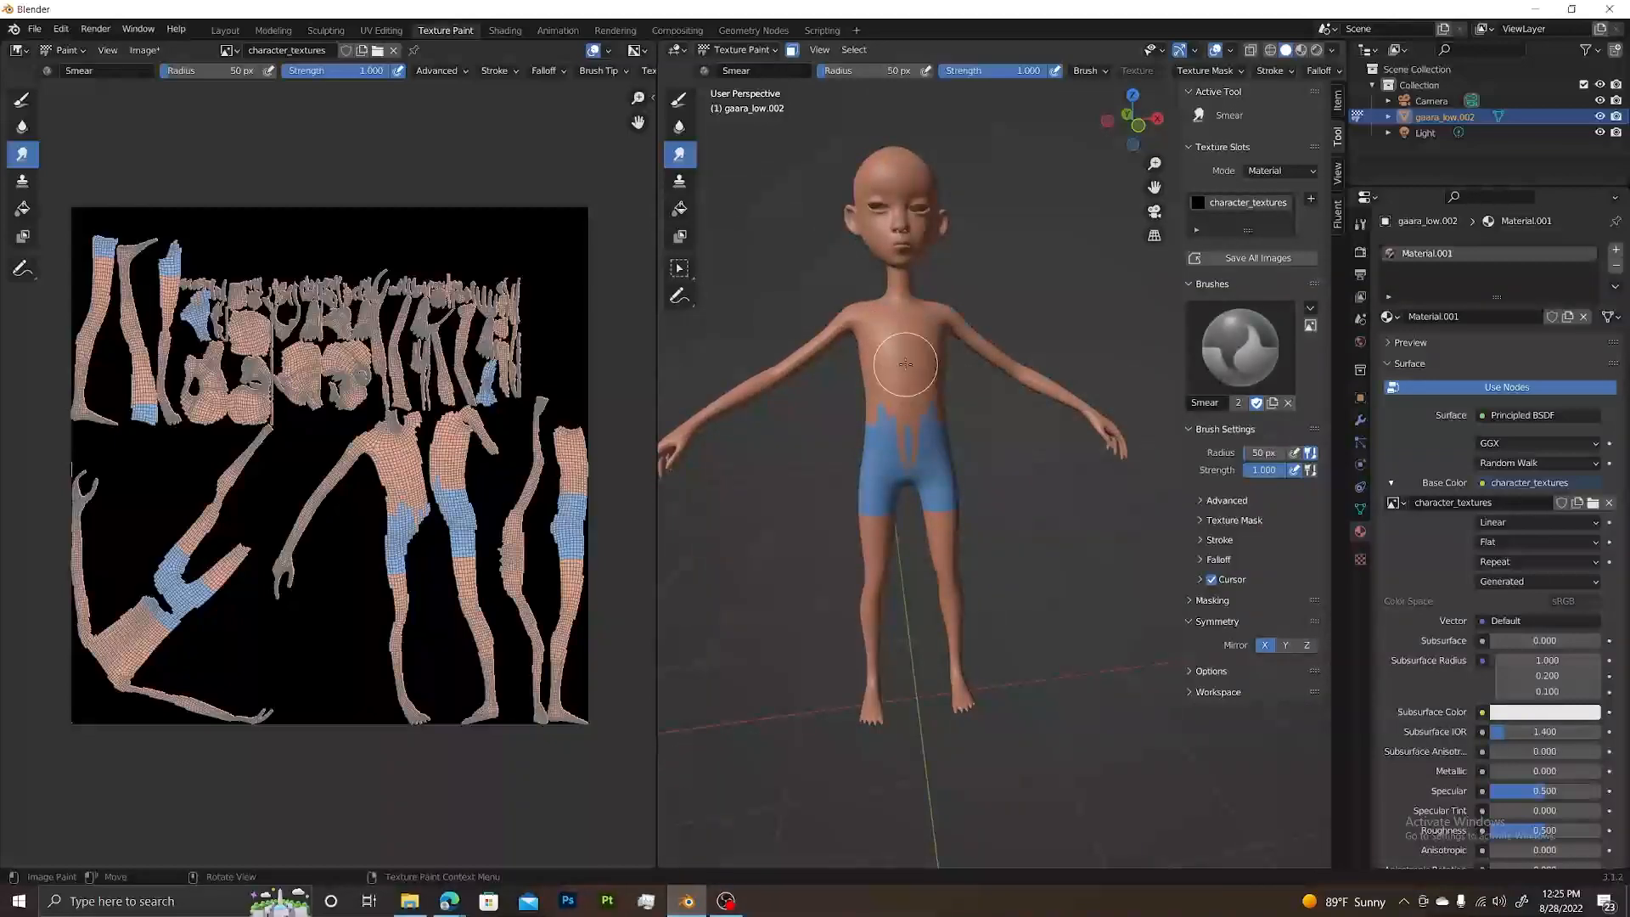
pyautogui.moveTo(1018, 338)
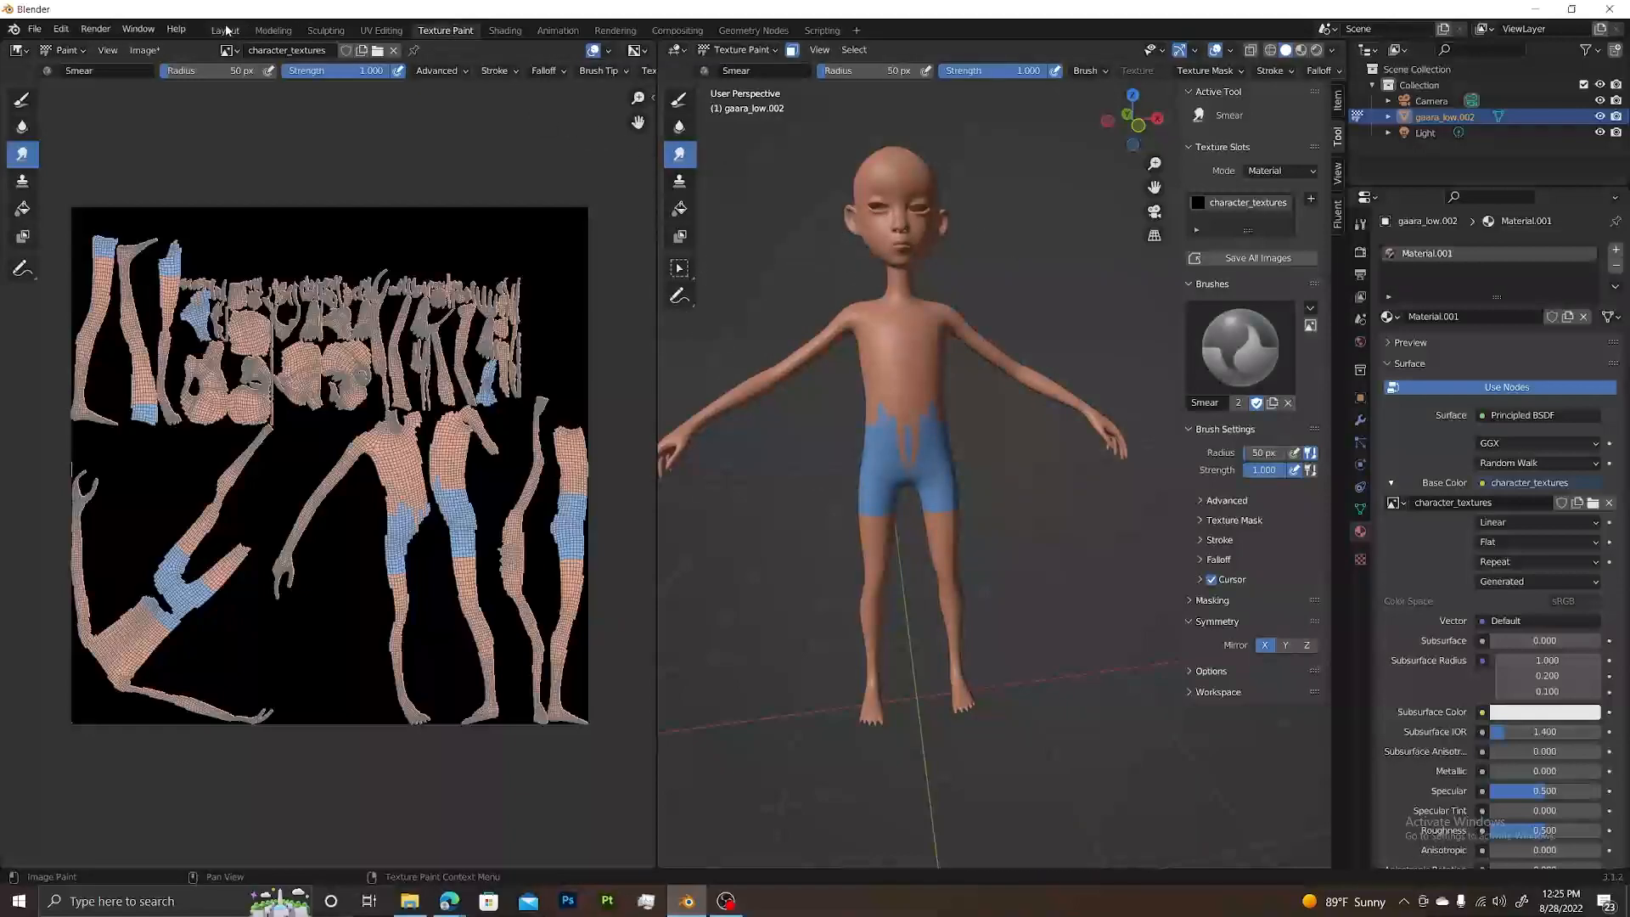
# Step: Switch to the Layout workspace and bring up the character's Material Properties
pyautogui.click(225, 29)
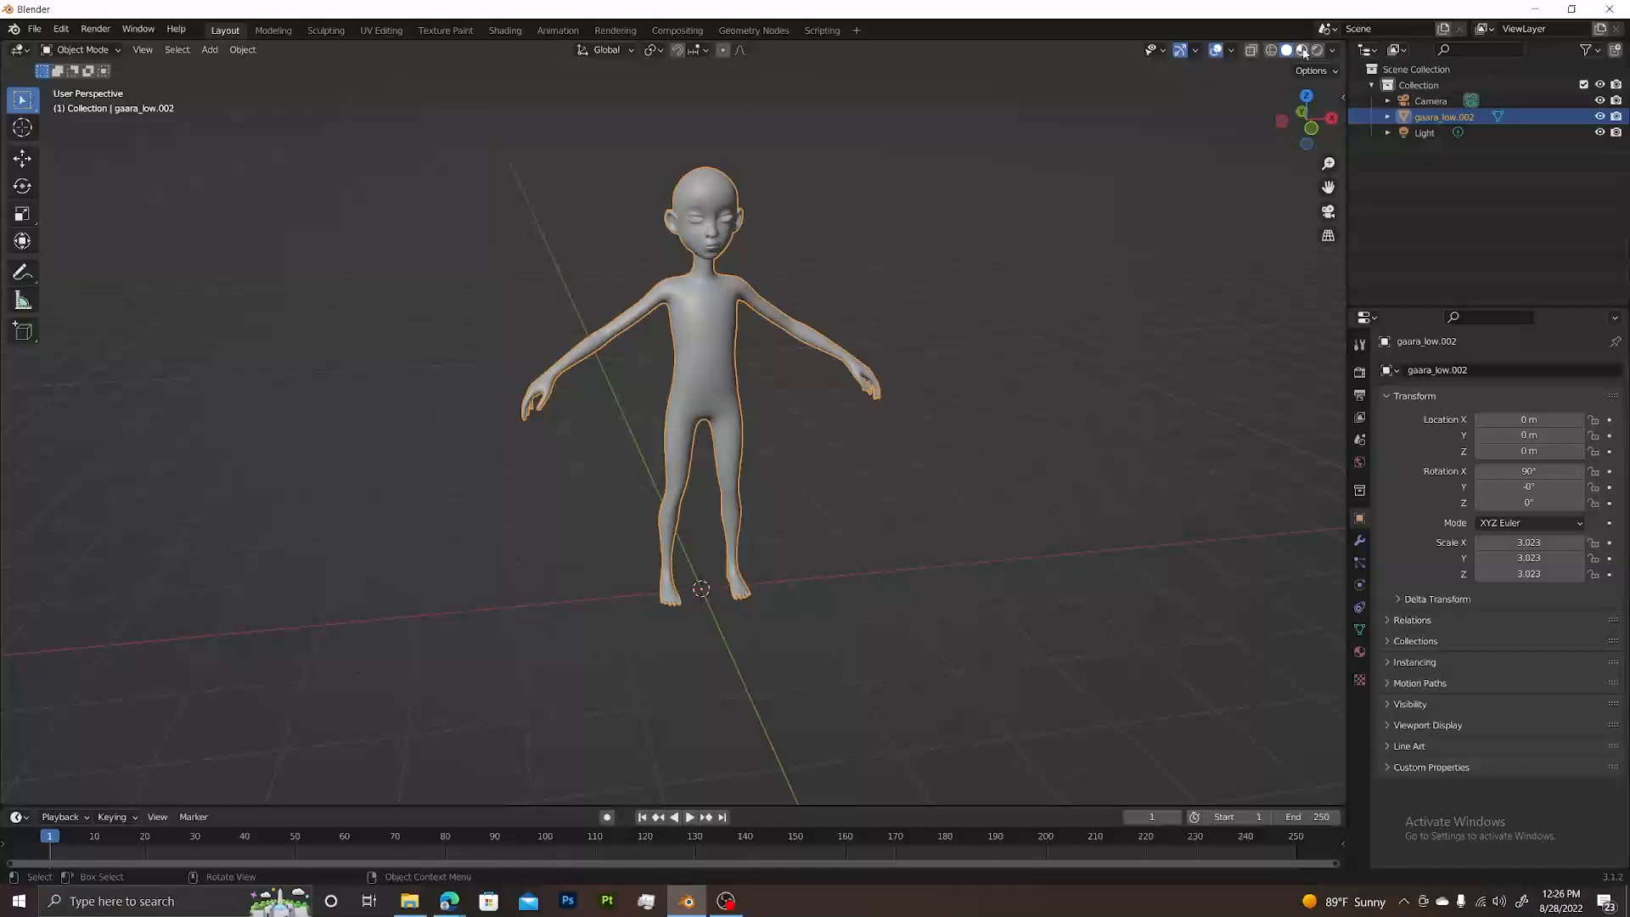
pyautogui.click(1301, 50)
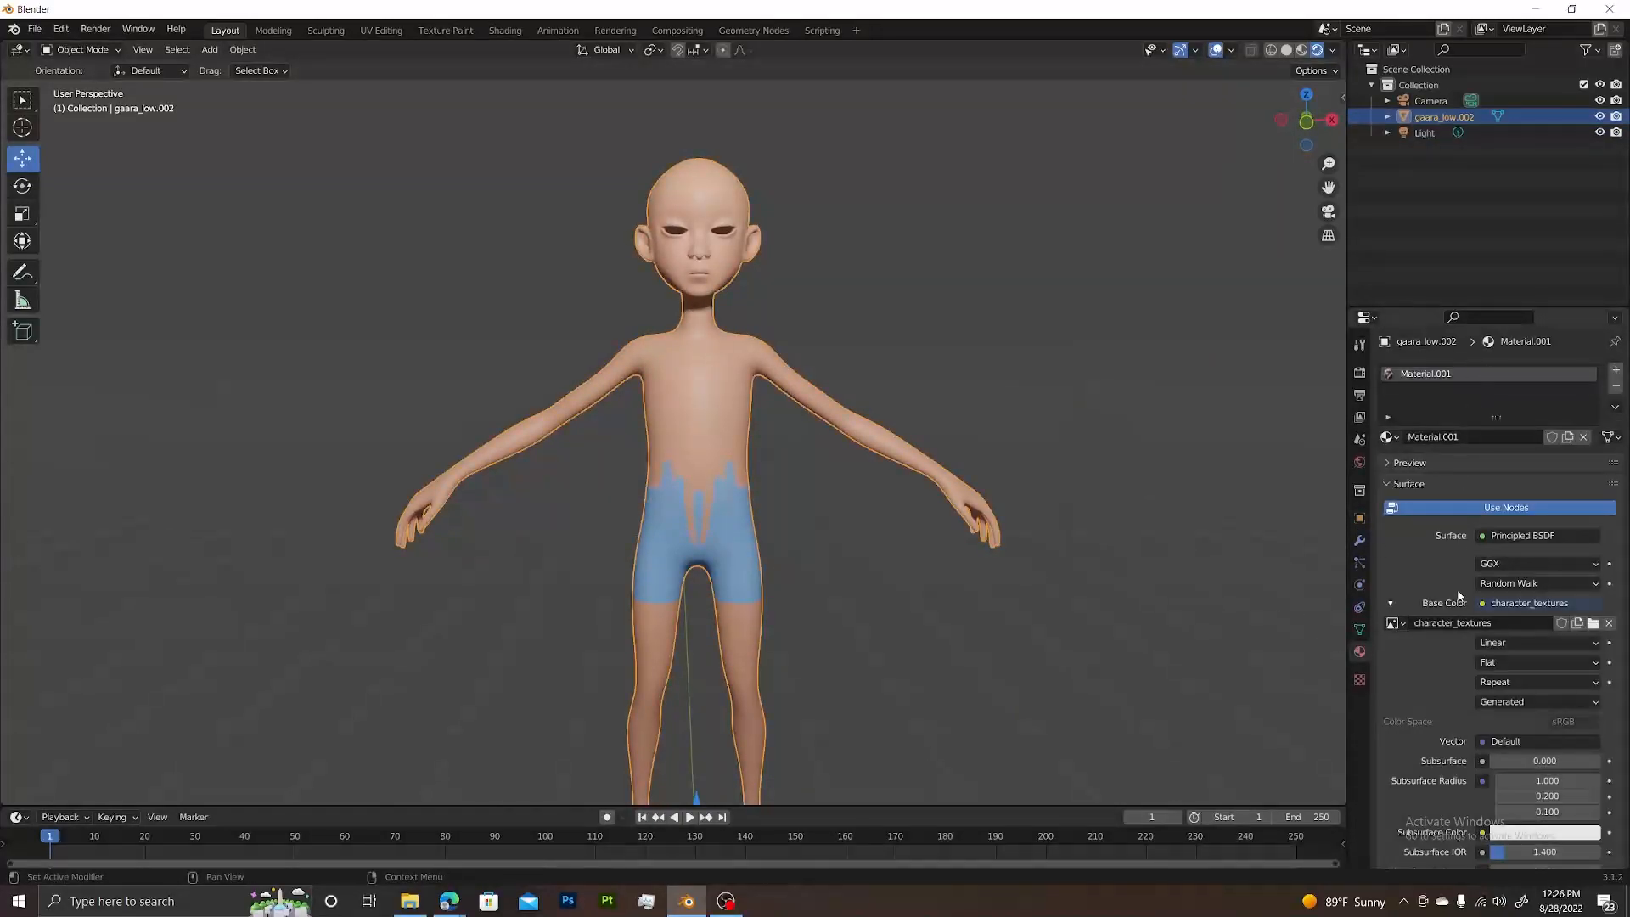
# Step: Collapse the Base Color image panel to reach the subsurface settings
pyautogui.scroll(-3)
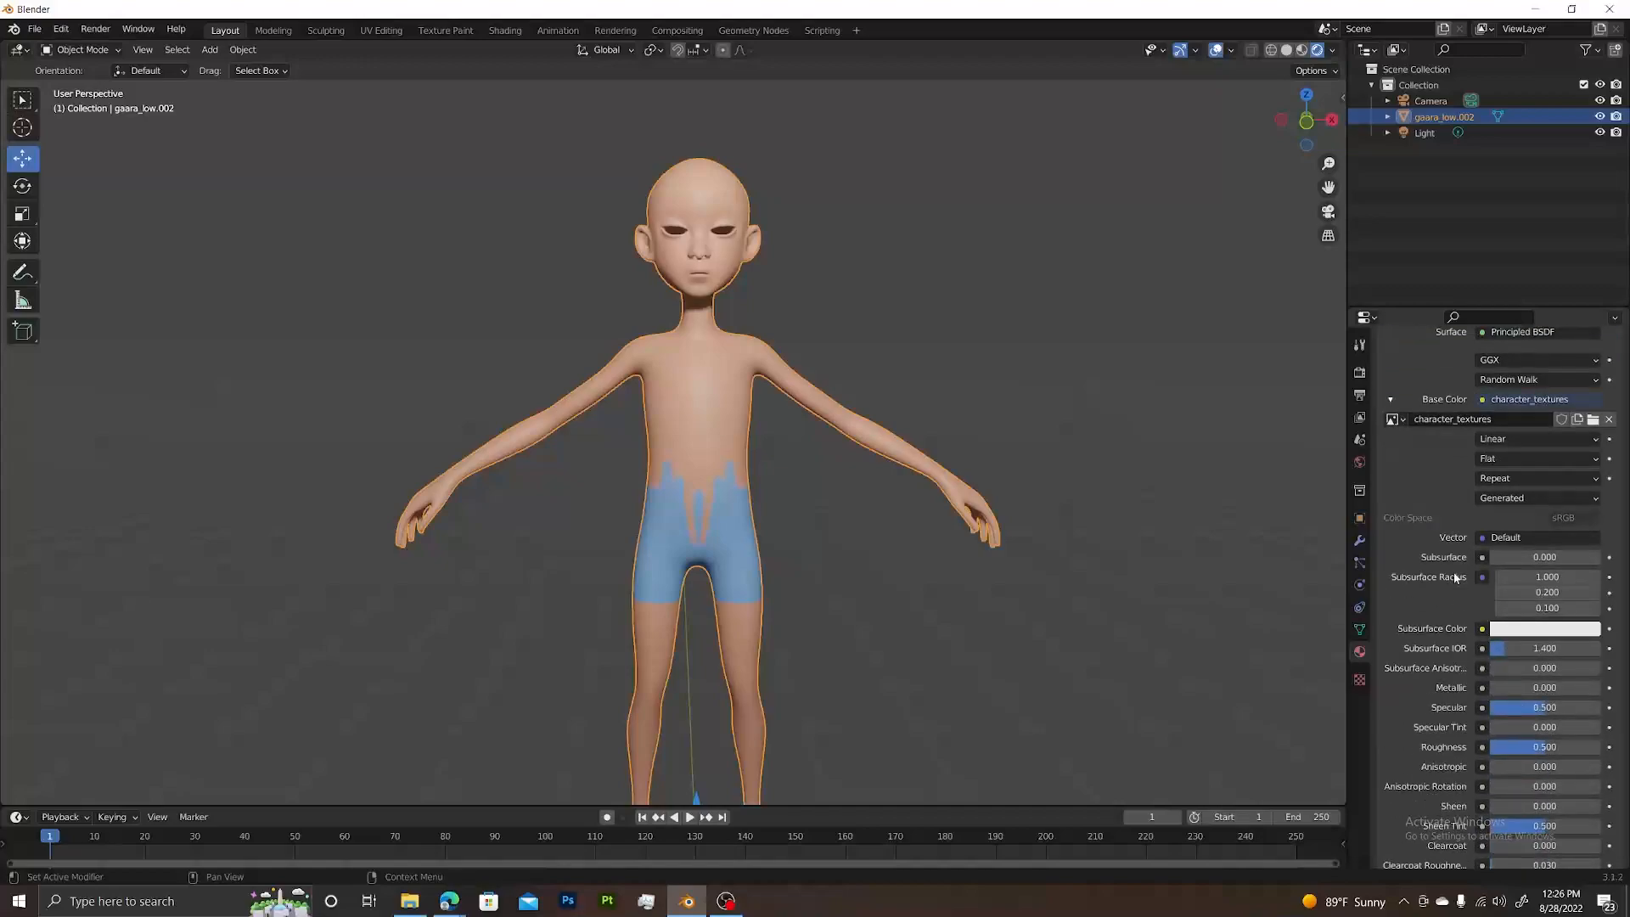
pyautogui.scroll(3)
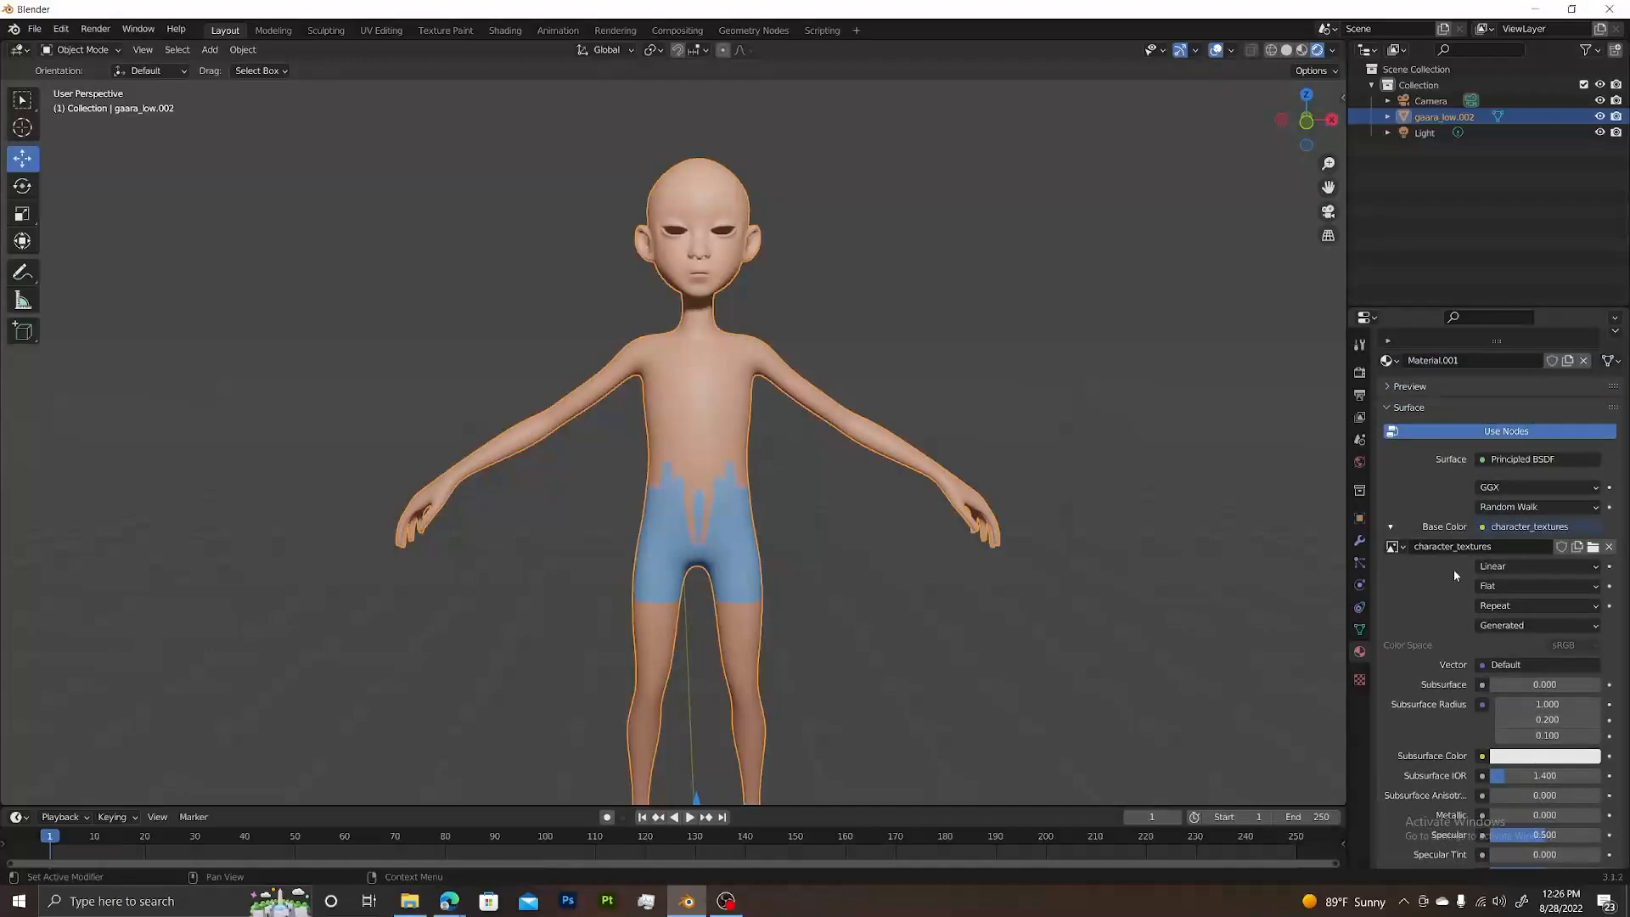
pyautogui.scroll(-3)
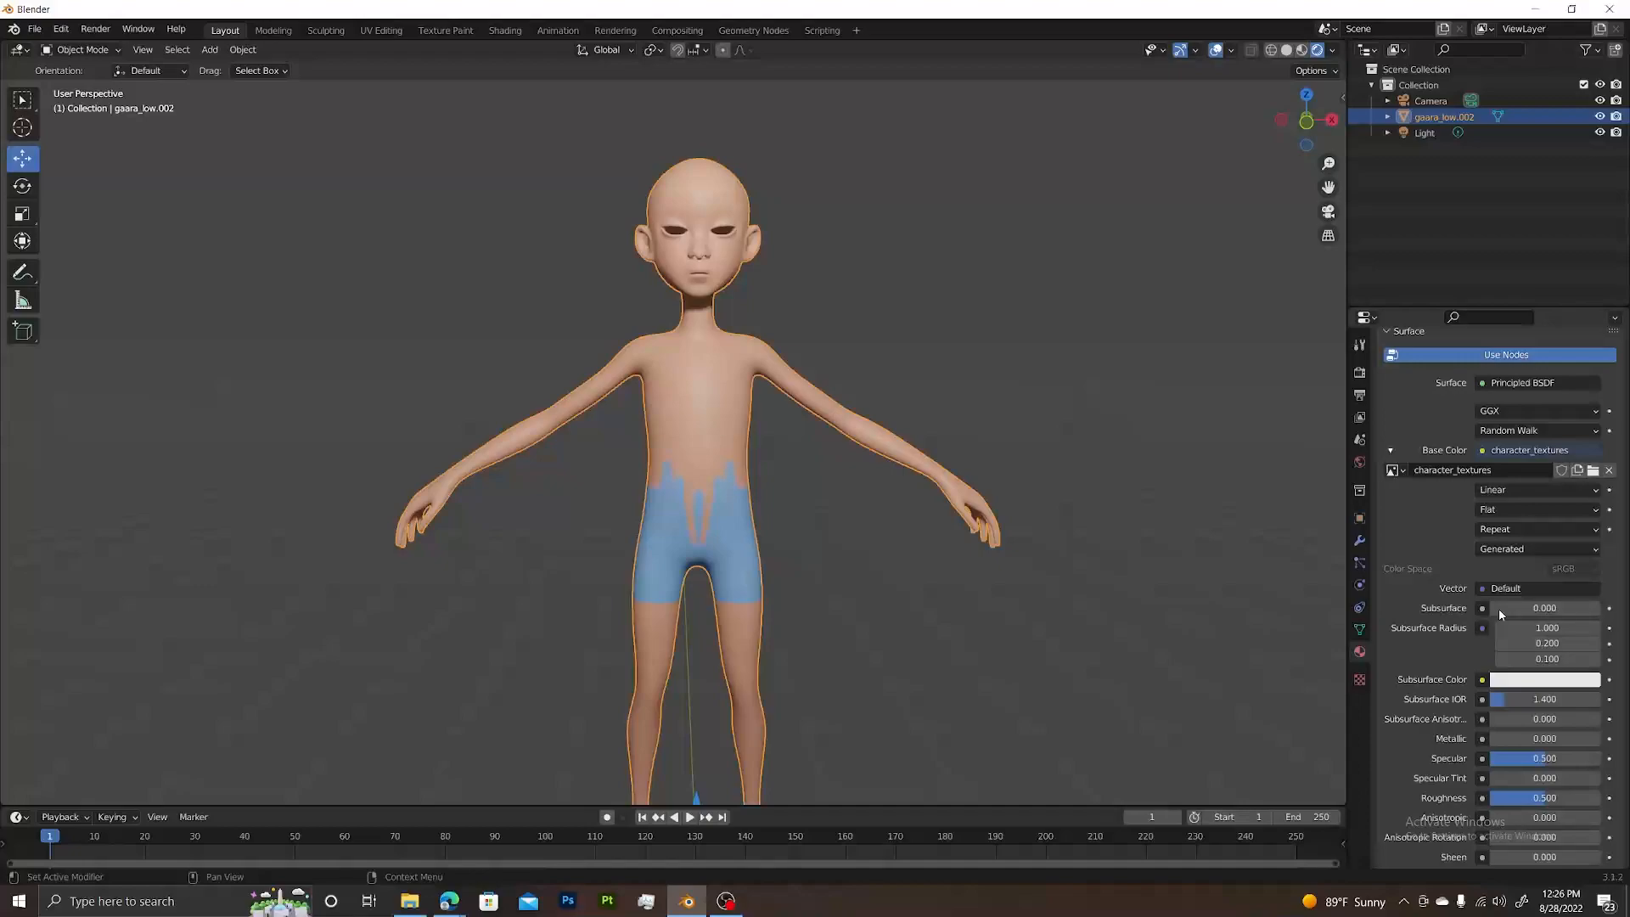
pyautogui.click(1389, 449)
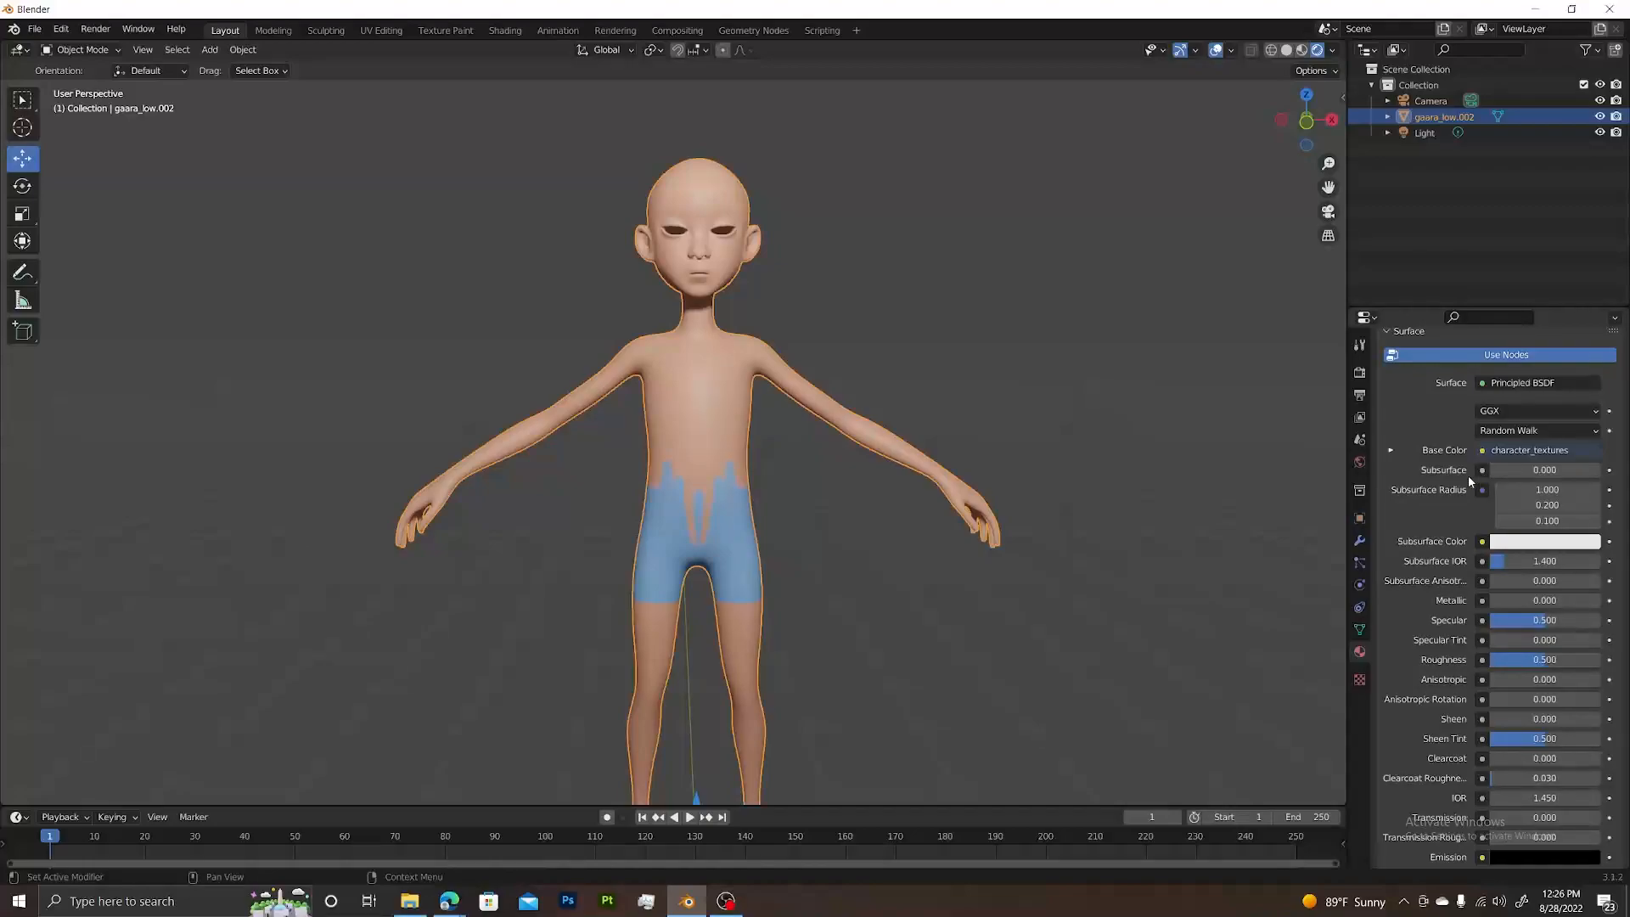
pyautogui.moveTo(1431, 499)
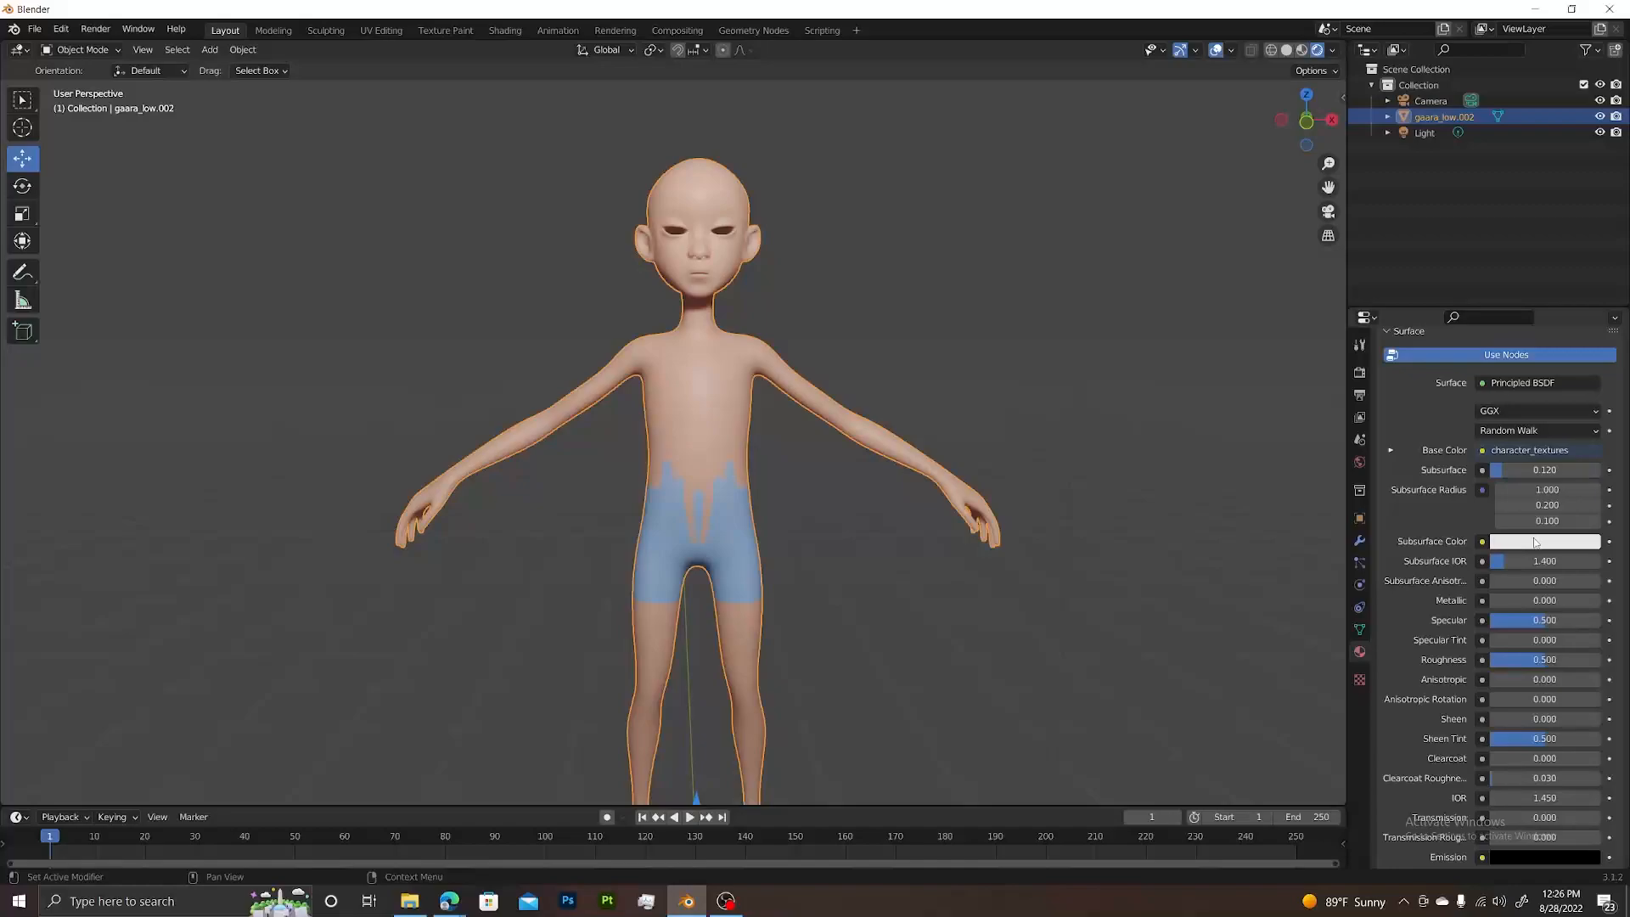
# Step: Set a red Subsurface Color with about 0.19 subsurface, then deselect to judge the skin
pyautogui.click(1544, 540)
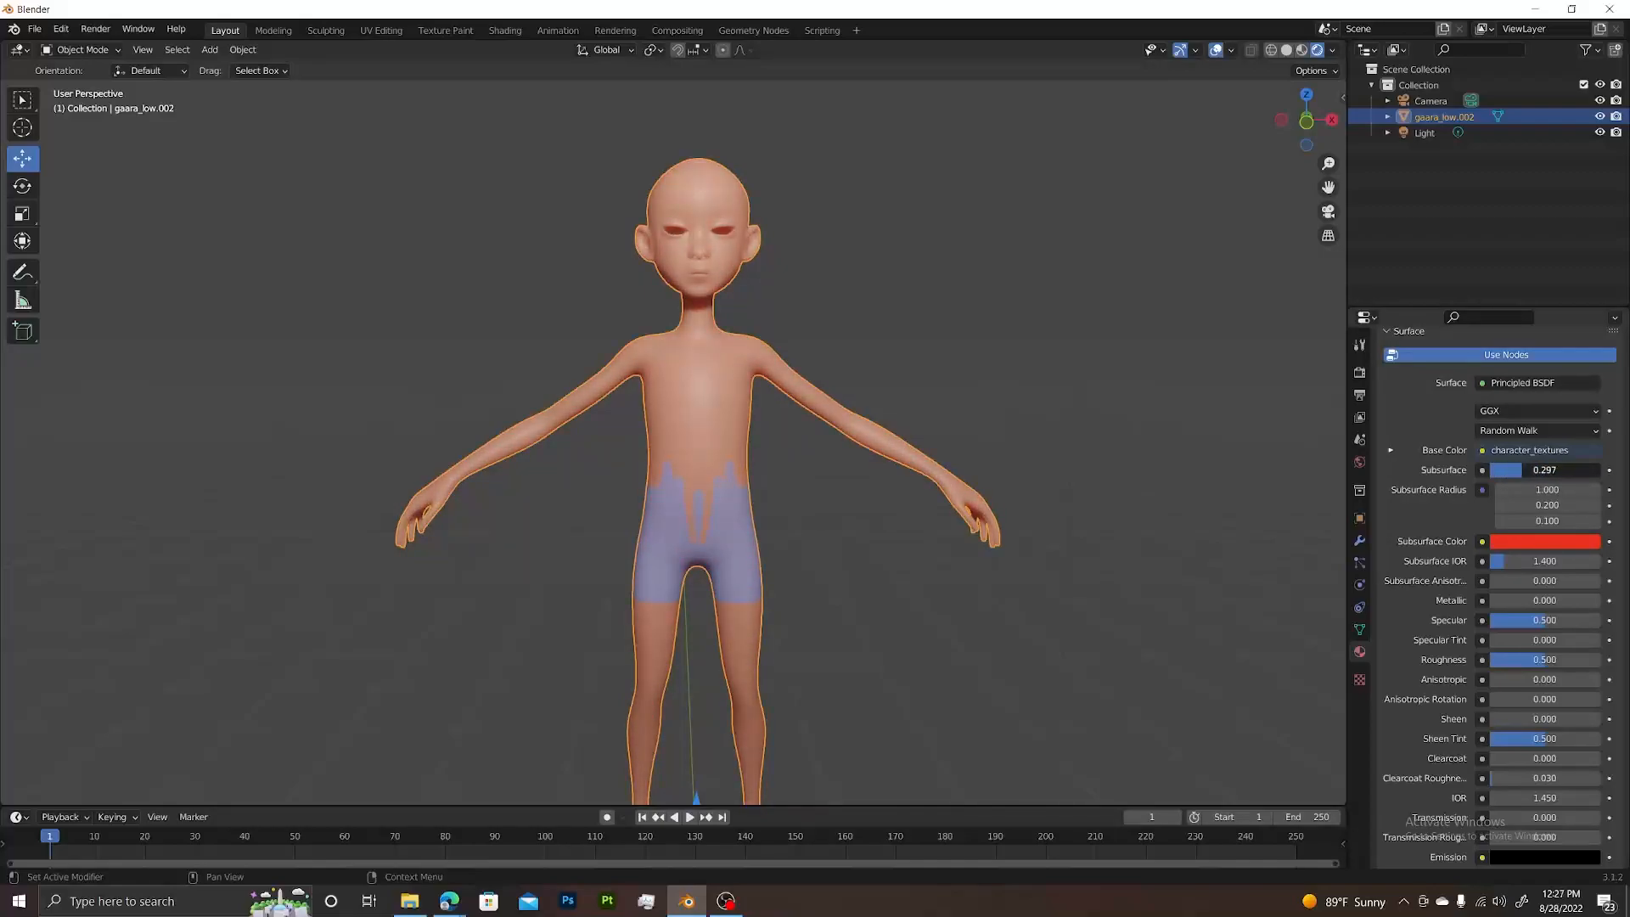
pyautogui.click(939, 343)
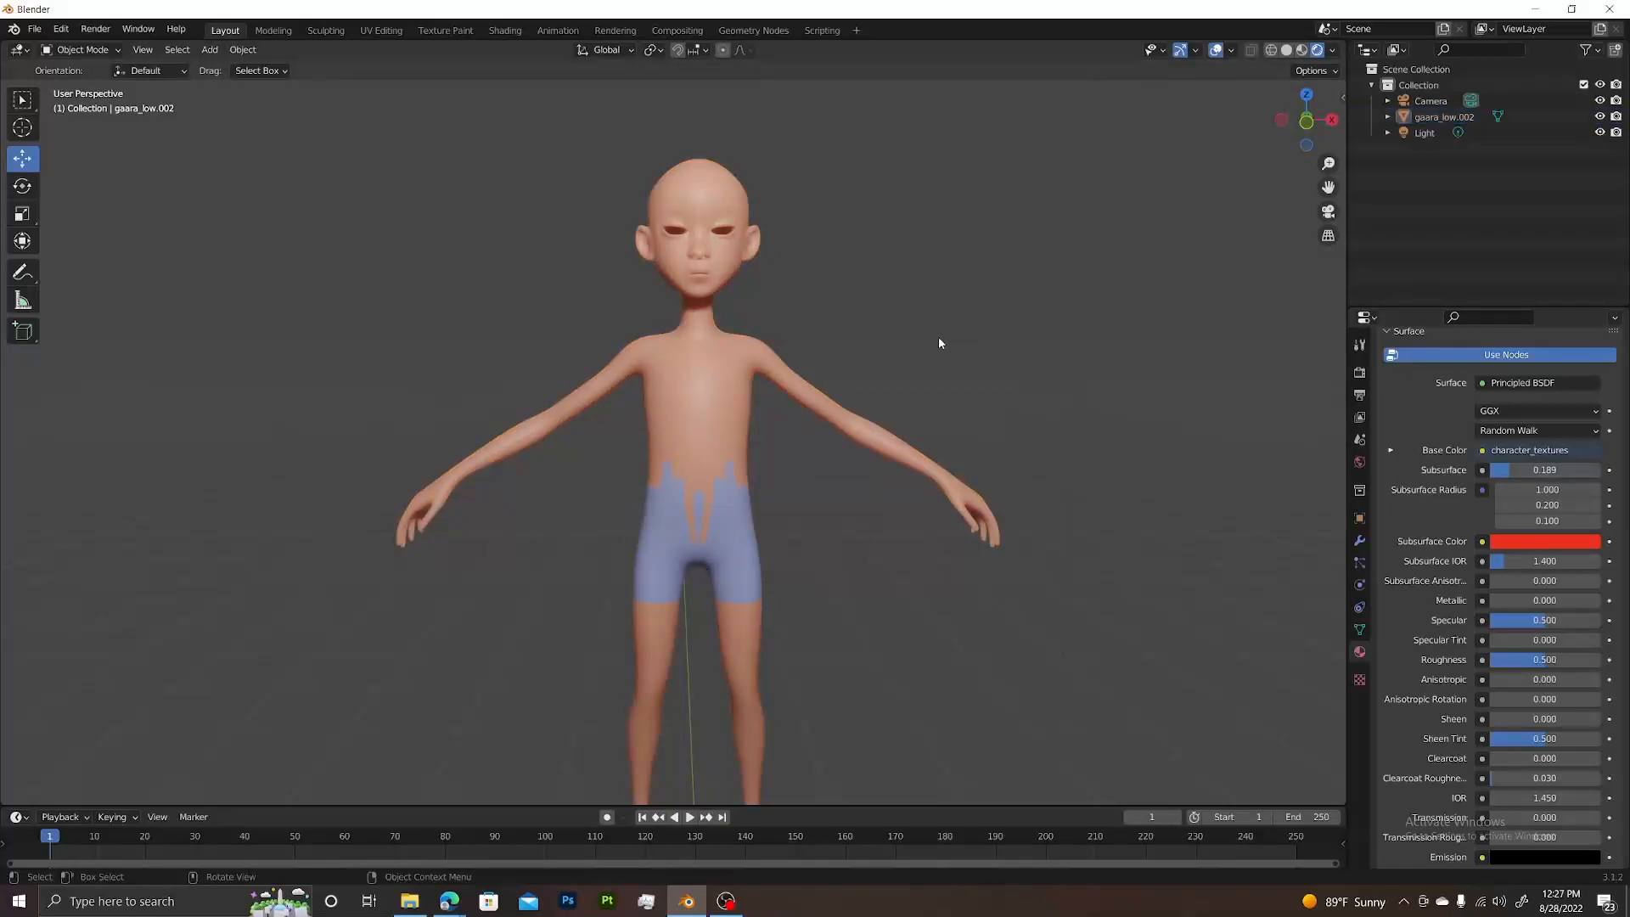